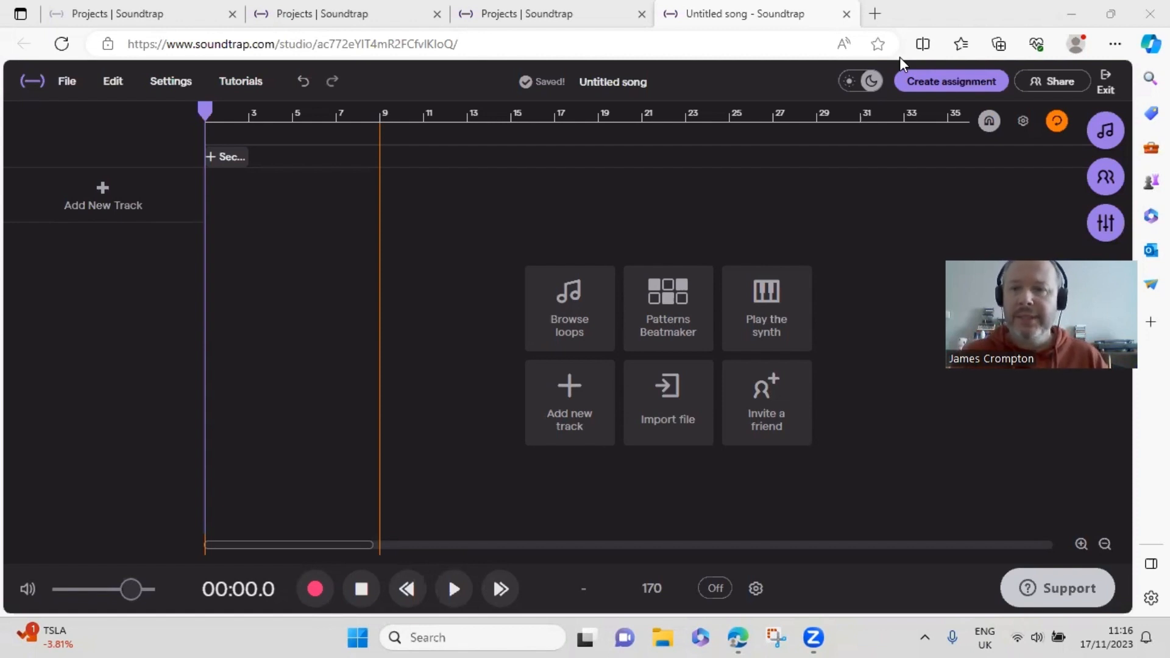
{"action": "mouse_move", "coordinate": [739, 443]}
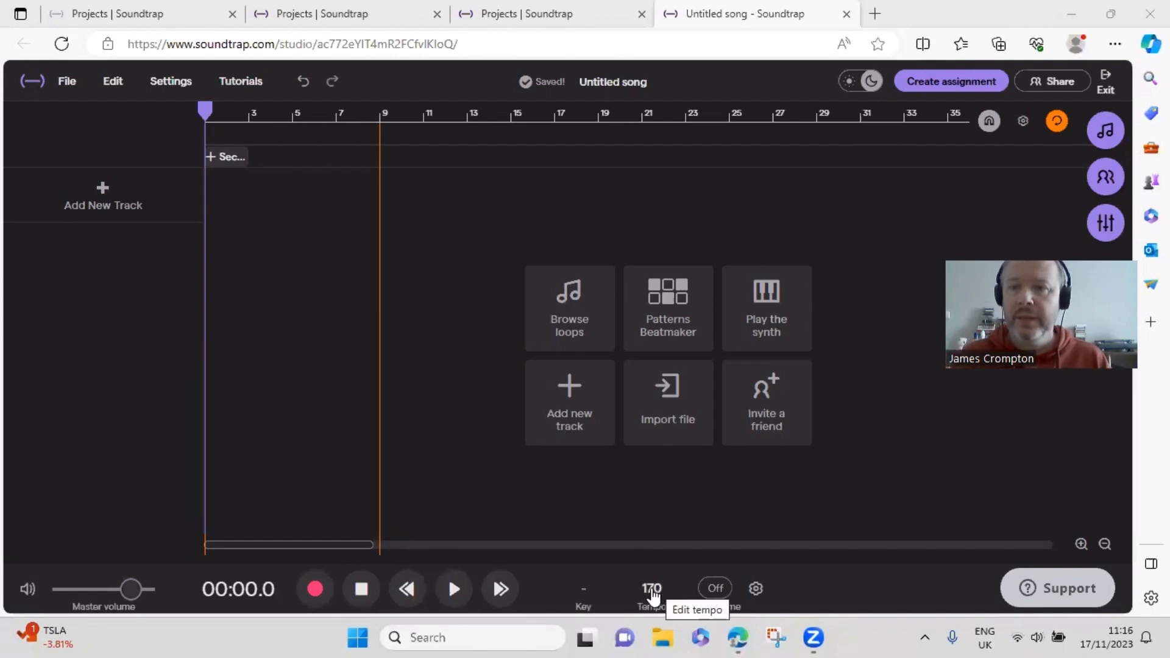
{"action": "mouse_move", "coordinate": [556, 523]}
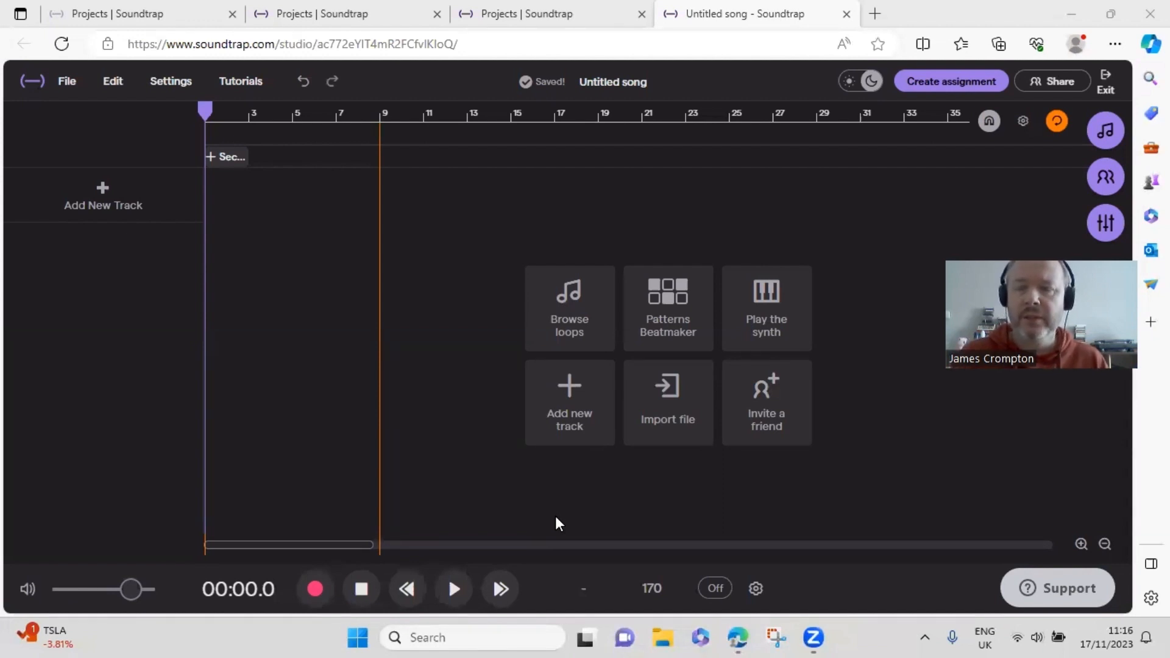
{"action": "mouse_move", "coordinate": [687, 609]}
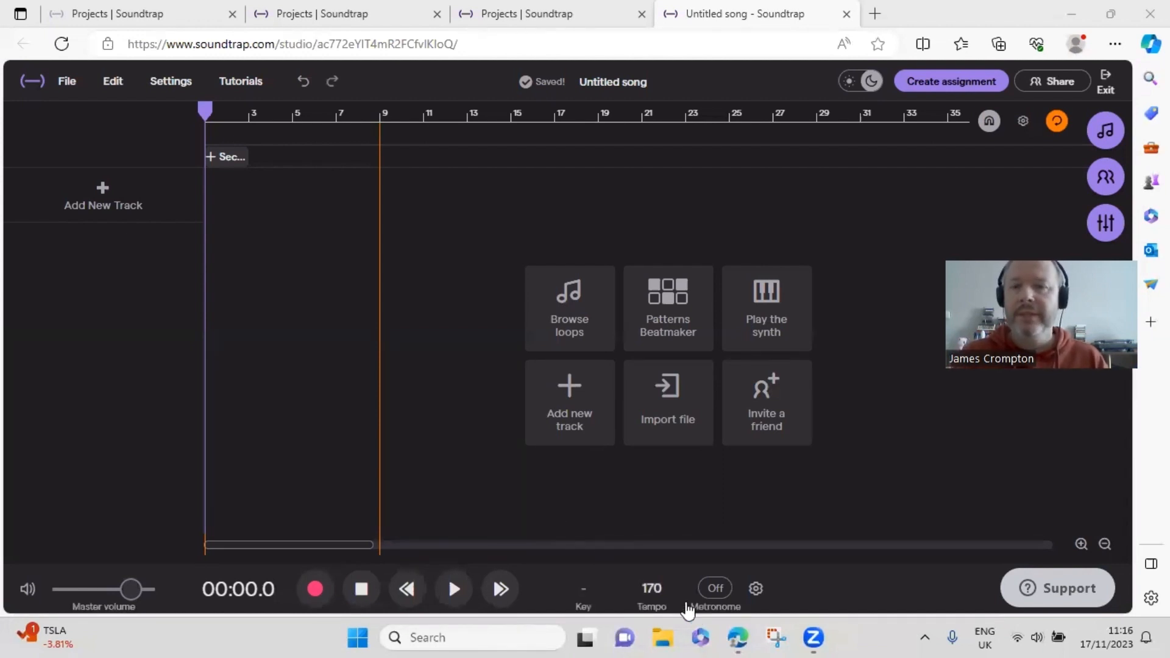
{"action": "mouse_move", "coordinate": [651, 589]}
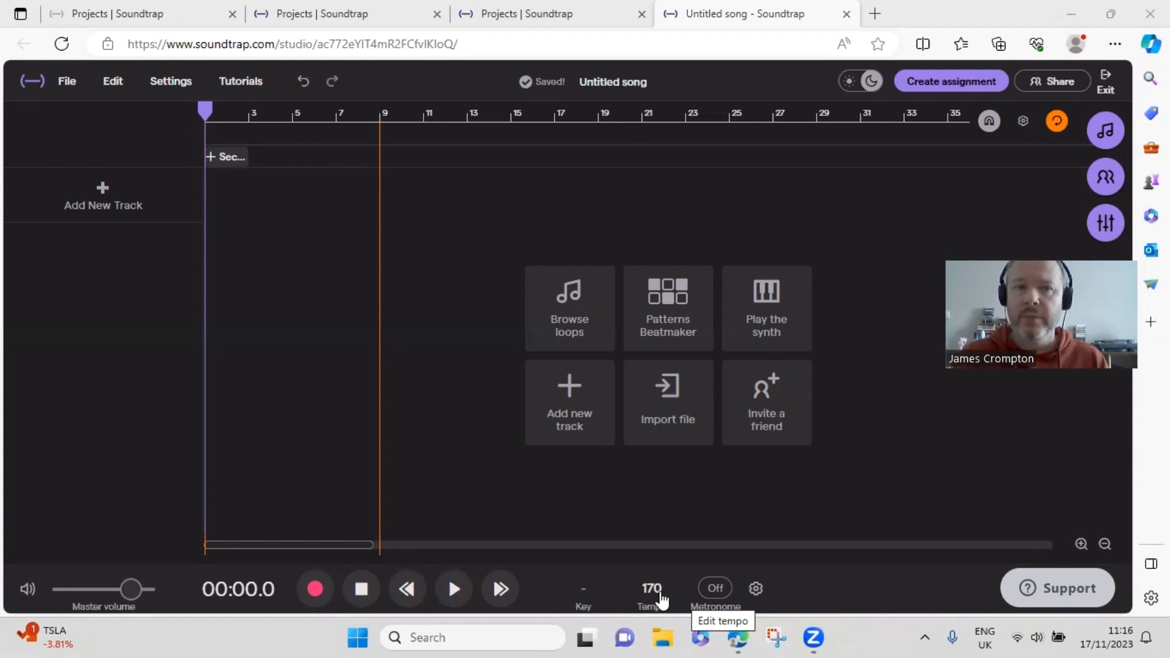
{"action": "mouse_move", "coordinate": [611, 545]}
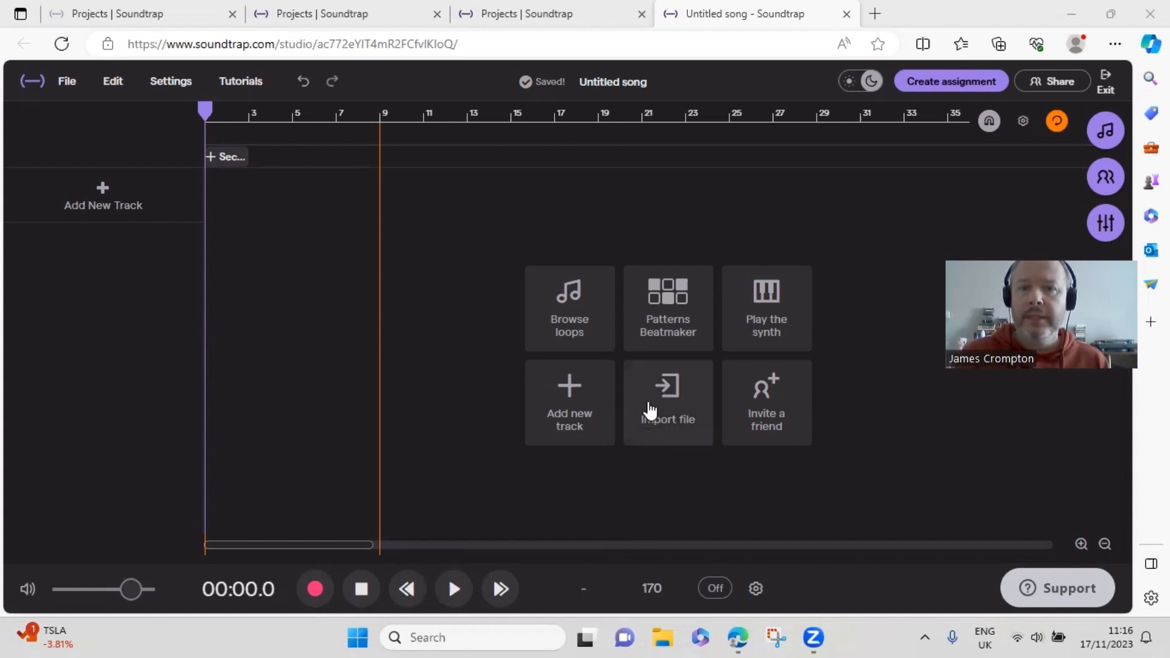
{"action": "mouse_move", "coordinate": [667, 303]}
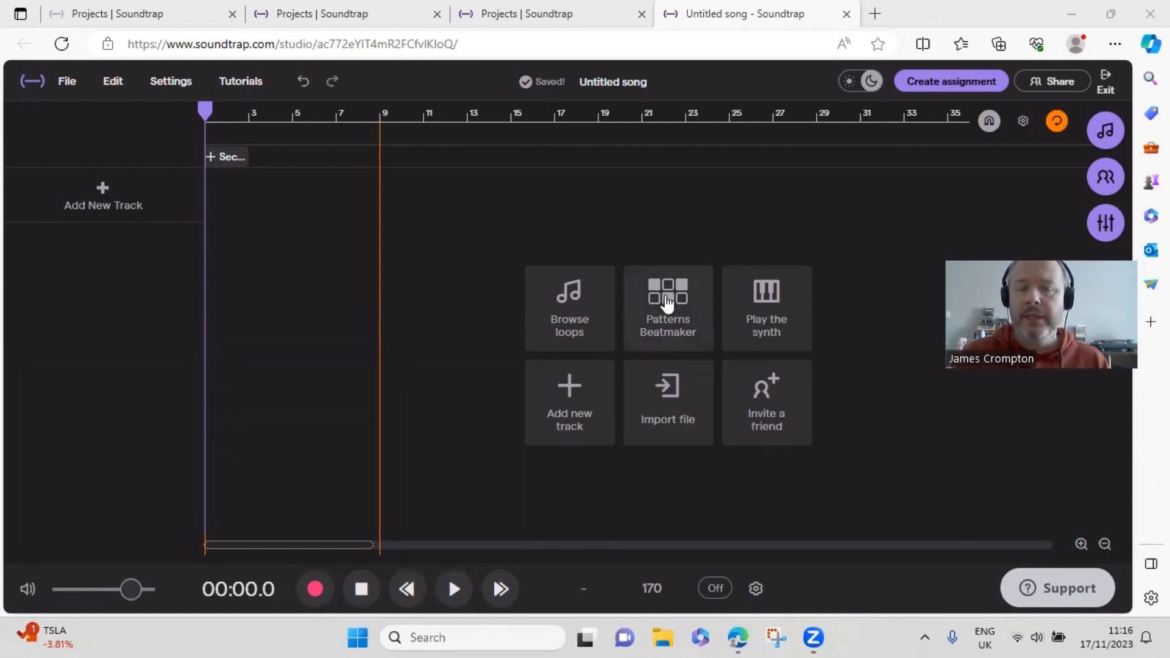
Start a Patterns Beatmaker drum track and switch on the first kick step.
{"action": "left_click", "coordinate": [667, 306]}
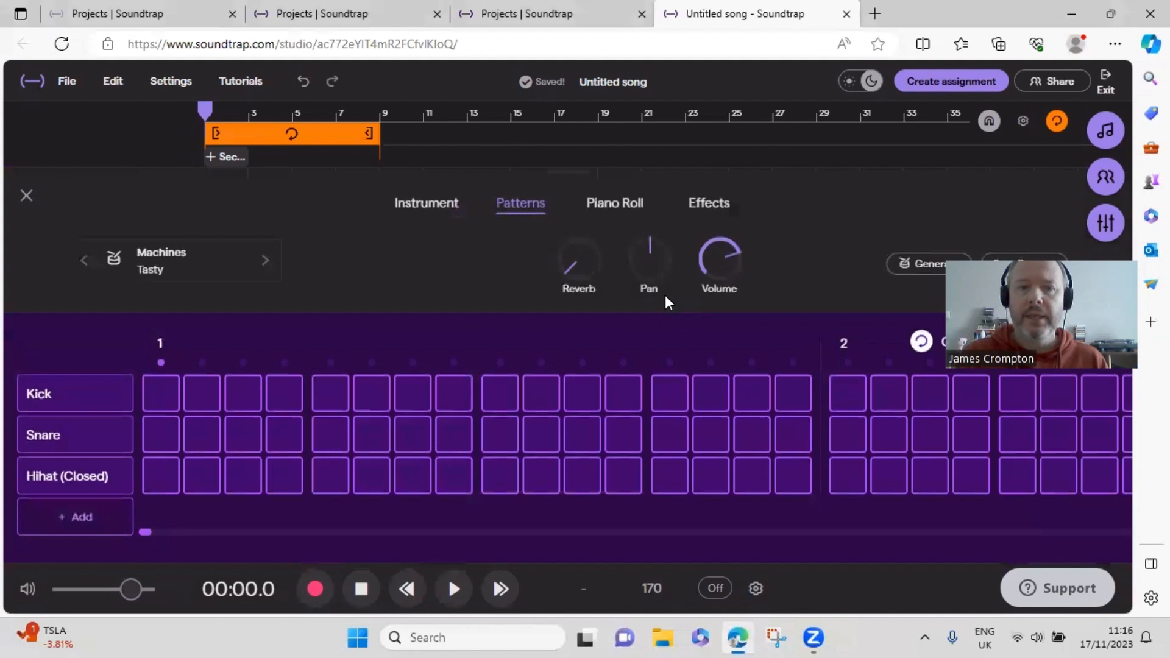
{"action": "mouse_move", "coordinate": [556, 321]}
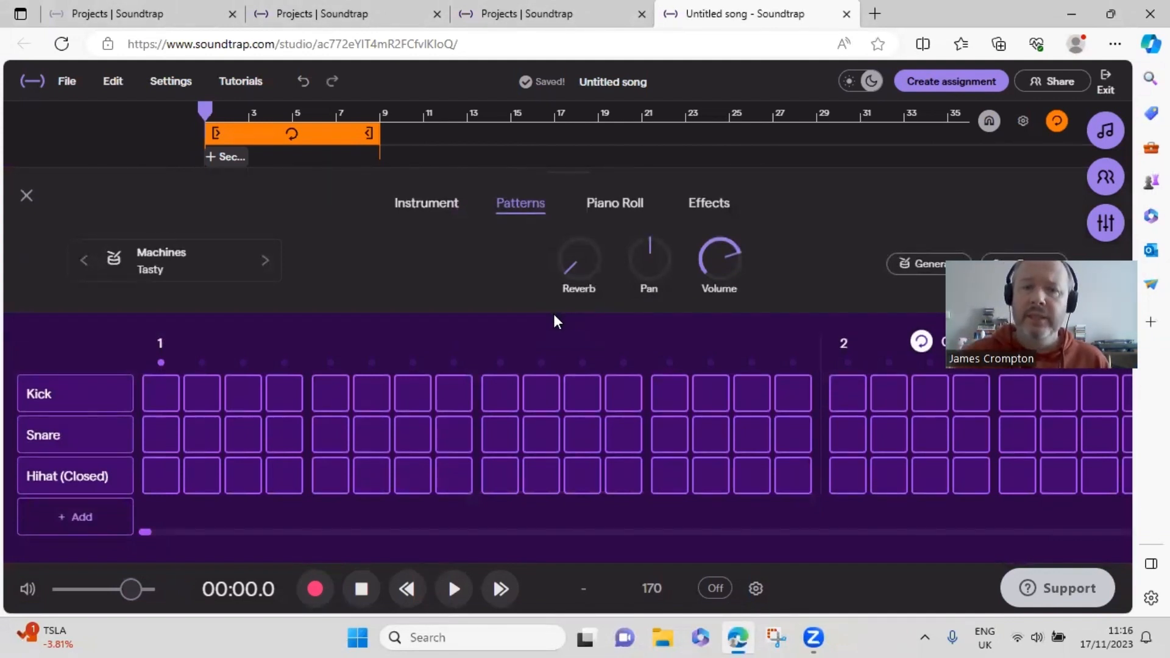
{"action": "mouse_move", "coordinate": [339, 373]}
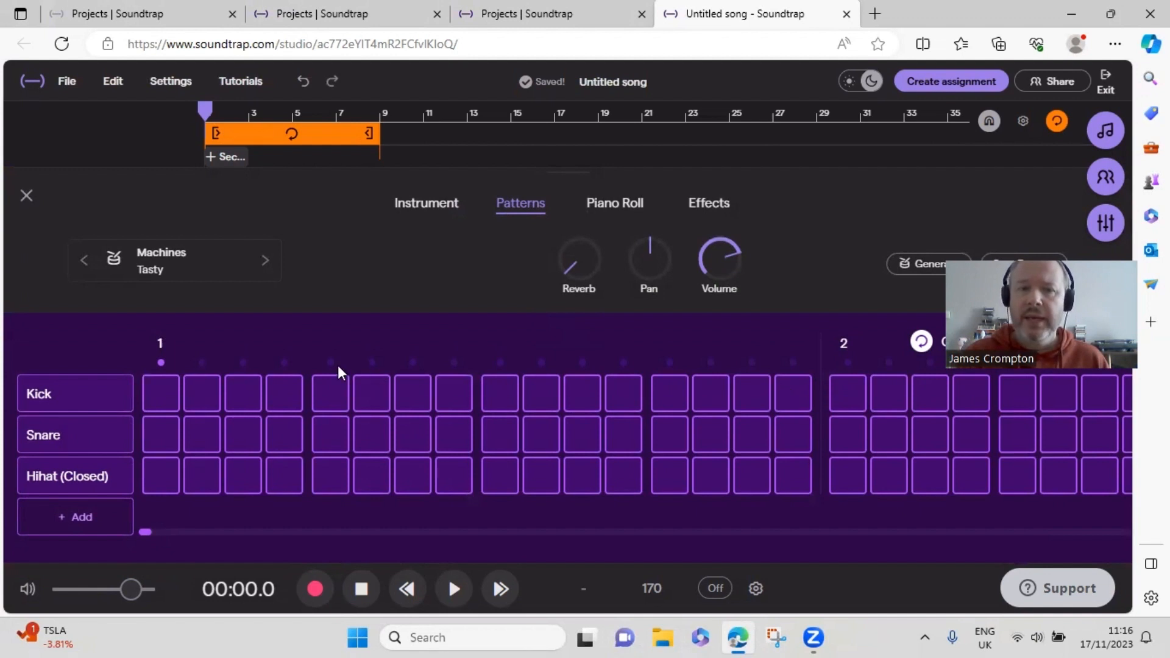
{"action": "mouse_move", "coordinate": [227, 389]}
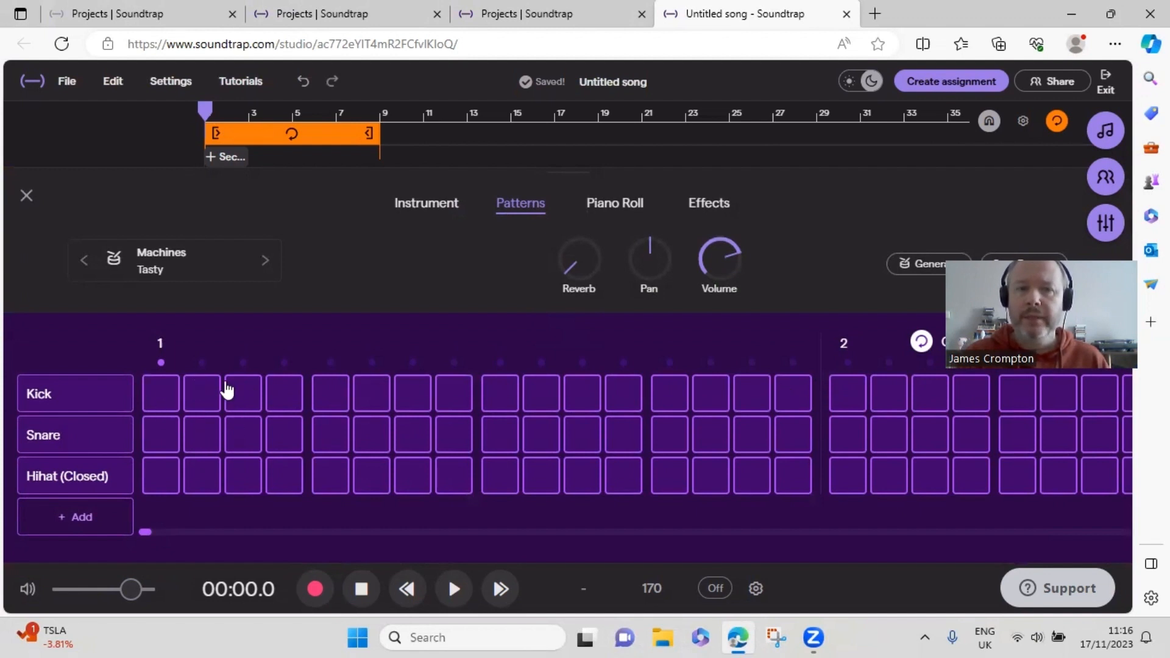
{"action": "mouse_move", "coordinate": [218, 405]}
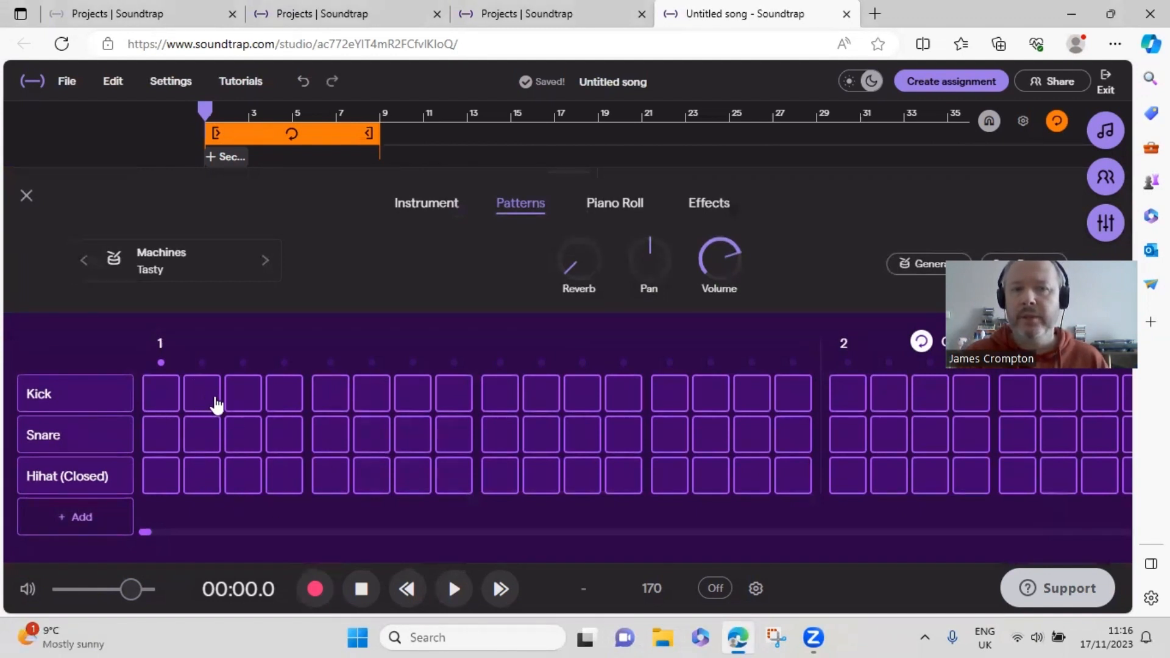
{"action": "mouse_move", "coordinate": [267, 408]}
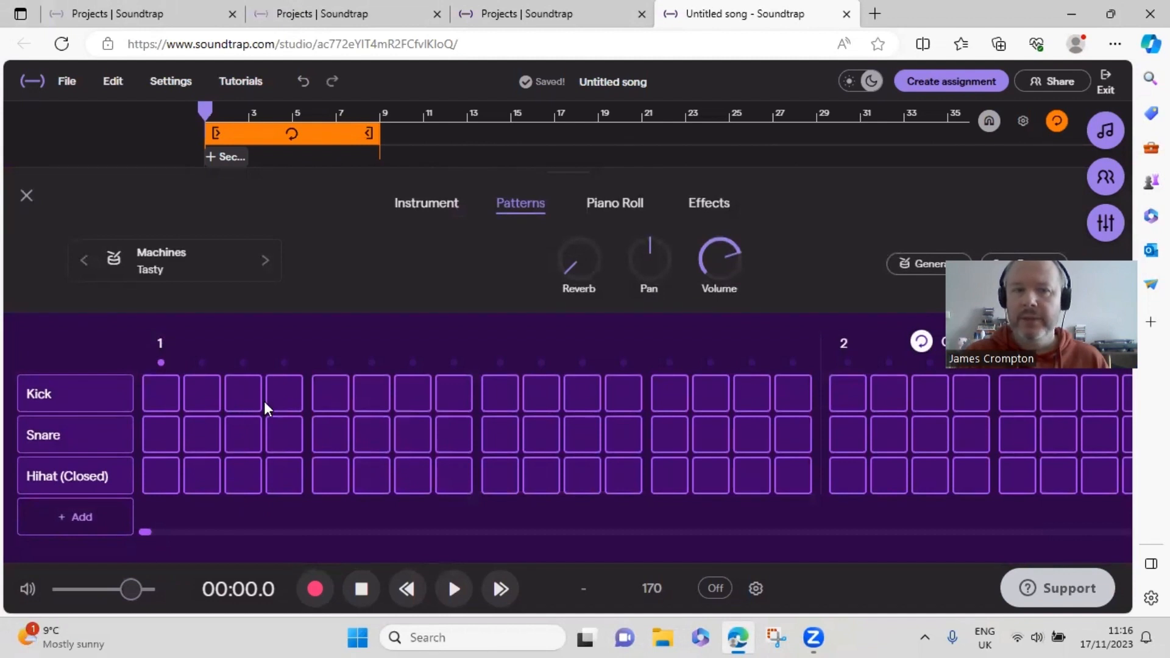
{"action": "mouse_move", "coordinate": [263, 428]}
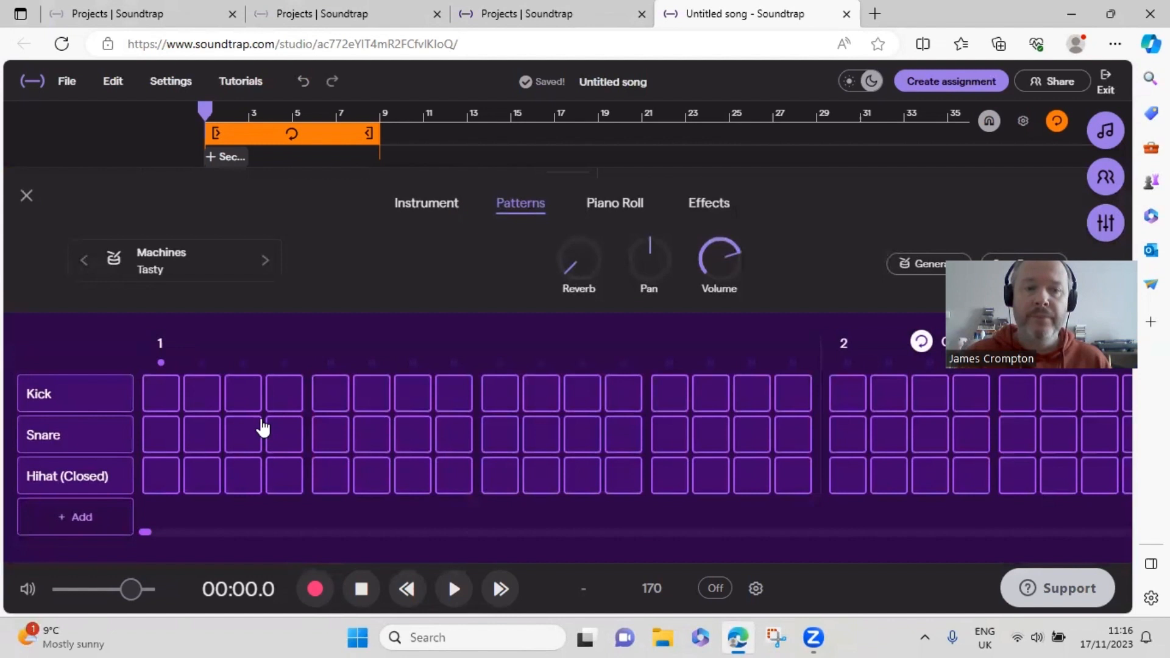
{"action": "mouse_move", "coordinate": [233, 420]}
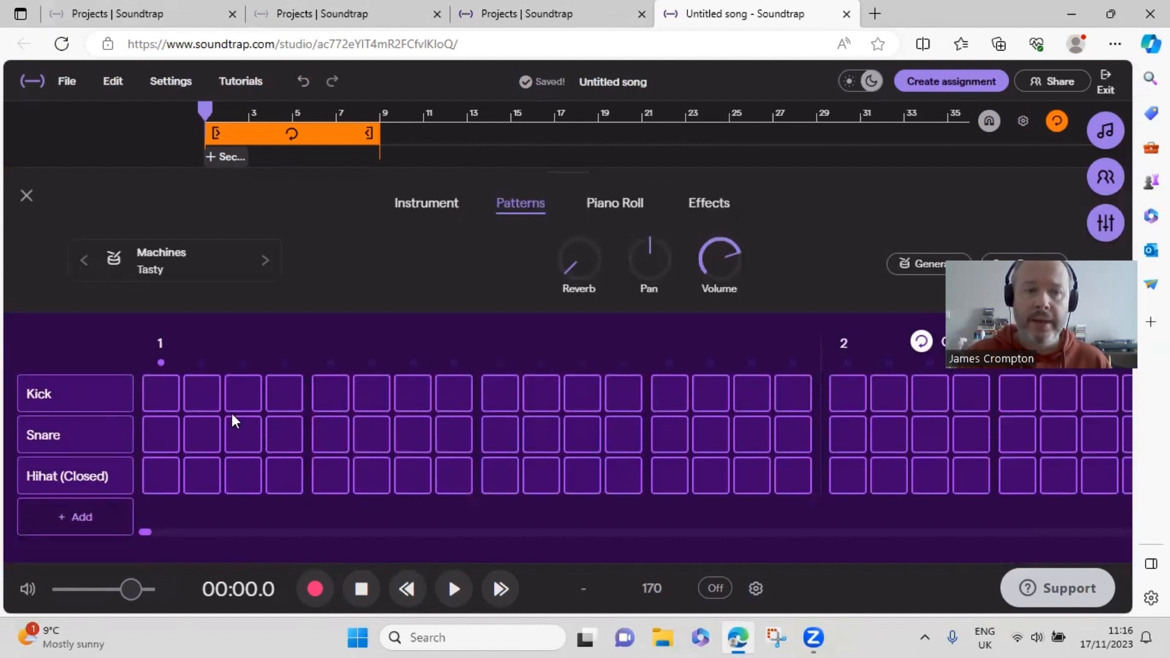
{"action": "left_click", "coordinate": [159, 393]}
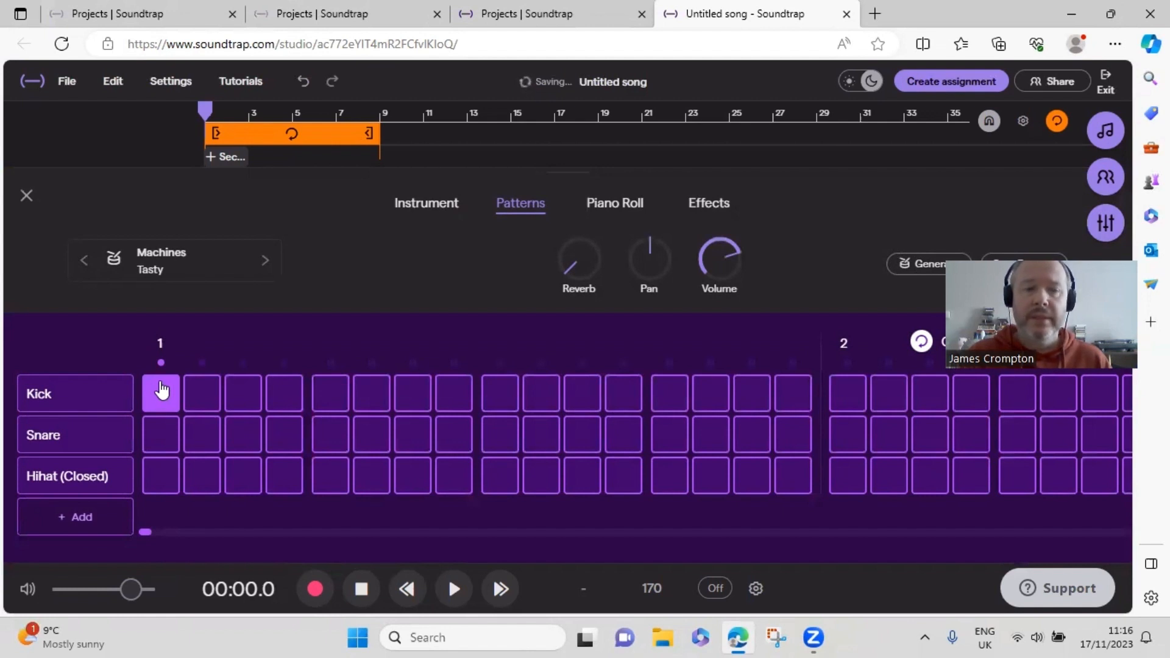
Add a kick on step 11 and snare hits on steps 5 and 13.
{"action": "left_click", "coordinate": [160, 393]}
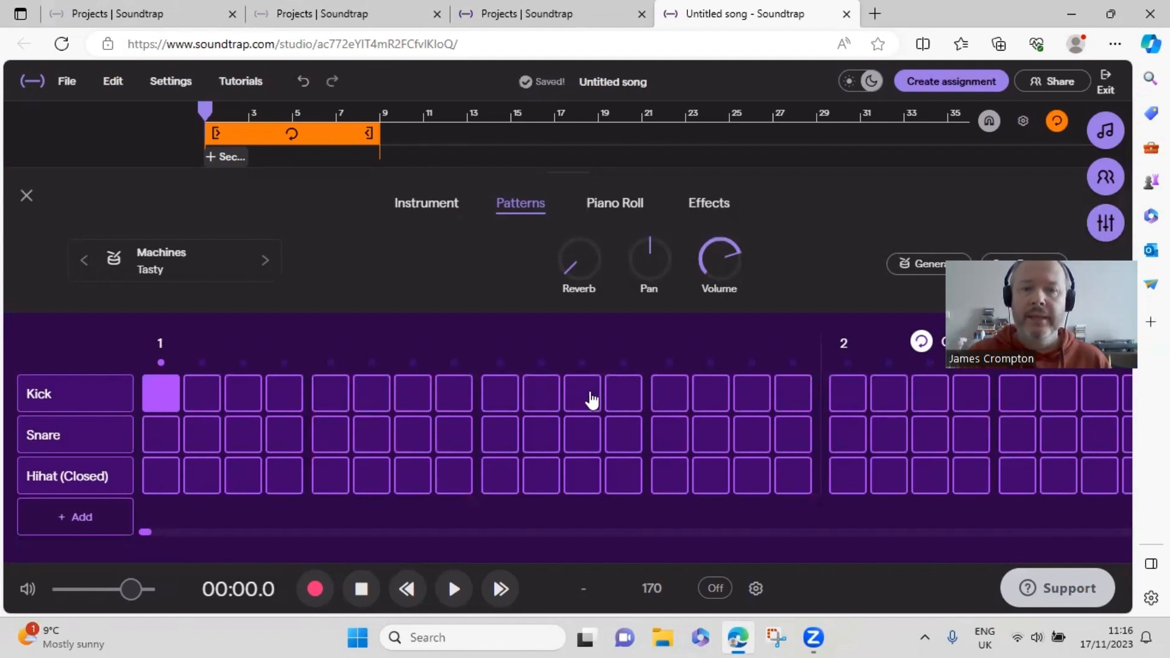
{"action": "mouse_move", "coordinate": [580, 402]}
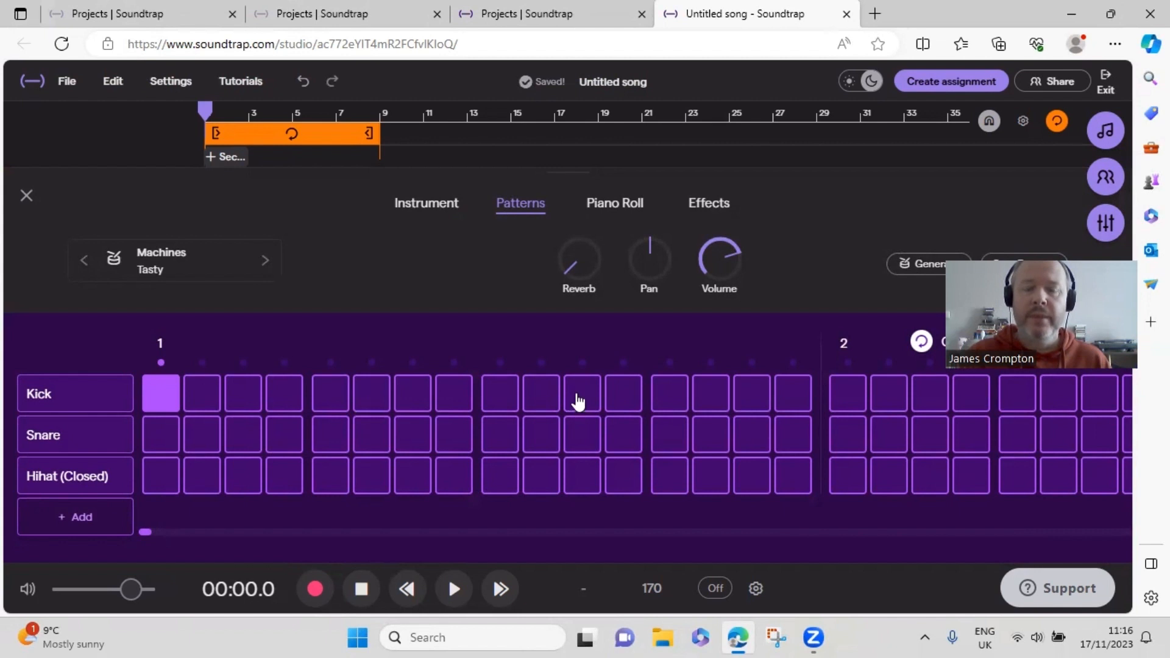
{"action": "left_click", "coordinate": [583, 393]}
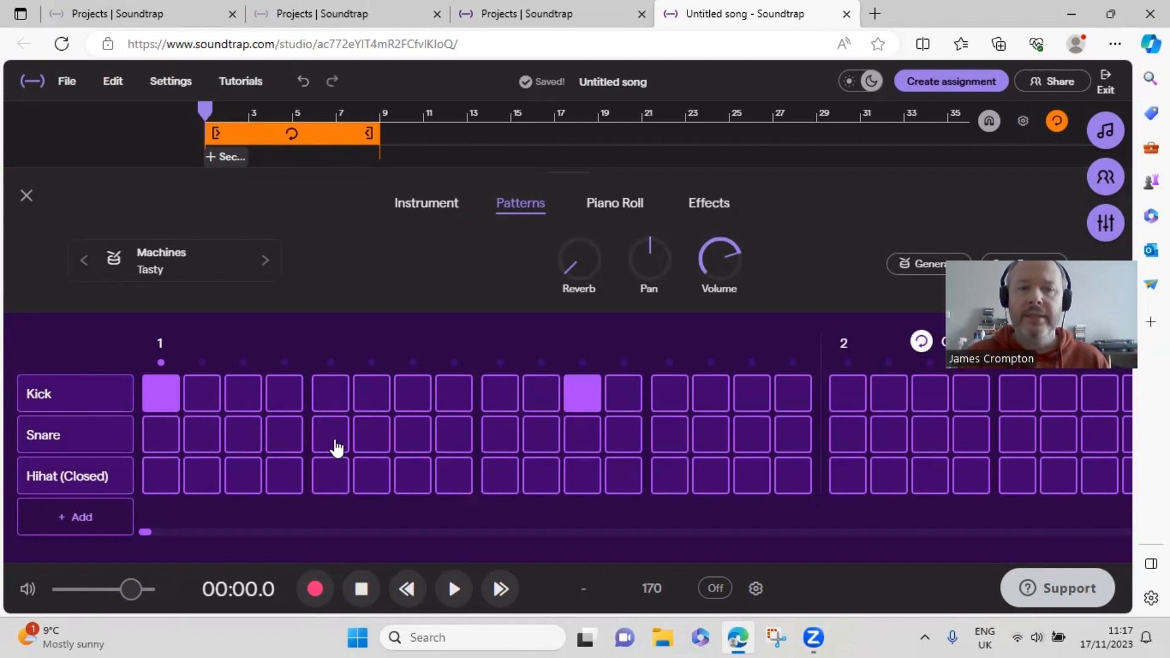
{"action": "left_click", "coordinate": [330, 435]}
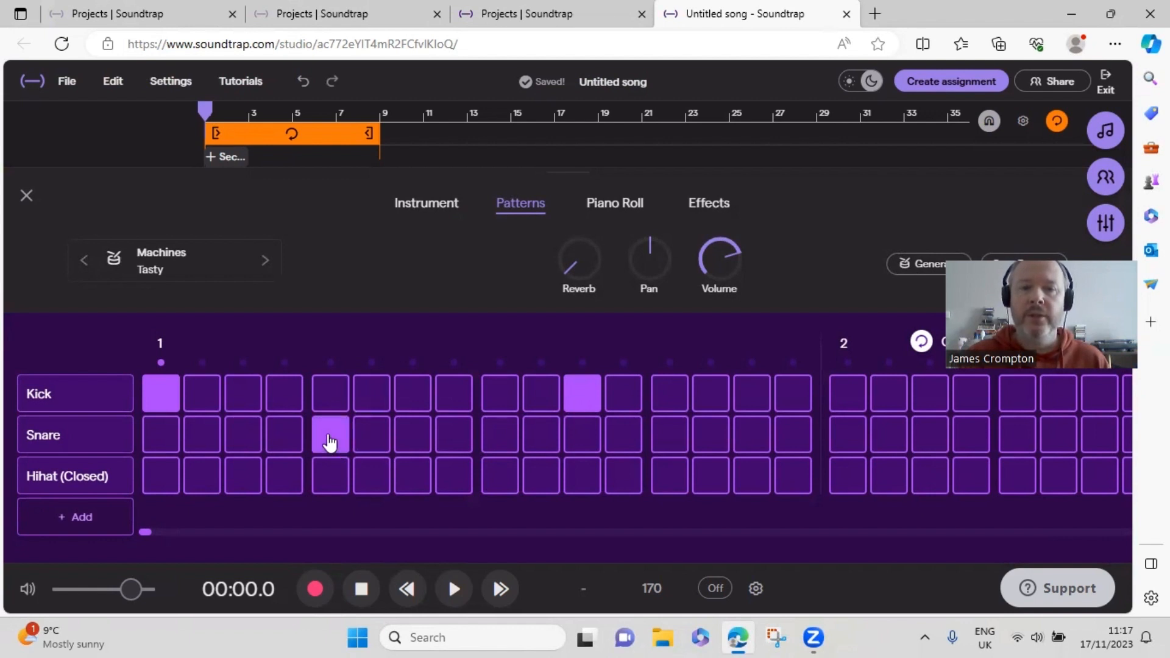
{"action": "left_click", "coordinate": [330, 435]}
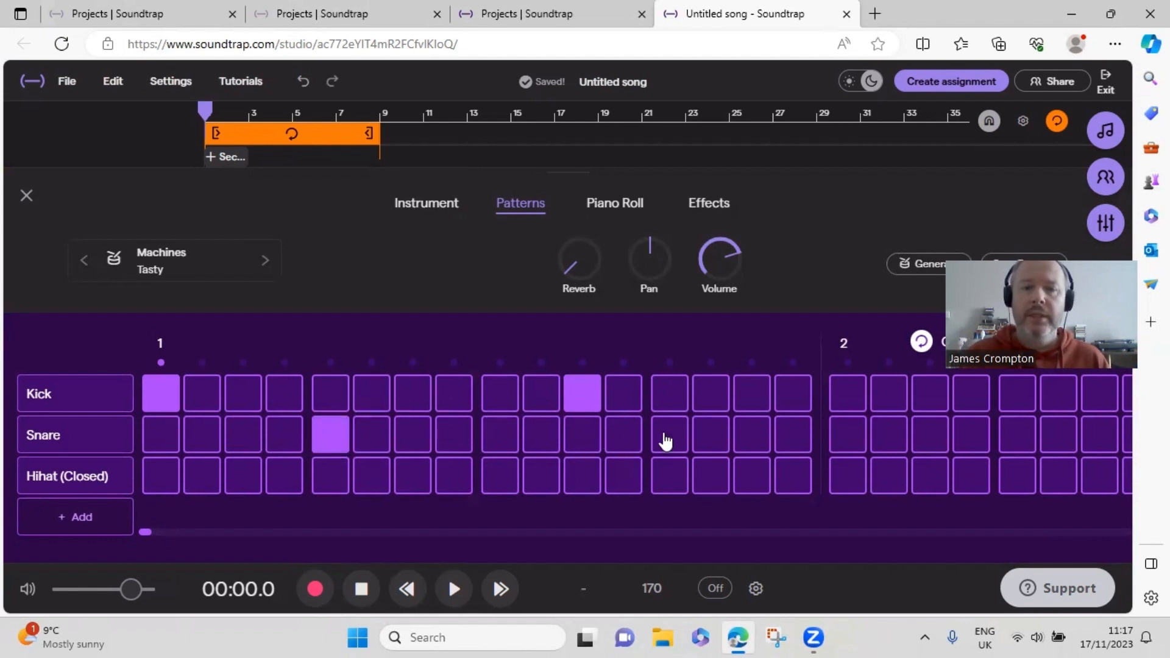
{"action": "left_click", "coordinate": [667, 436]}
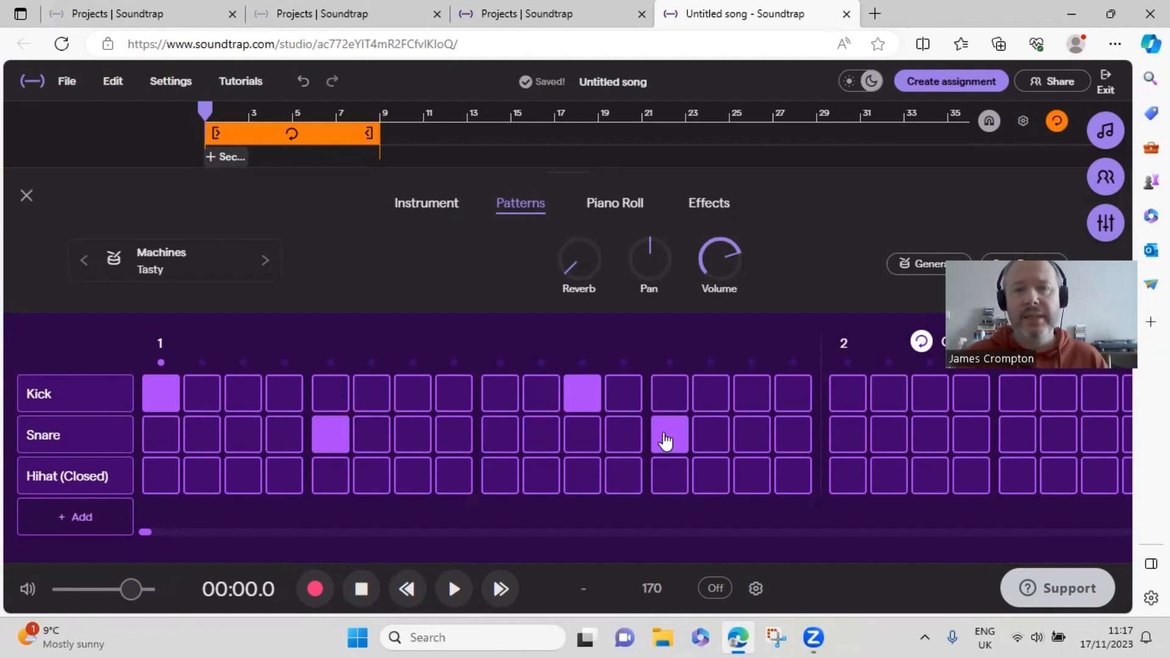
{"action": "left_click", "coordinate": [669, 435]}
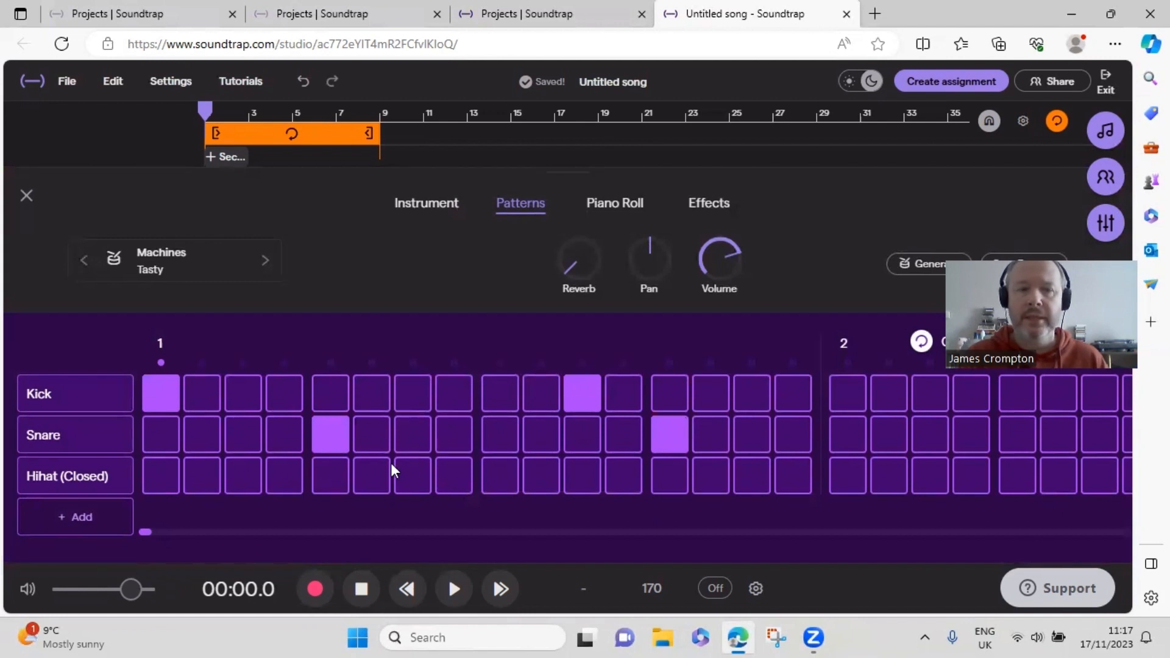
{"action": "mouse_move", "coordinate": [280, 489]}
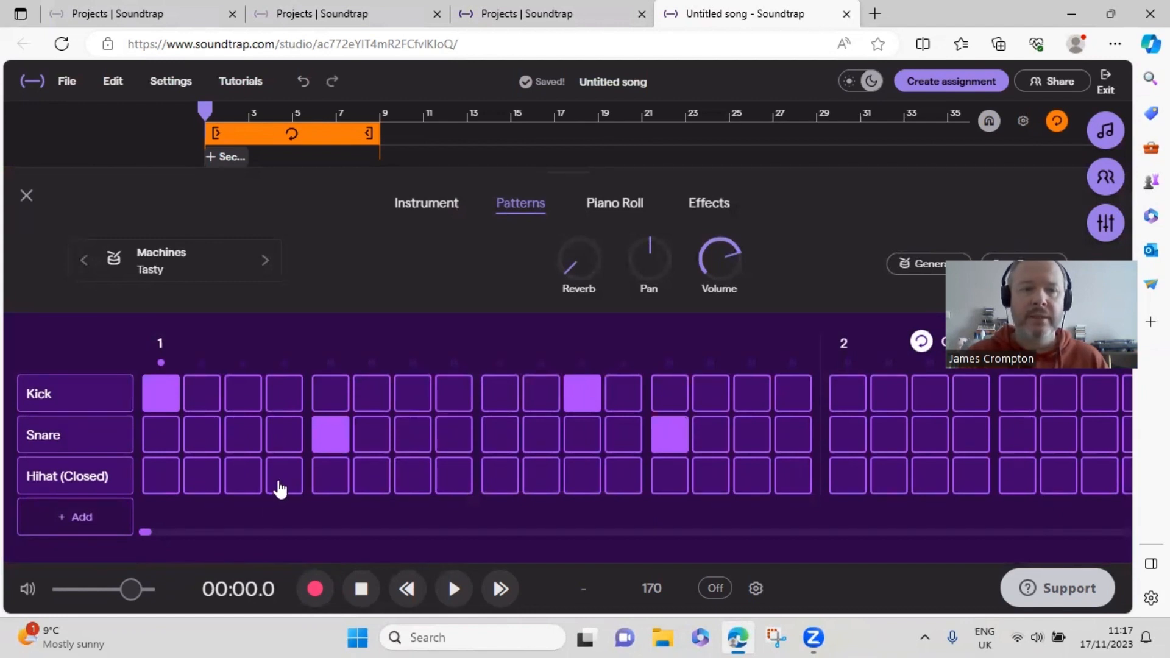
Add closed hi-hat hits on steps 4, 11, 15 and 16.
{"action": "left_click", "coordinate": [284, 476]}
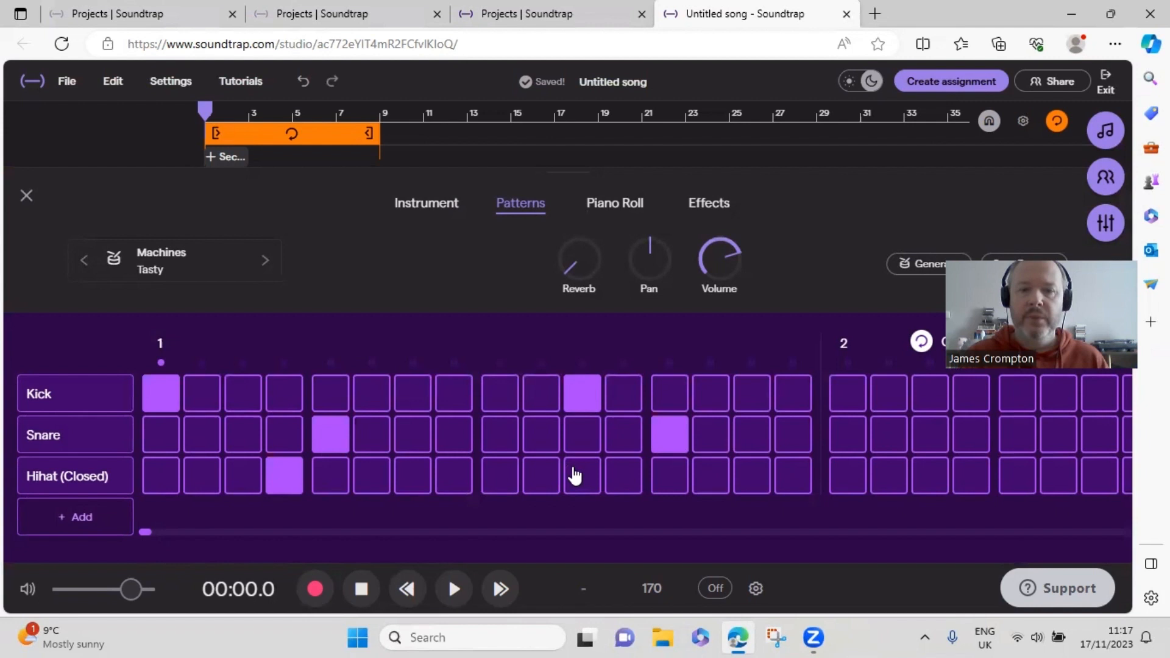
{"action": "left_click", "coordinate": [582, 476]}
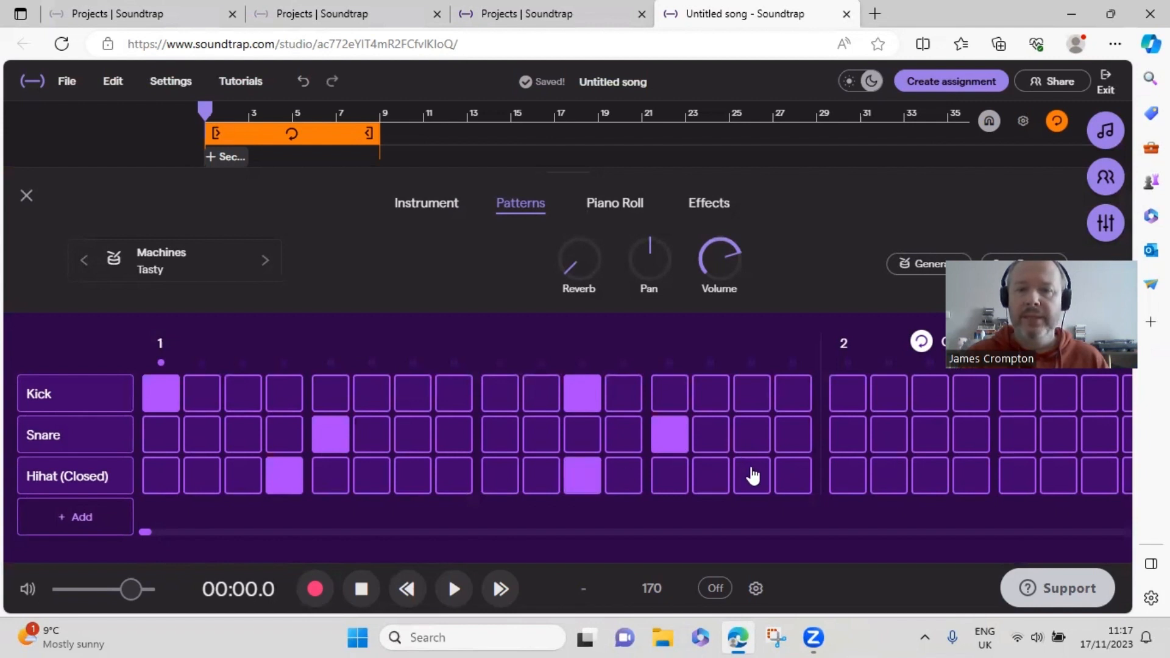
{"action": "left_click", "coordinate": [752, 476]}
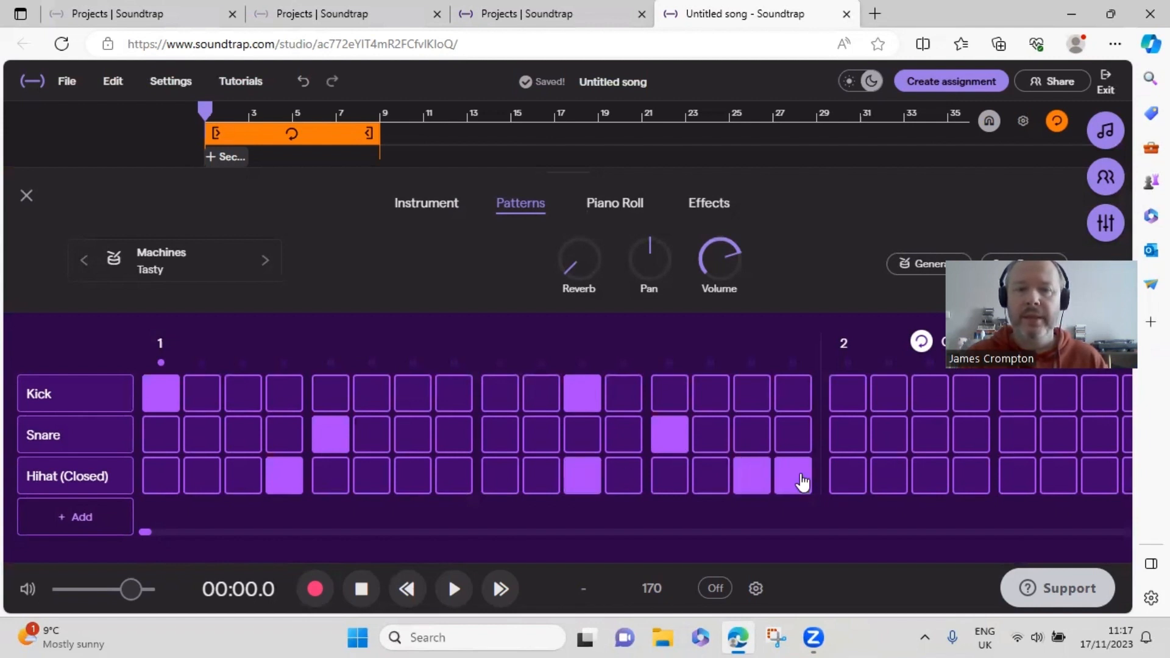
{"action": "mouse_move", "coordinate": [602, 455]}
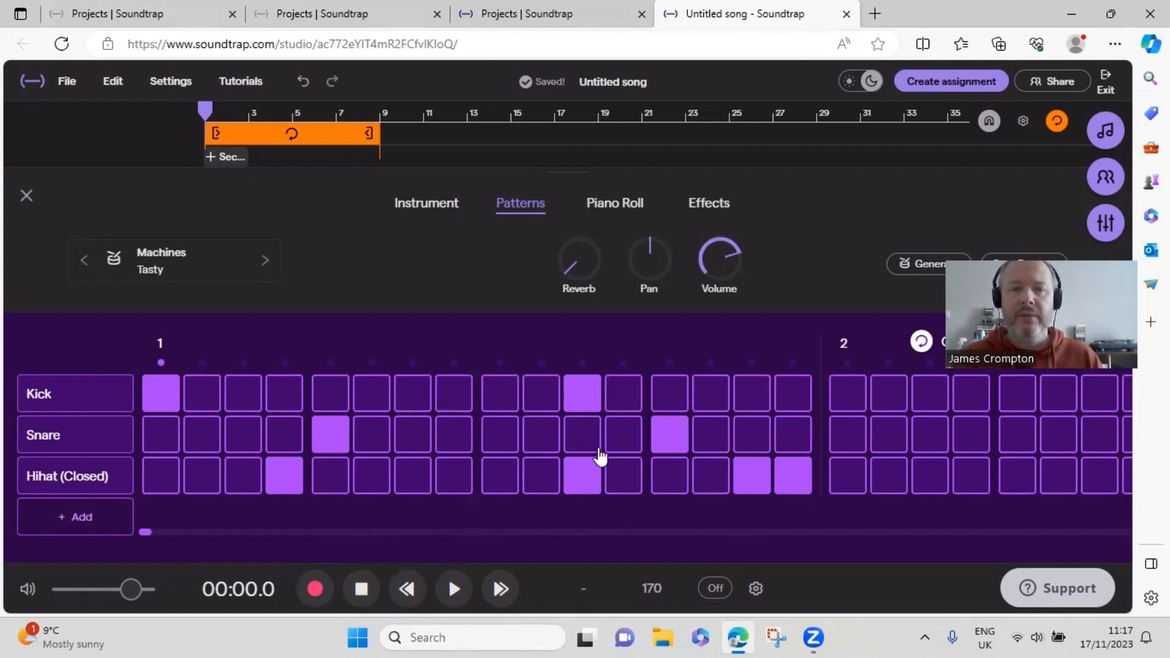
{"action": "mouse_move", "coordinate": [483, 442]}
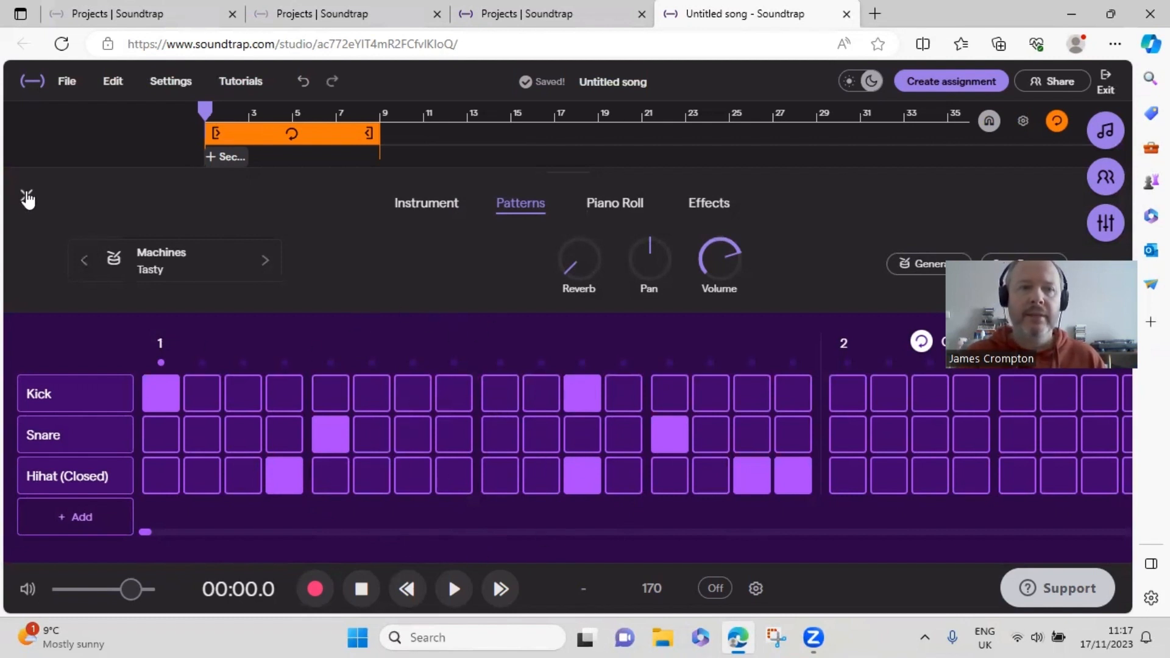
Close the beatmaker, zoom the timeline in, and loop the drum clip out to bar 9.
{"action": "left_click", "coordinate": [28, 197]}
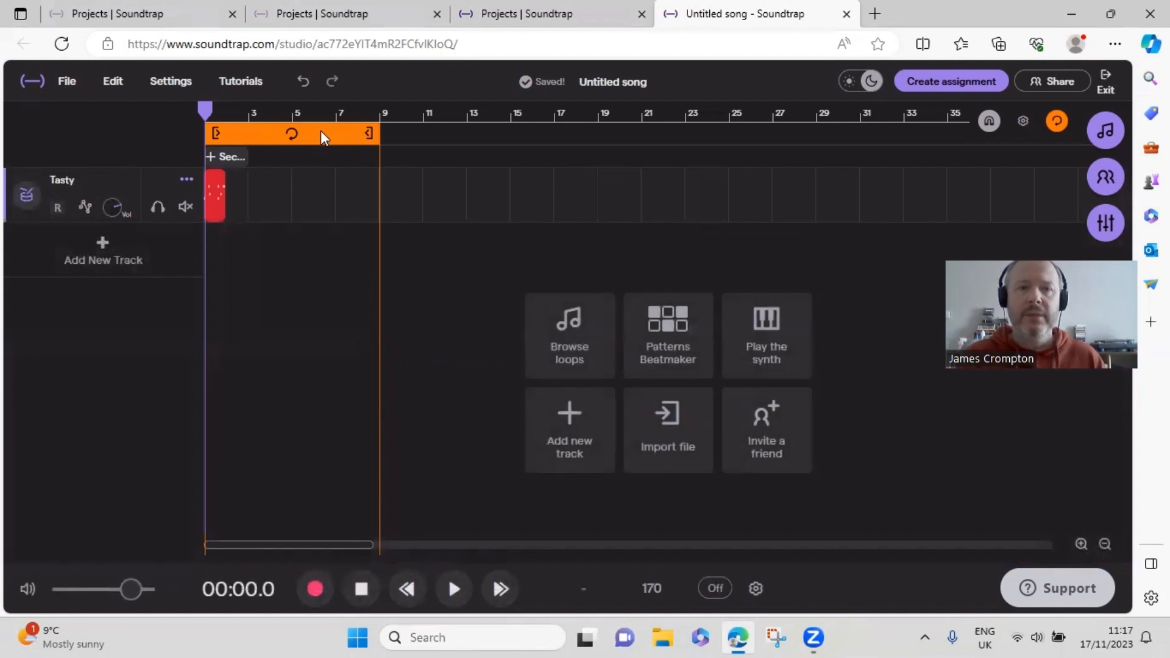
{"action": "mouse_move", "coordinate": [276, 144]}
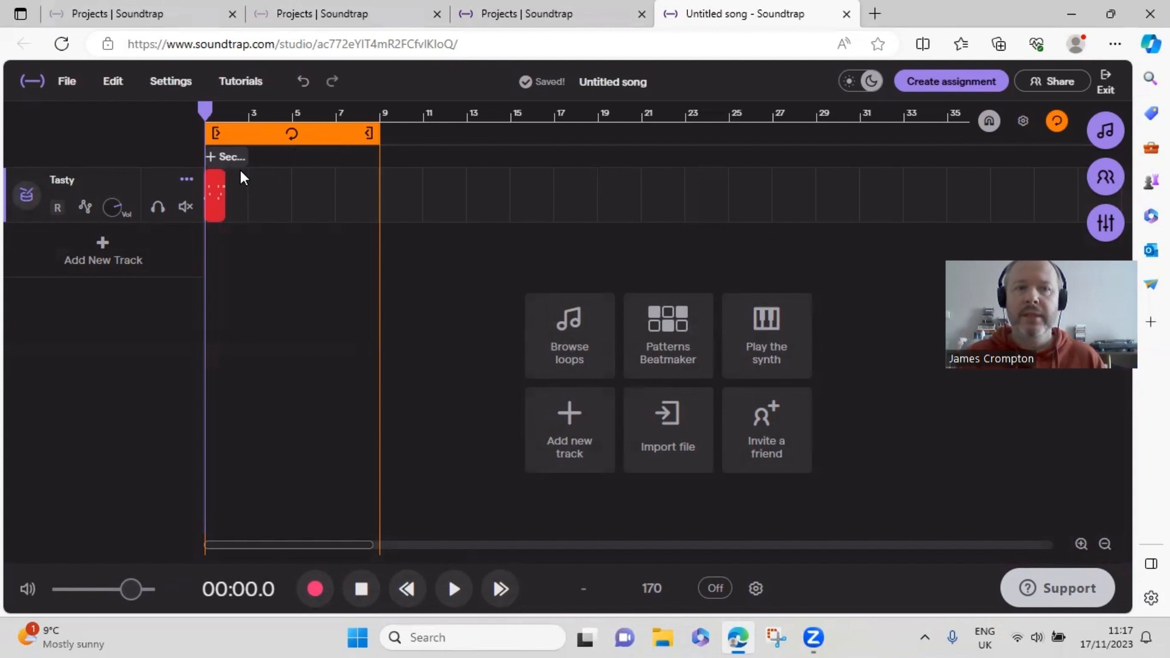
{"action": "mouse_move", "coordinate": [649, 392]}
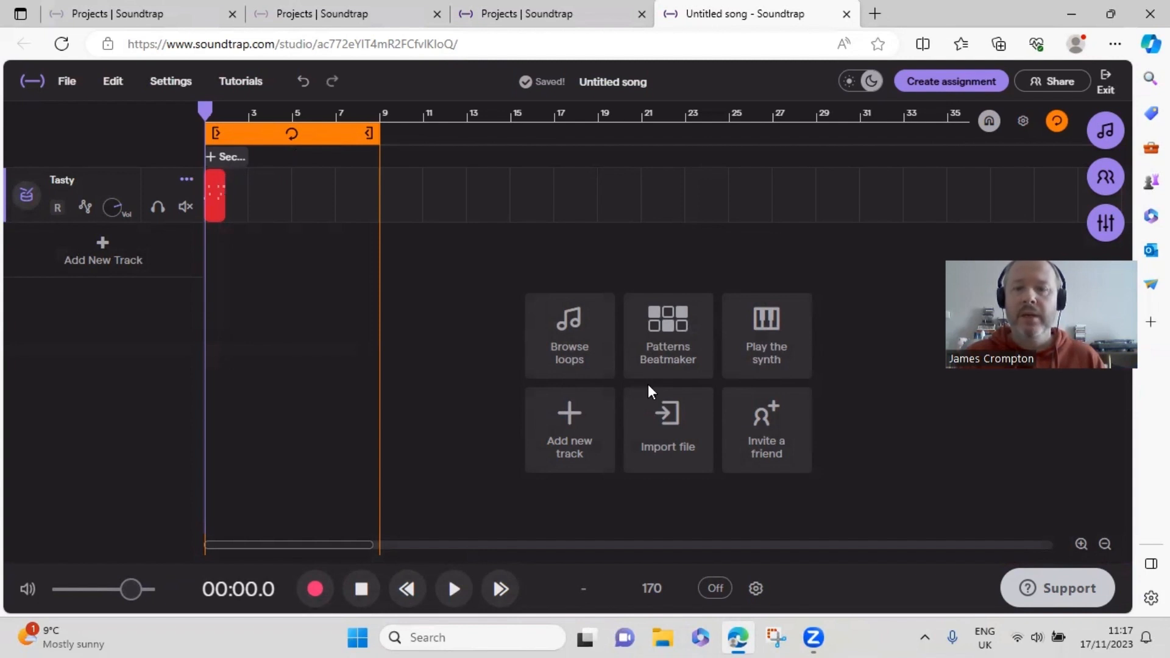
{"action": "mouse_move", "coordinate": [212, 177]}
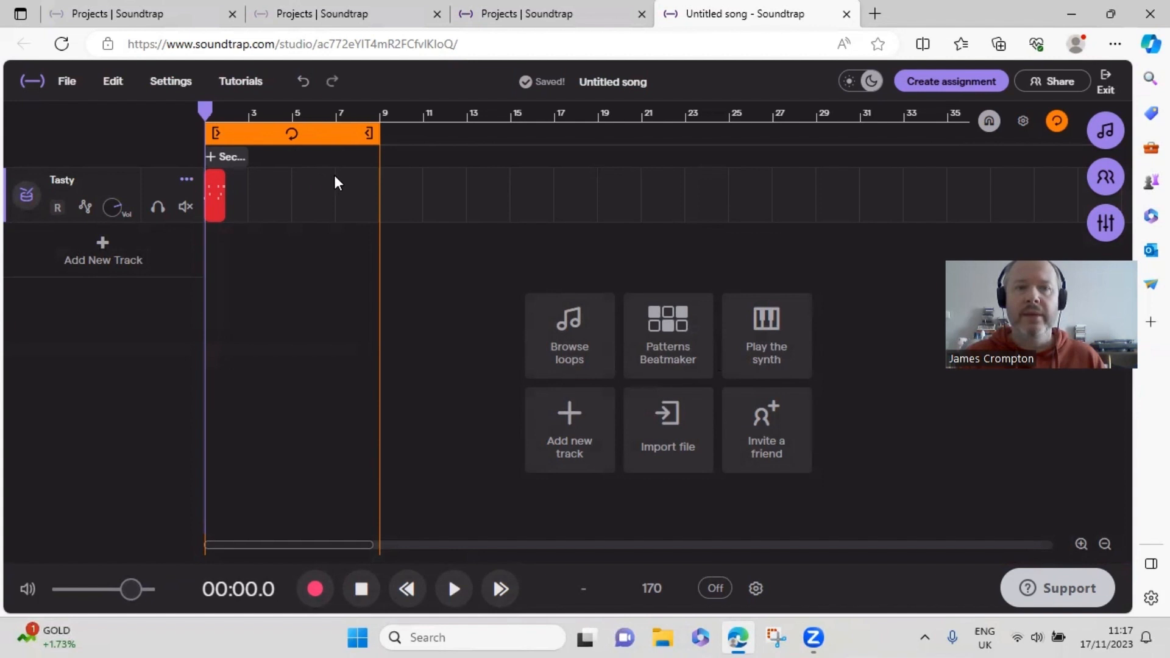
{"action": "mouse_move", "coordinate": [1082, 545]}
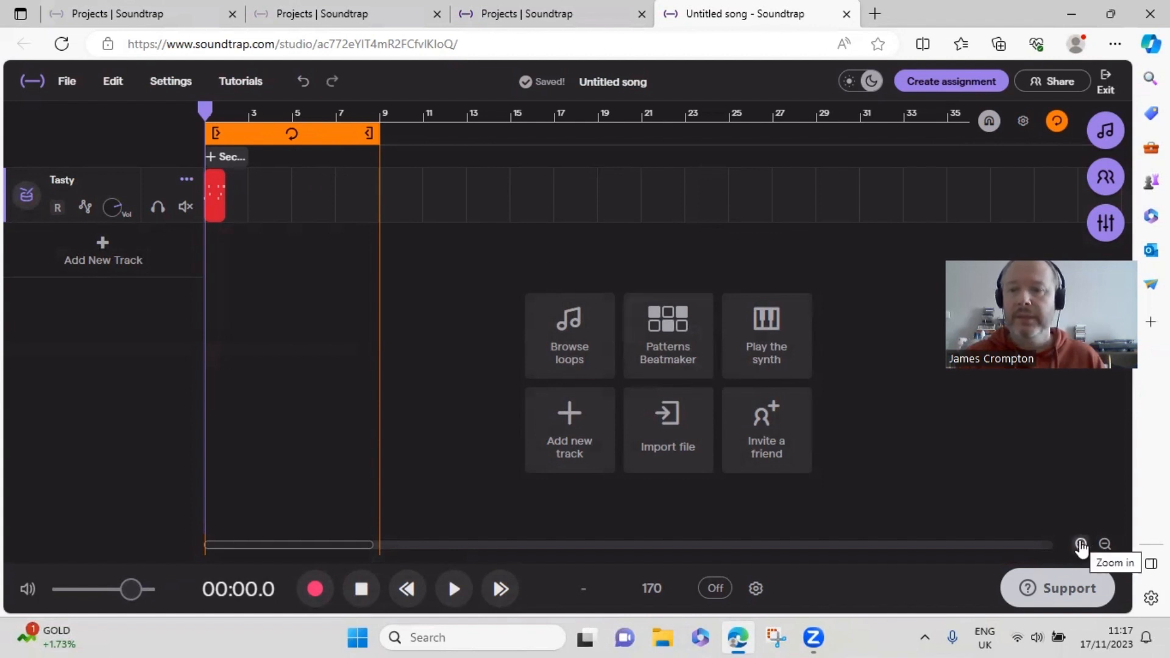
{"action": "left_click", "coordinate": [1081, 545]}
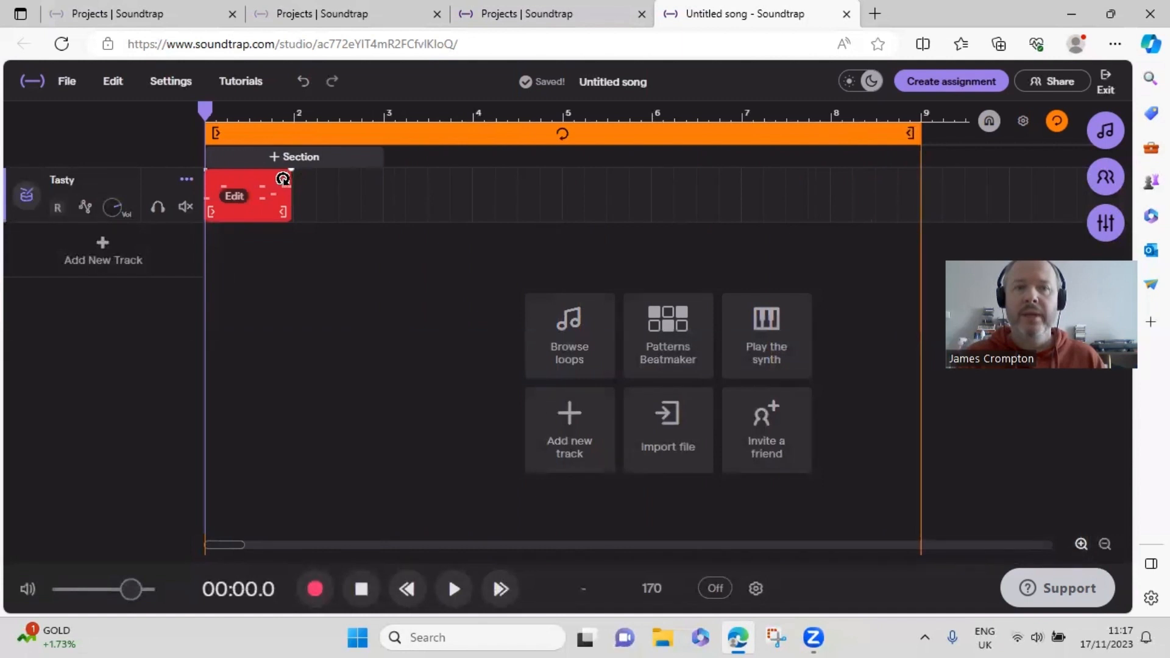
{"action": "left_click_drag", "start_coordinate": [292, 196], "coordinate": [387, 175]}
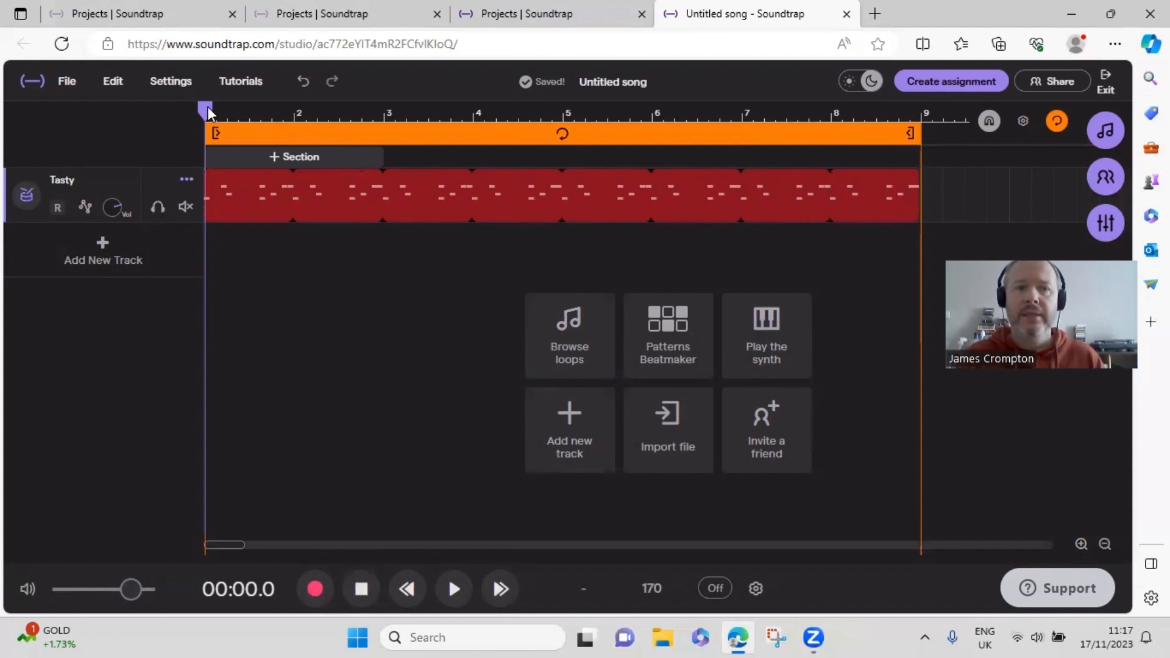
{"action": "mouse_move", "coordinate": [209, 420]}
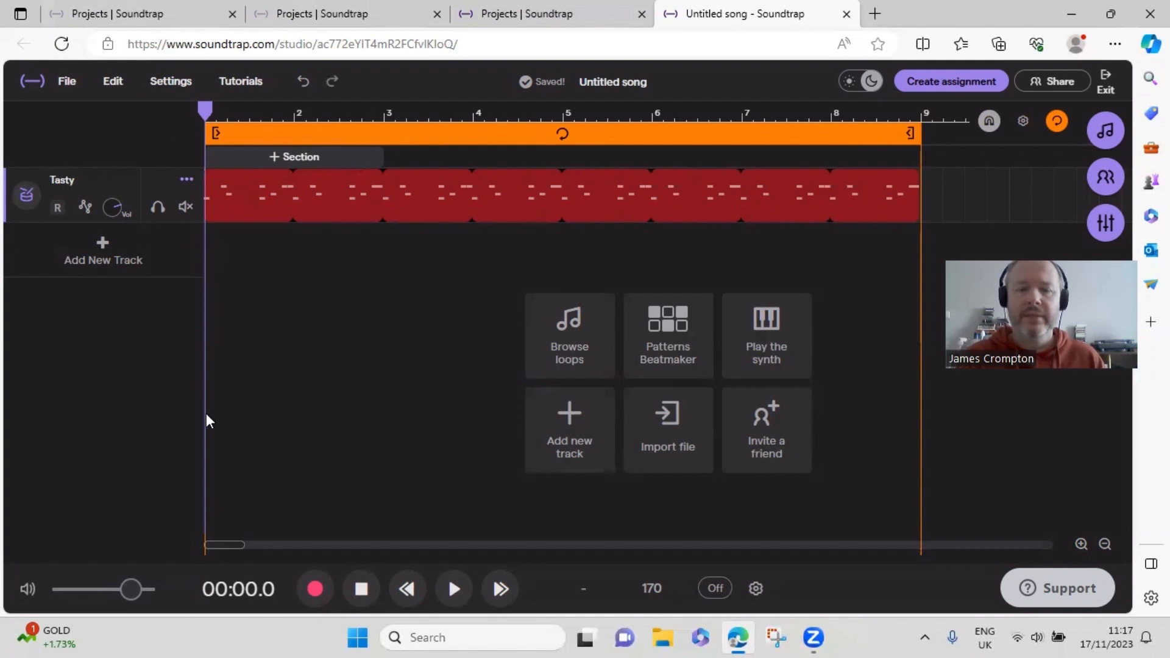
{"action": "left_click", "coordinate": [453, 588]}
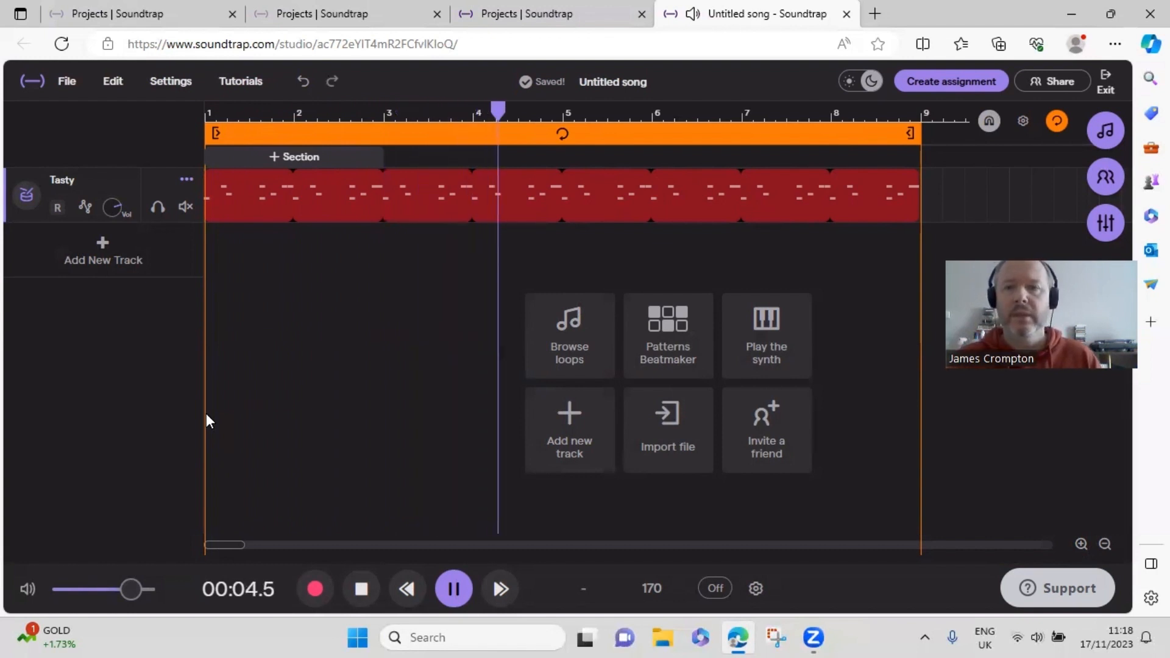
{"action": "left_click", "coordinate": [453, 589]}
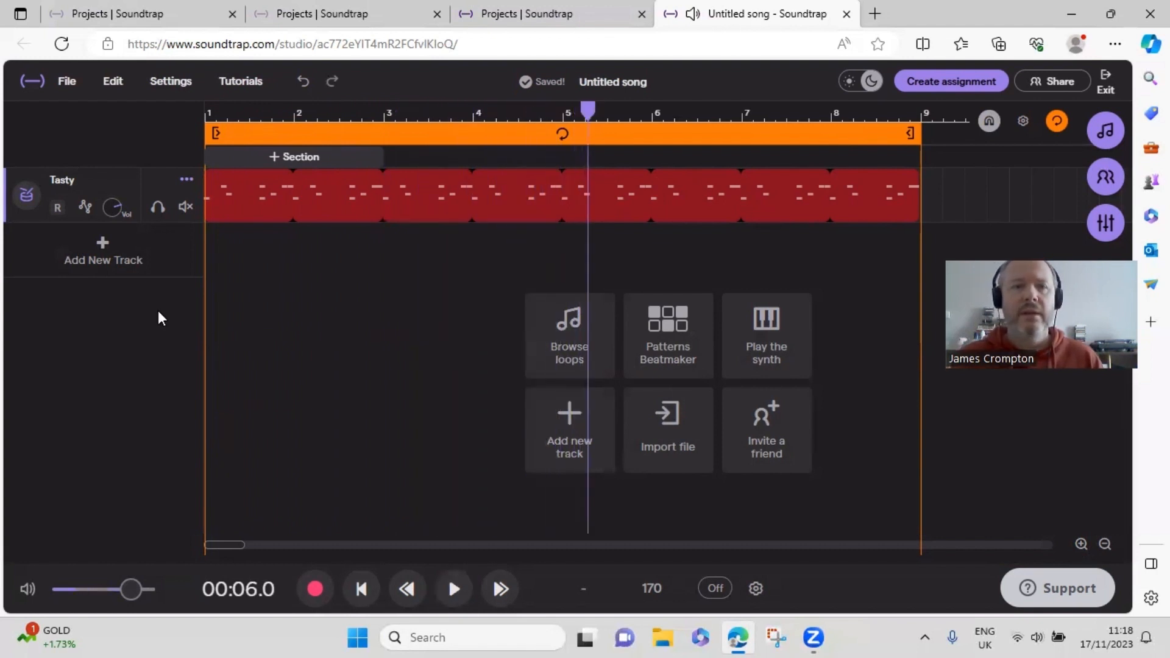
{"action": "left_click", "coordinate": [403, 197]}
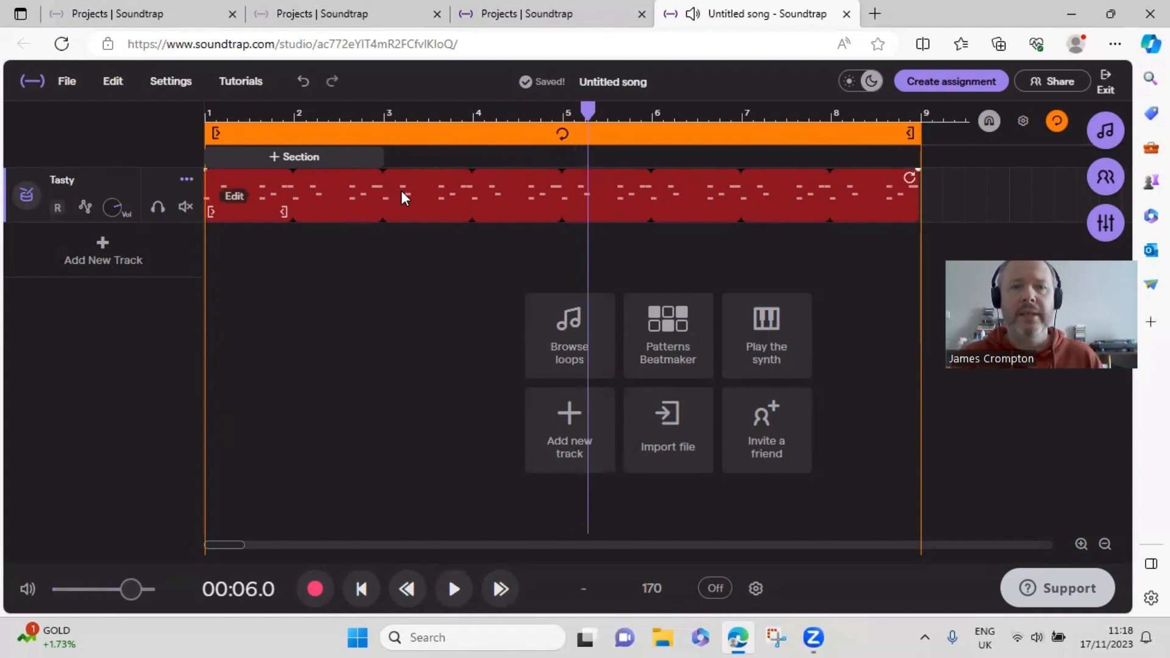
Reopen the drum pattern and move the bar-1 closed hi-hat from step 4 to step 9.
{"action": "left_click", "coordinate": [667, 336]}
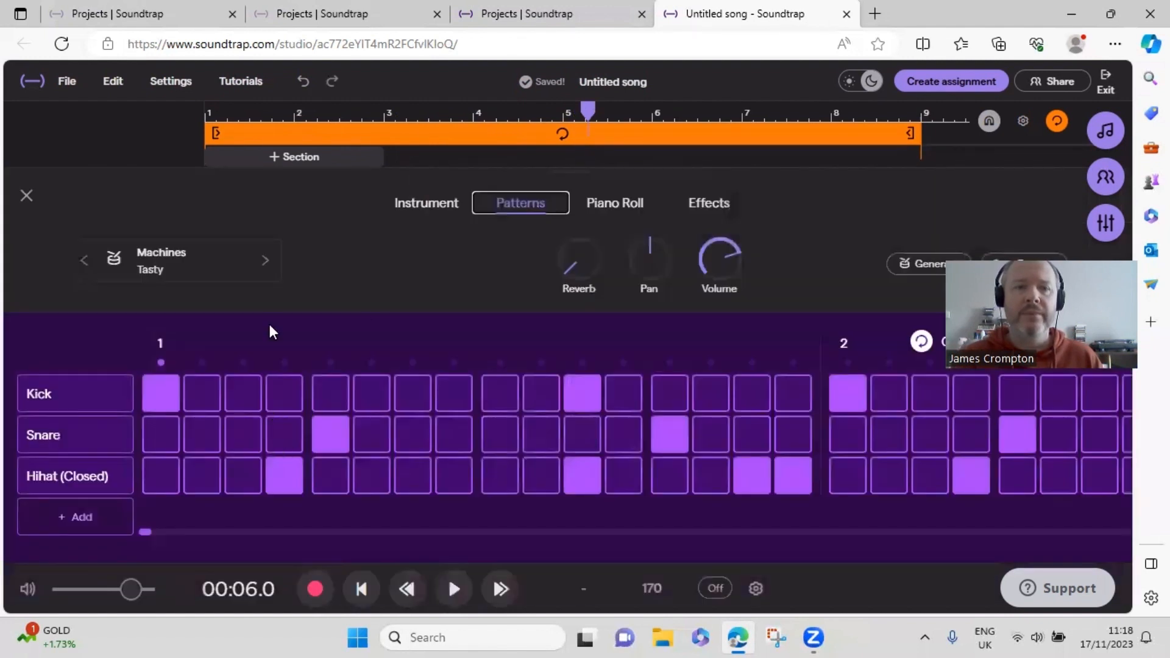
{"action": "left_click", "coordinate": [284, 476]}
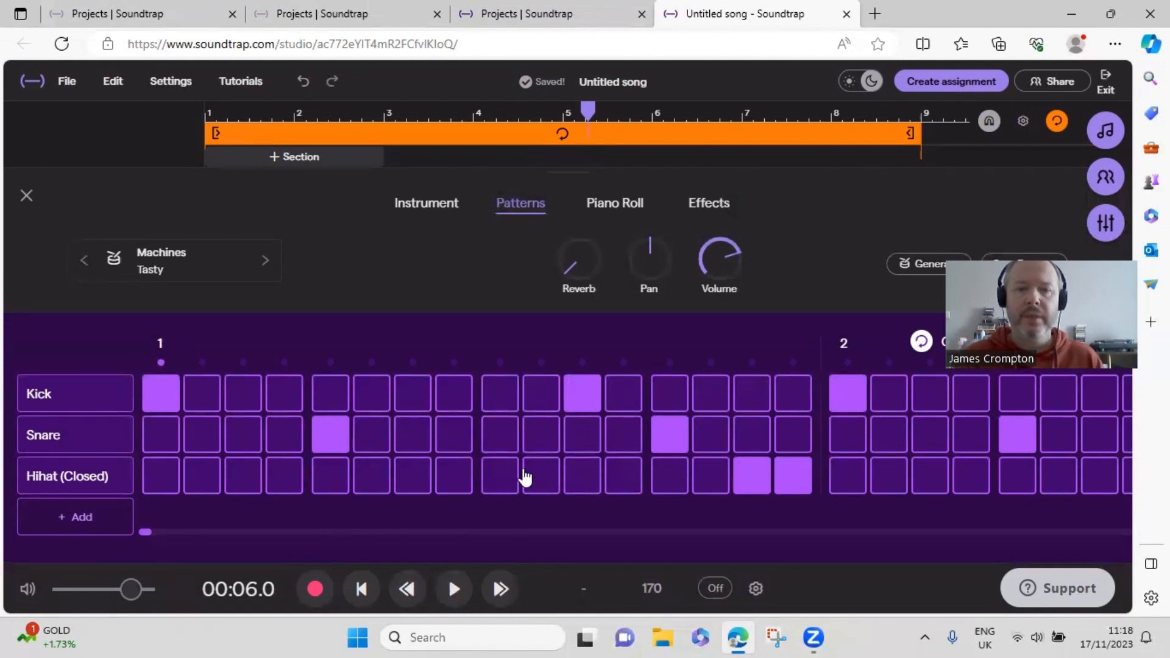
{"action": "left_click", "coordinate": [499, 476]}
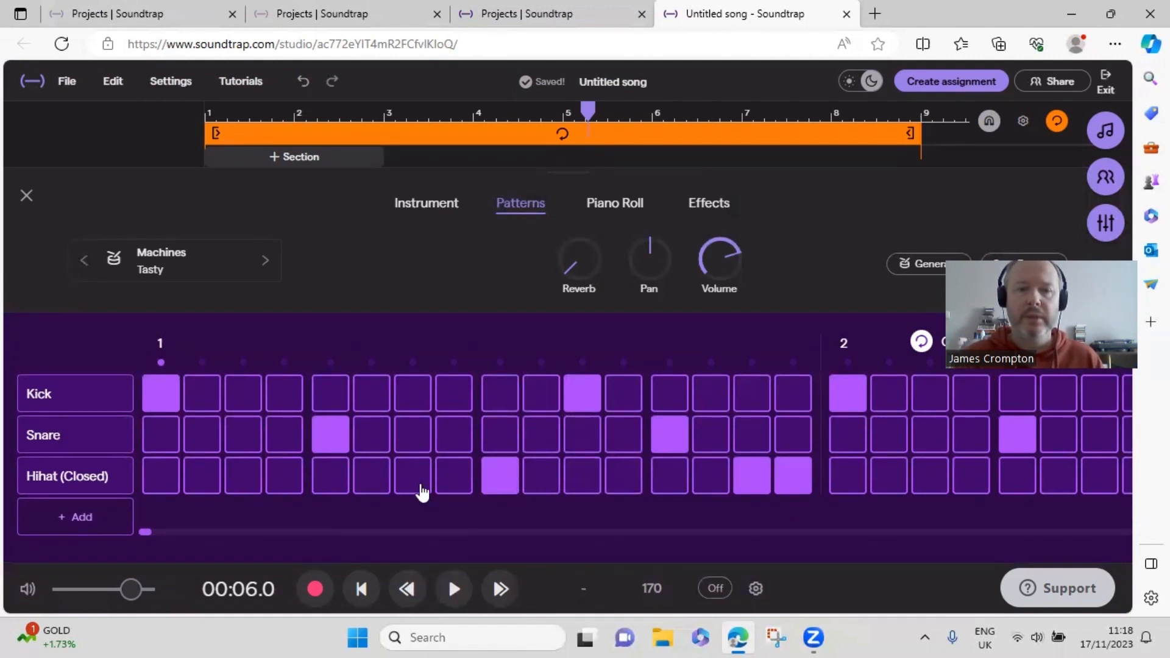
{"action": "mouse_move", "coordinate": [26, 196]}
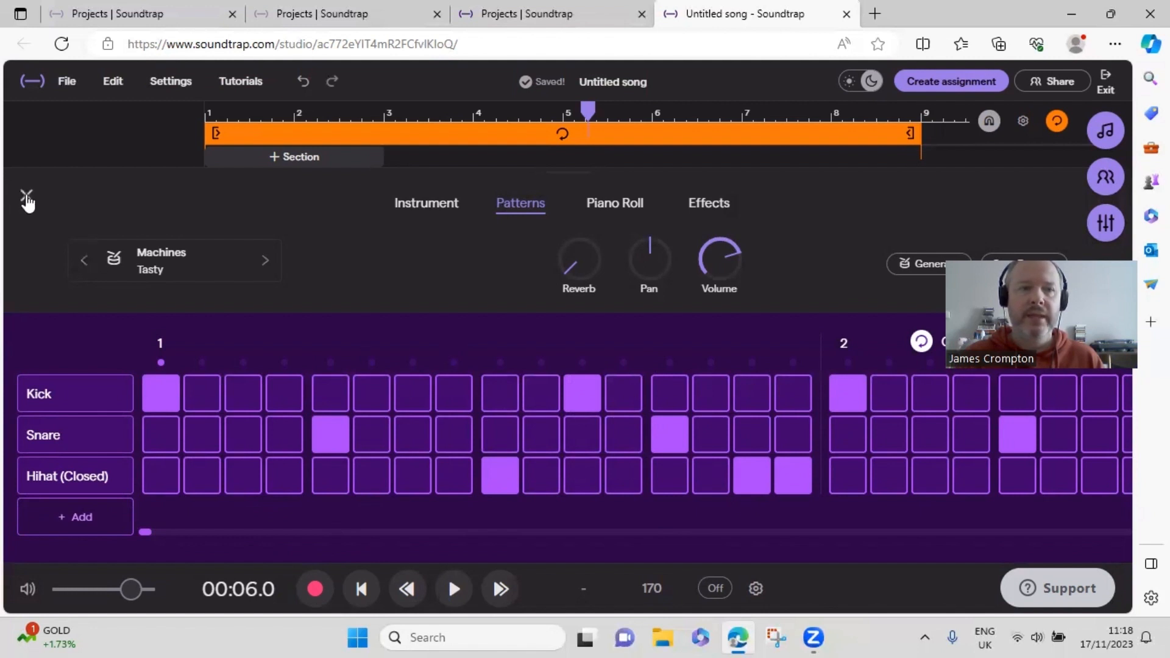
{"action": "mouse_move", "coordinate": [835, 482]}
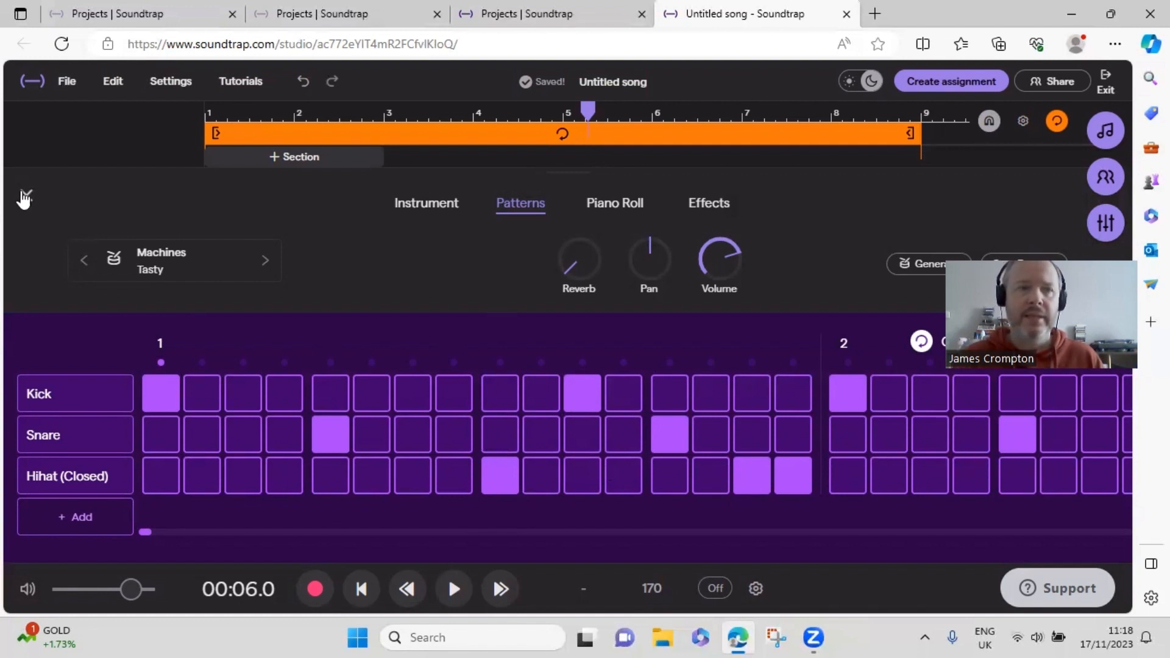
Close the pattern editor and play the revised loop for about five seconds.
{"action": "left_click", "coordinate": [26, 192]}
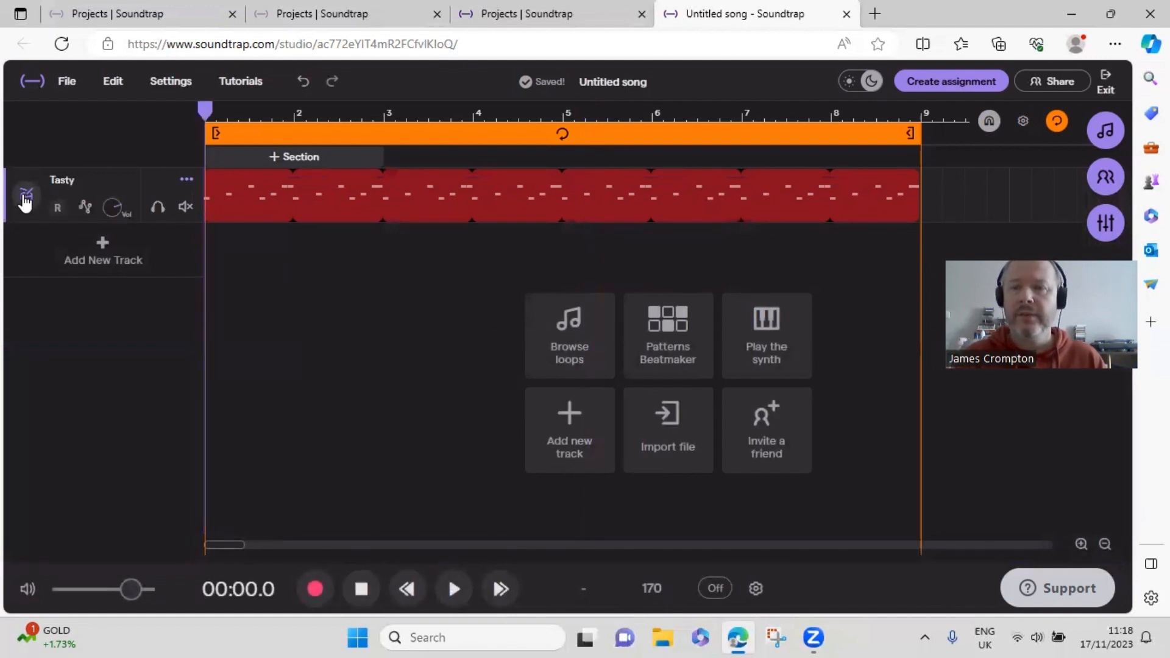
{"action": "left_click", "coordinate": [453, 589]}
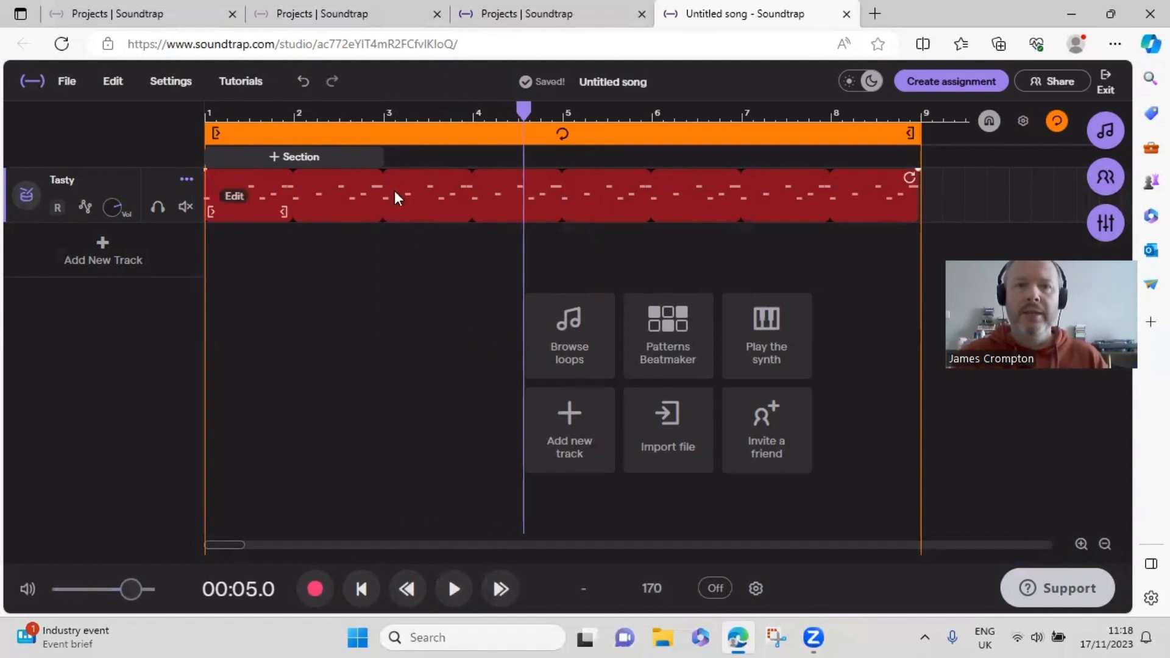
{"action": "mouse_move", "coordinate": [356, 196]}
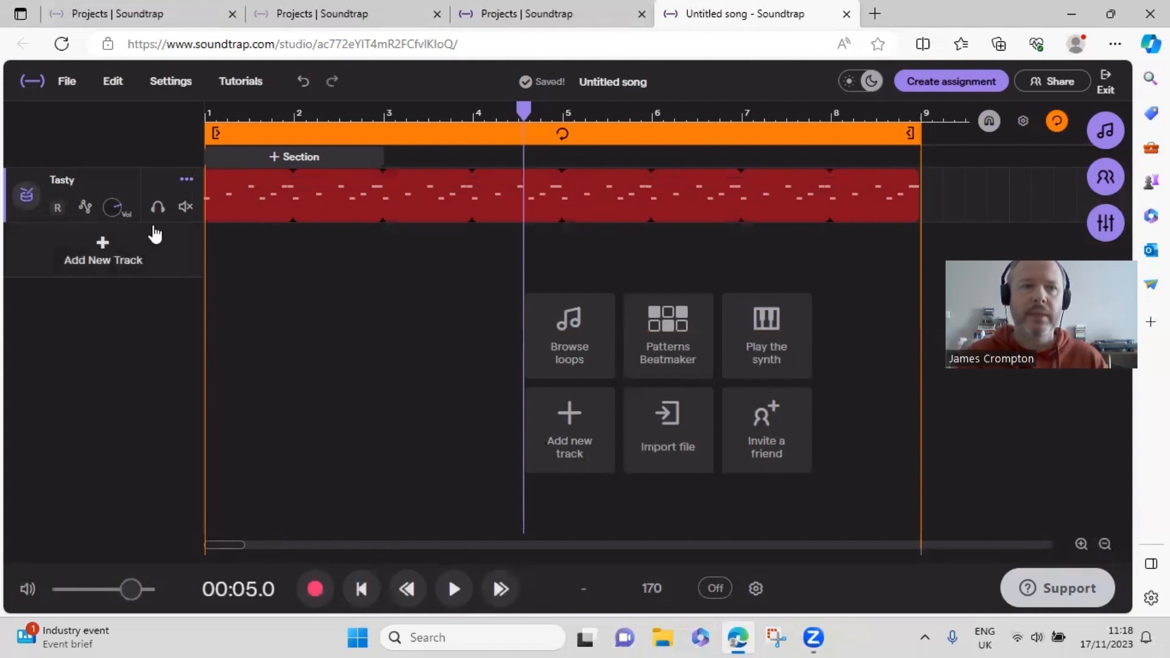
{"action": "mouse_move", "coordinate": [207, 239]}
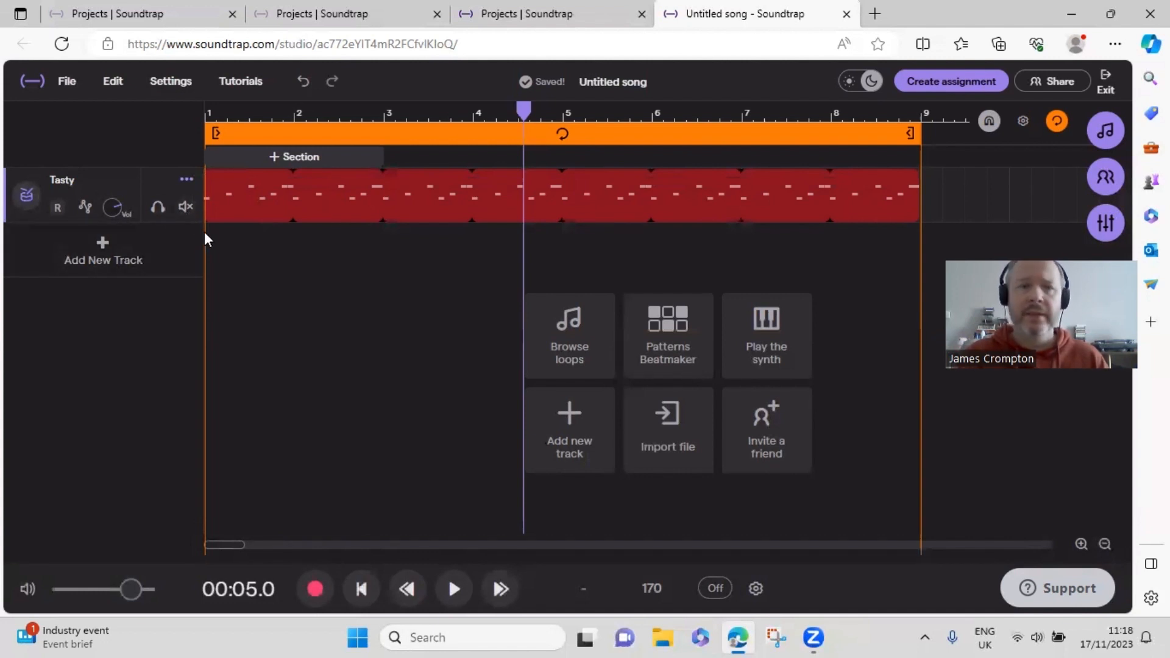
{"action": "mouse_move", "coordinate": [187, 183]}
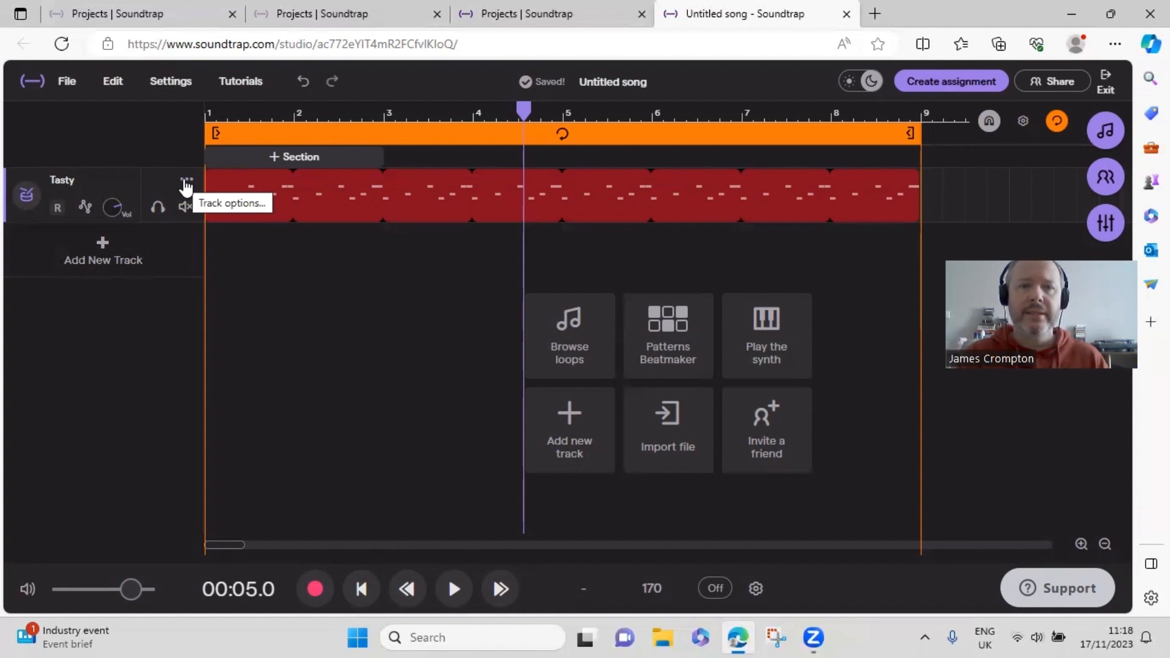
Delete the Tasty drum track from its track options menu.
{"action": "left_click", "coordinate": [187, 182]}
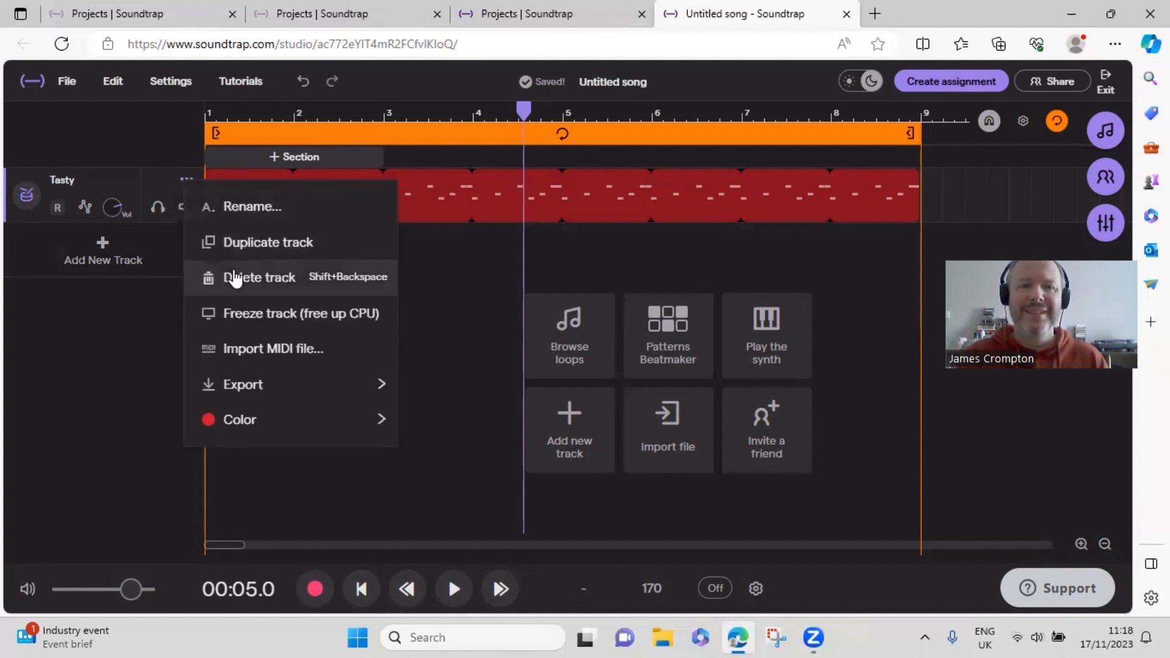
{"action": "left_click", "coordinate": [259, 277]}
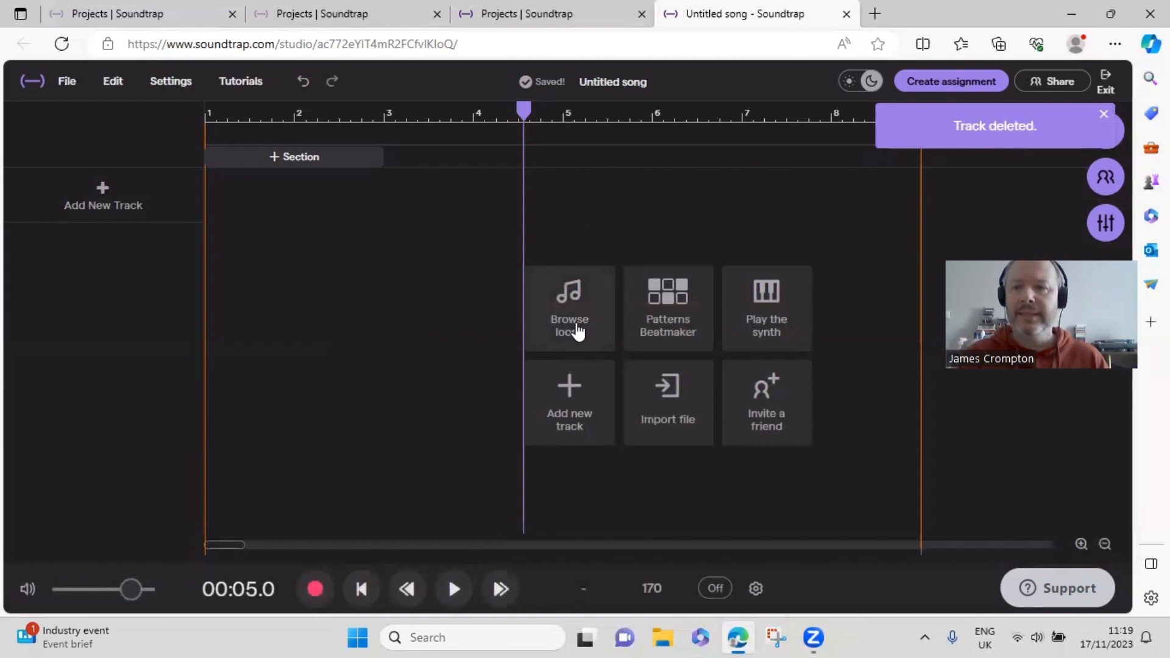
{"action": "mouse_move", "coordinate": [676, 299]}
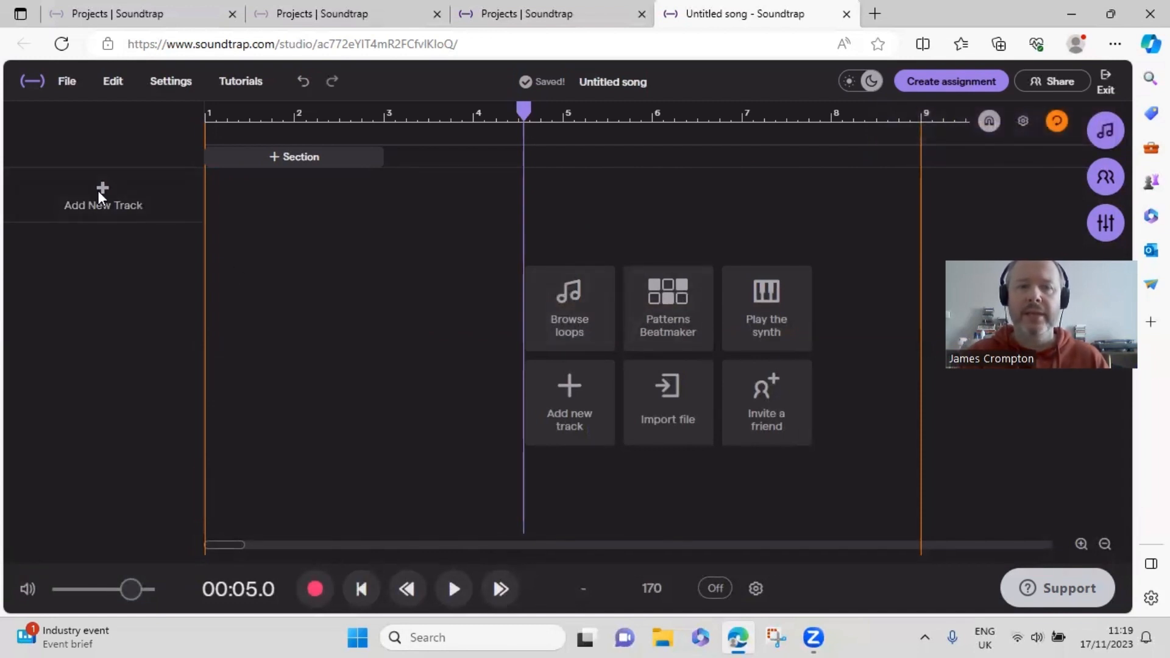
Add a new Drums & Machines track using the Patterns Beatmaker.
{"action": "left_click", "coordinate": [569, 403]}
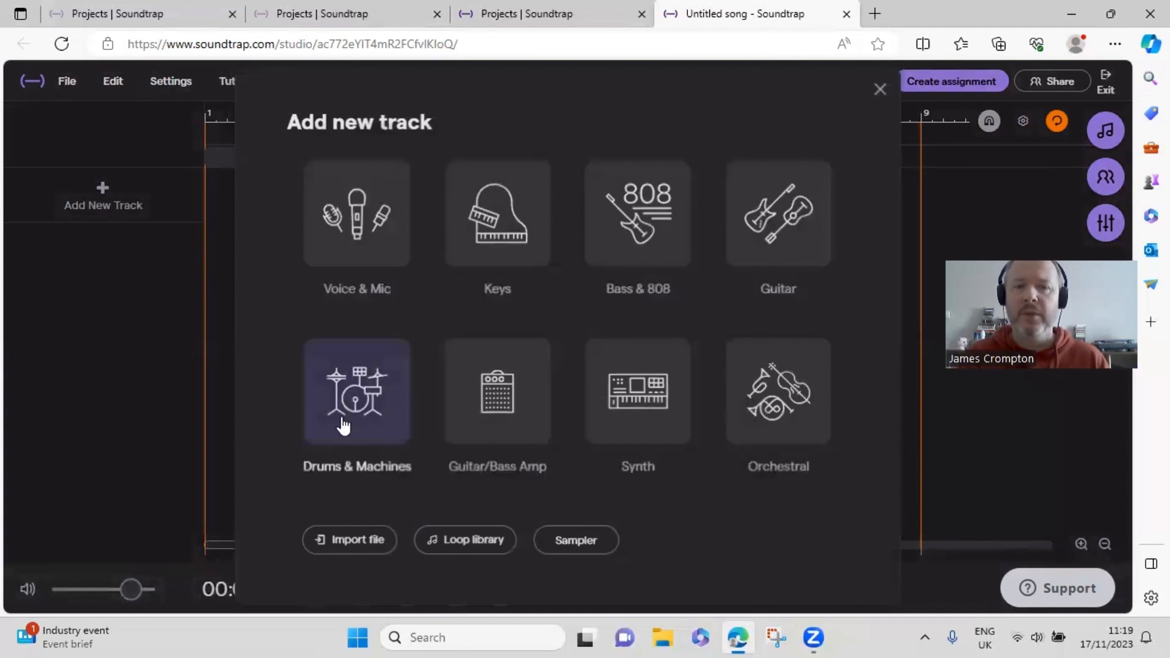
{"action": "left_click", "coordinate": [357, 391]}
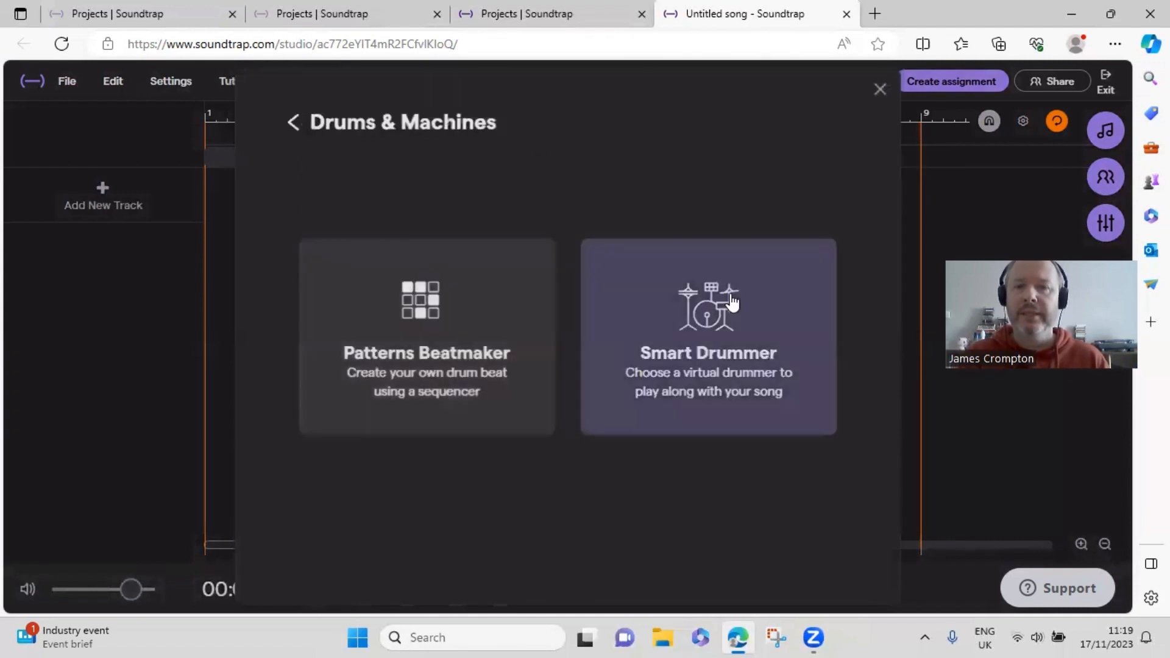
{"action": "mouse_move", "coordinate": [425, 306]}
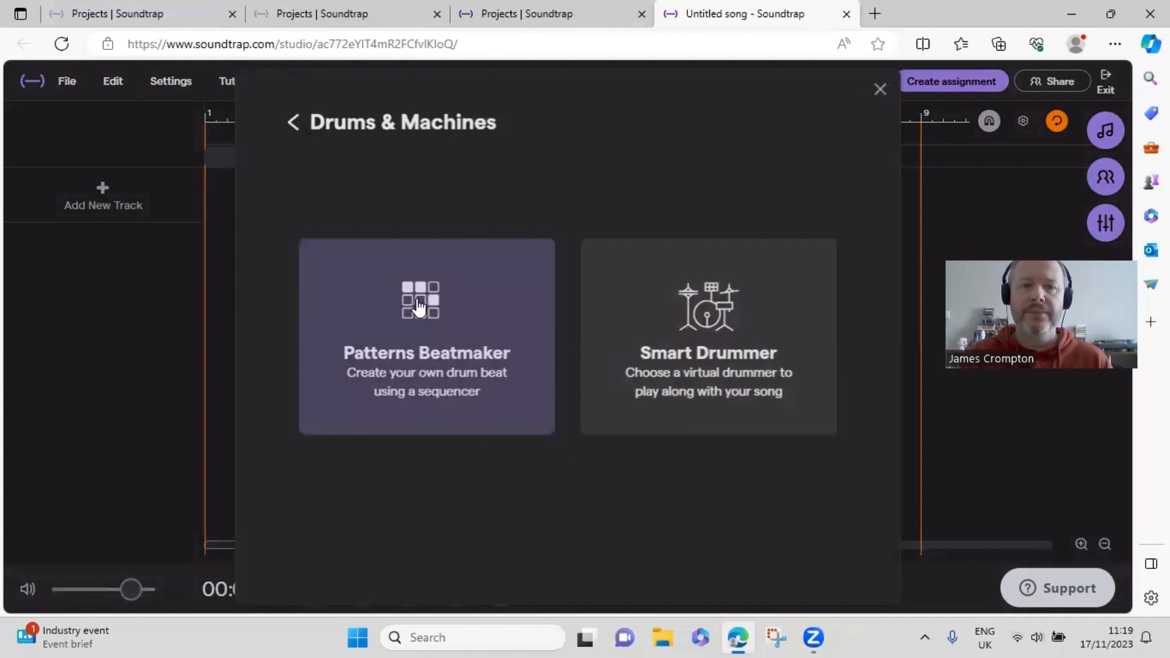
{"action": "left_click", "coordinate": [426, 336]}
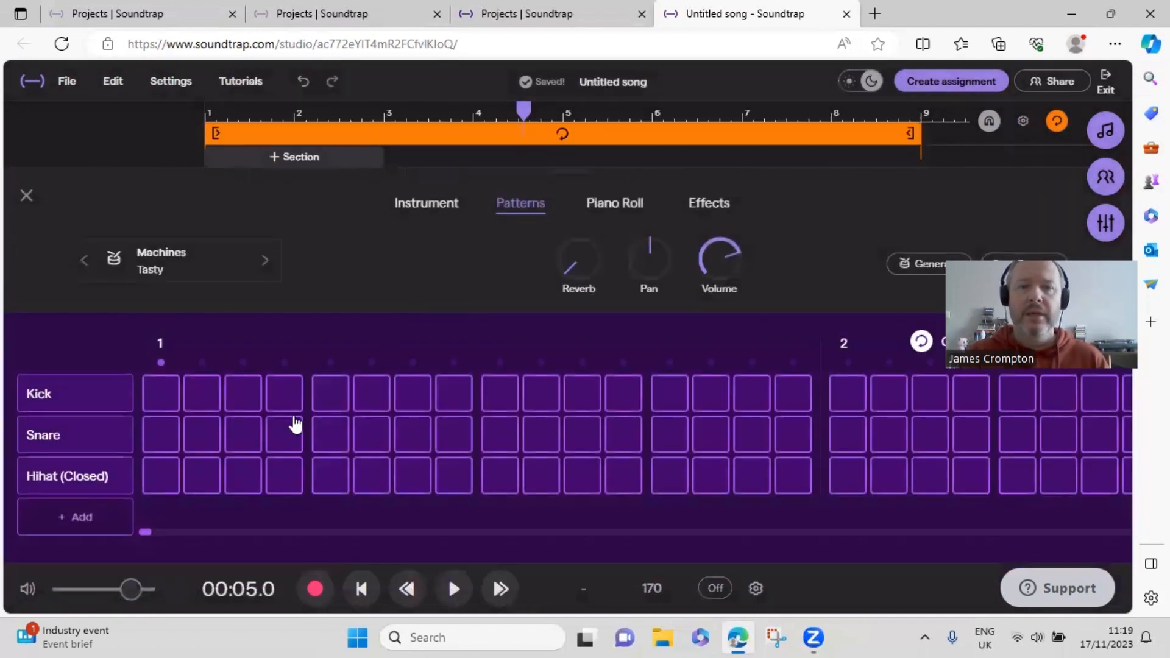
{"action": "mouse_move", "coordinate": [652, 588]}
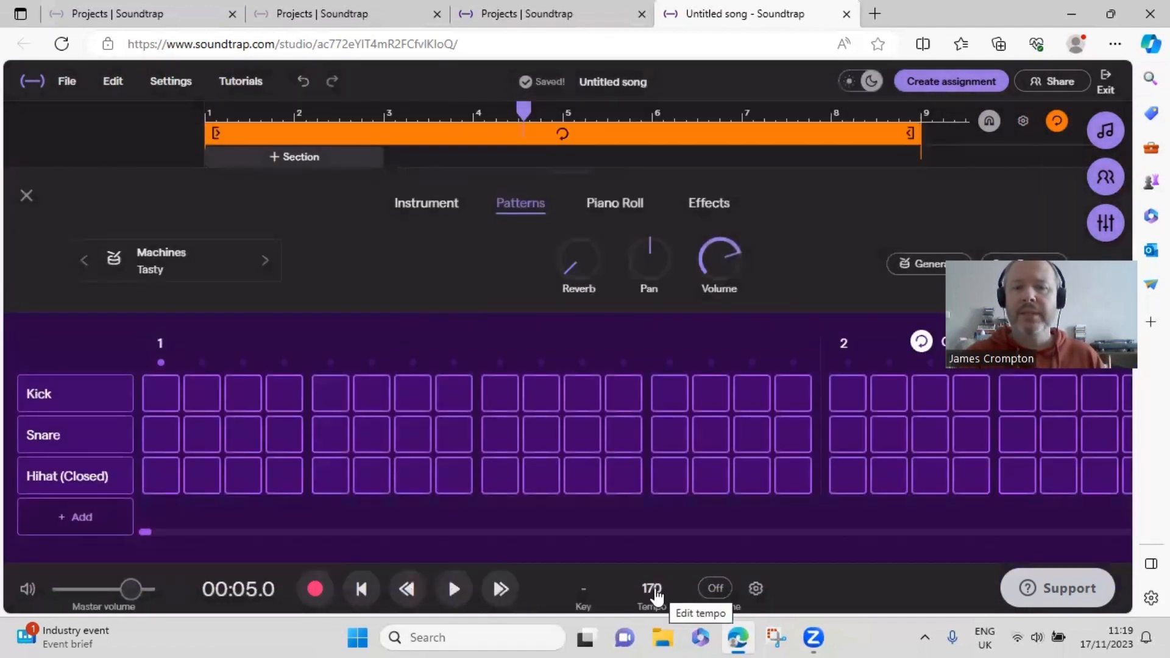
Change the song tempo from 170 to 128 BPM.
{"action": "left_click", "coordinate": [651, 589]}
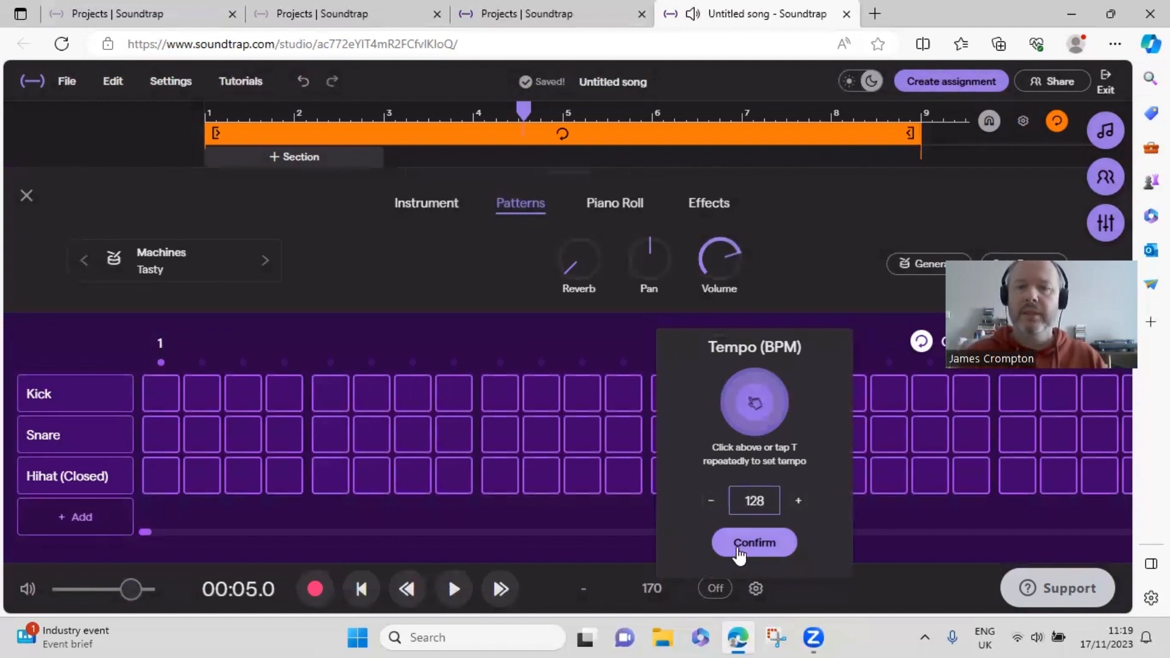
{"action": "left_click", "coordinate": [753, 543]}
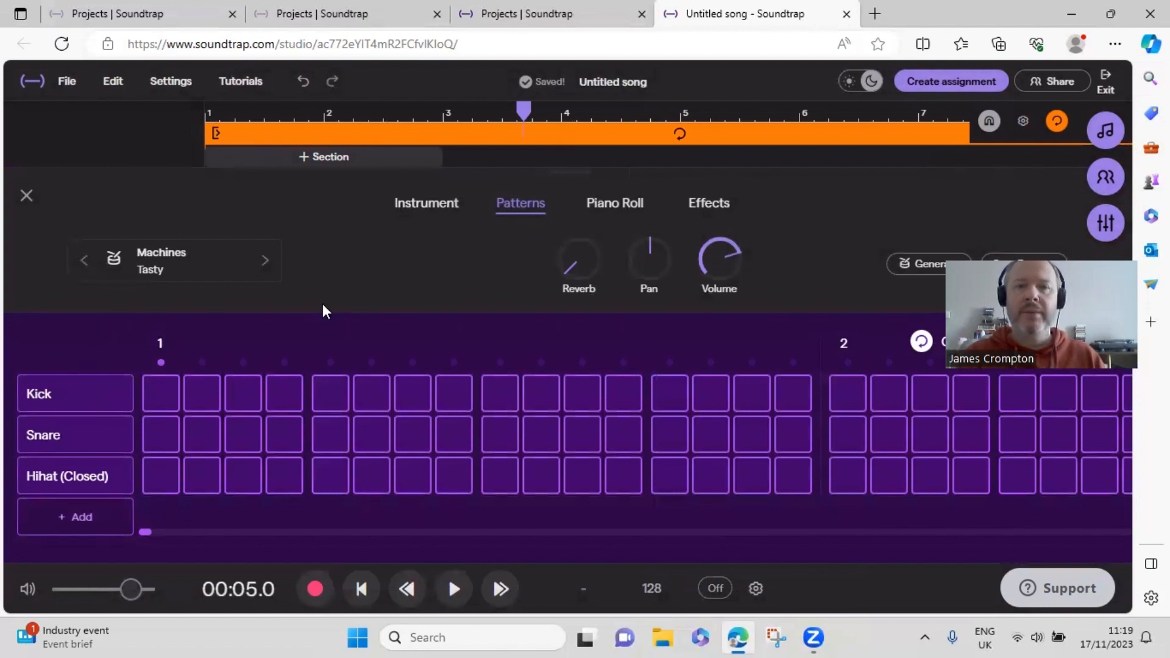
{"action": "mouse_move", "coordinate": [167, 396]}
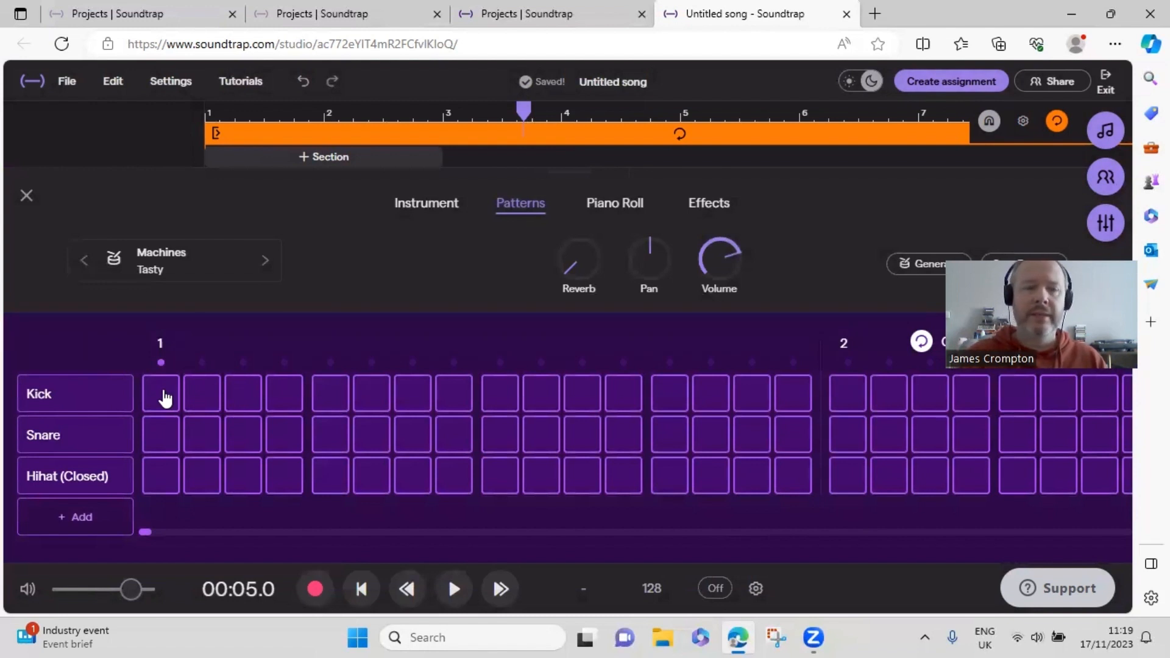
Place kicks on steps 1 and 13 and a snare on step 5.
{"action": "left_click", "coordinate": [160, 393]}
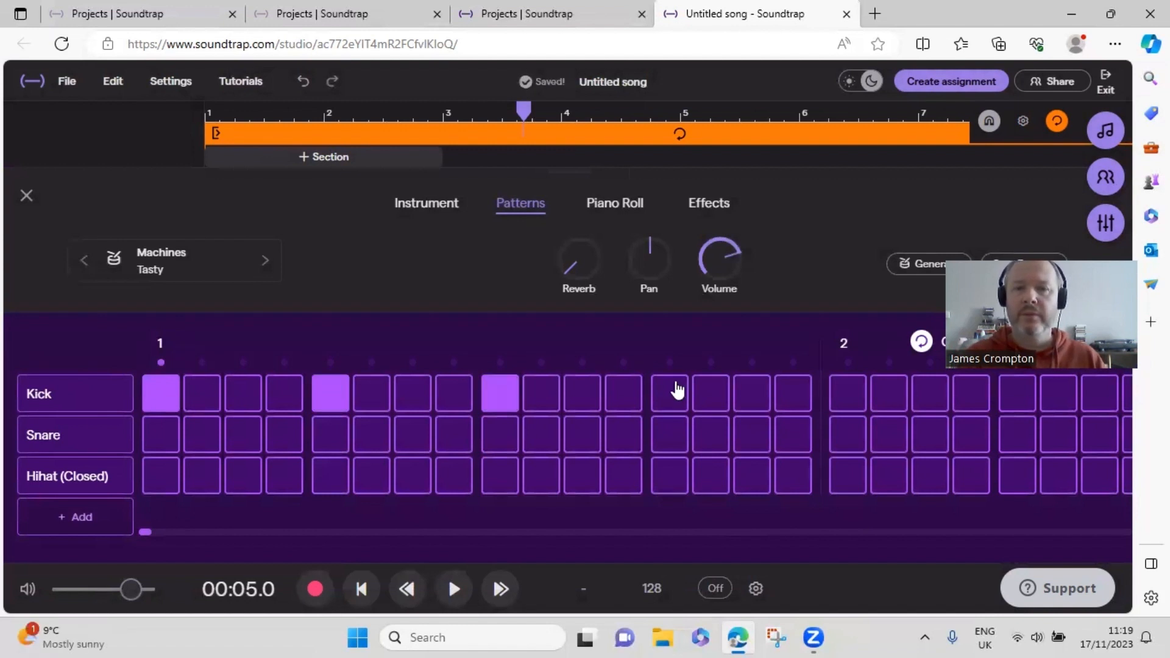
{"action": "left_click", "coordinate": [669, 393]}
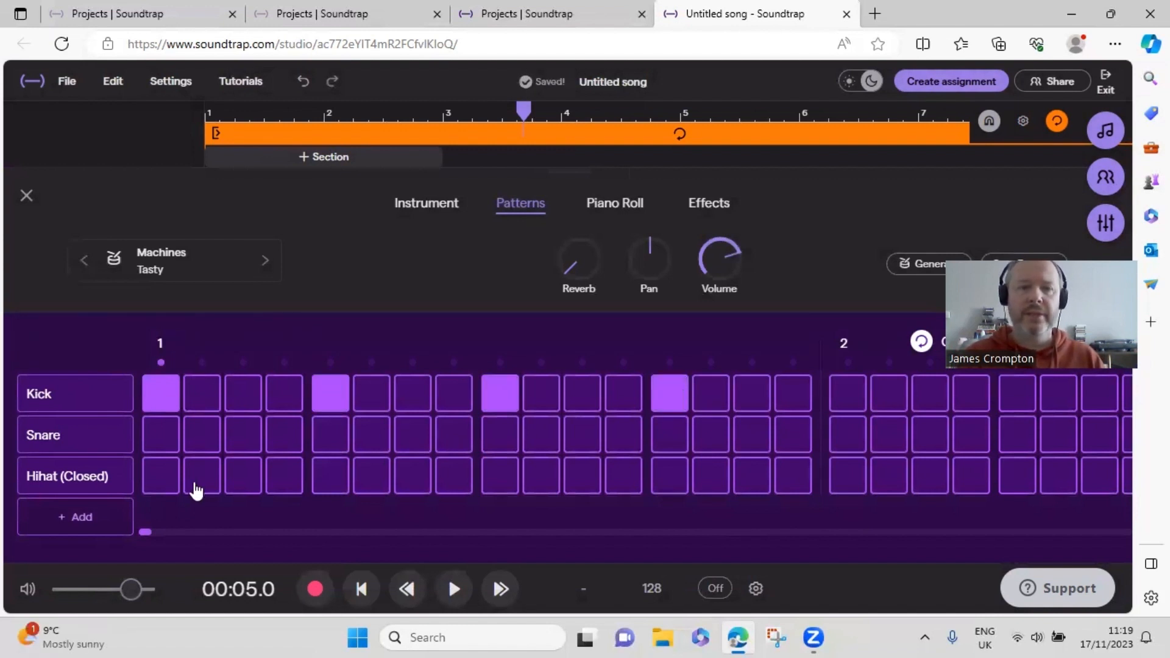
{"action": "mouse_move", "coordinate": [324, 453]}
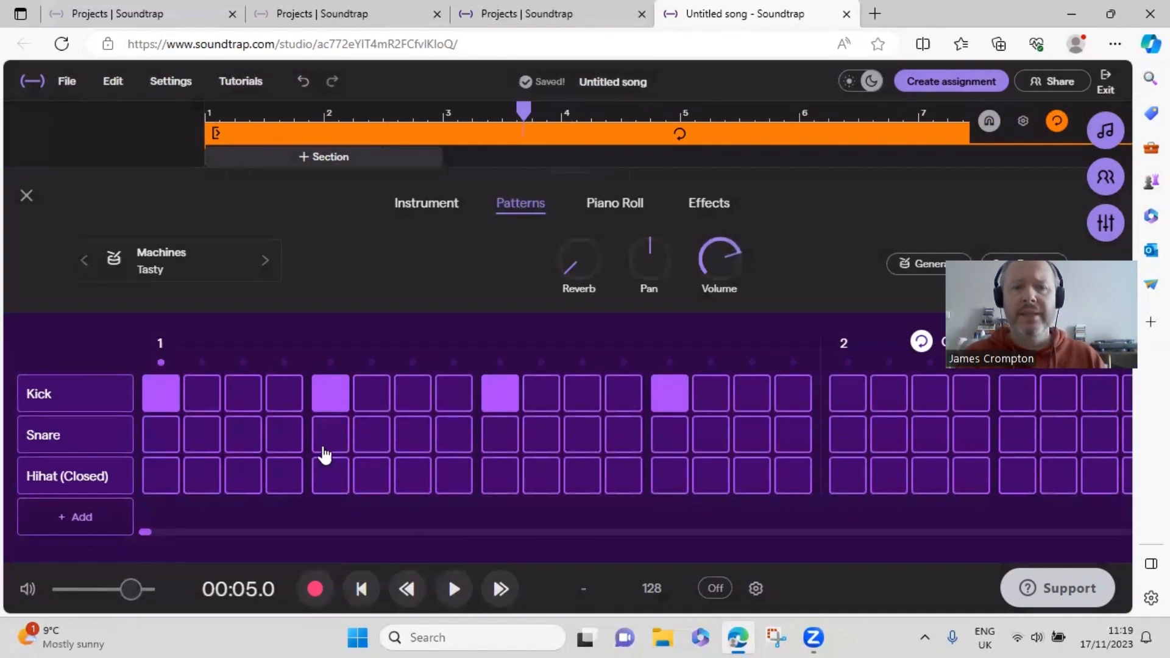
{"action": "left_click", "coordinate": [330, 435]}
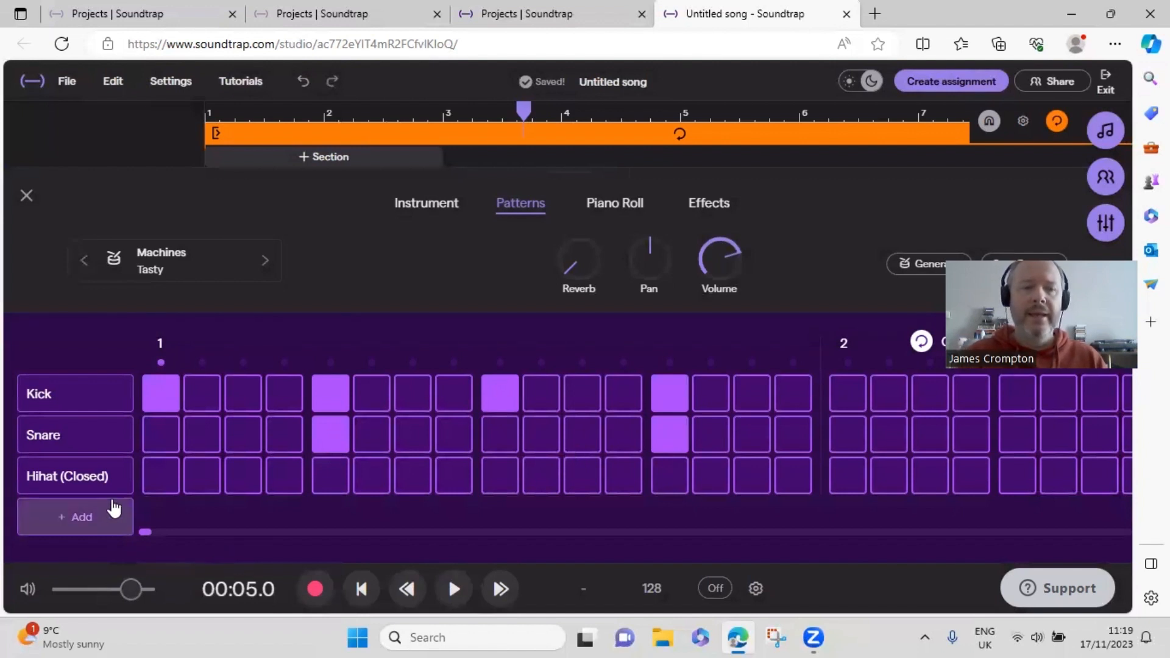
{"action": "mouse_move", "coordinate": [235, 485]}
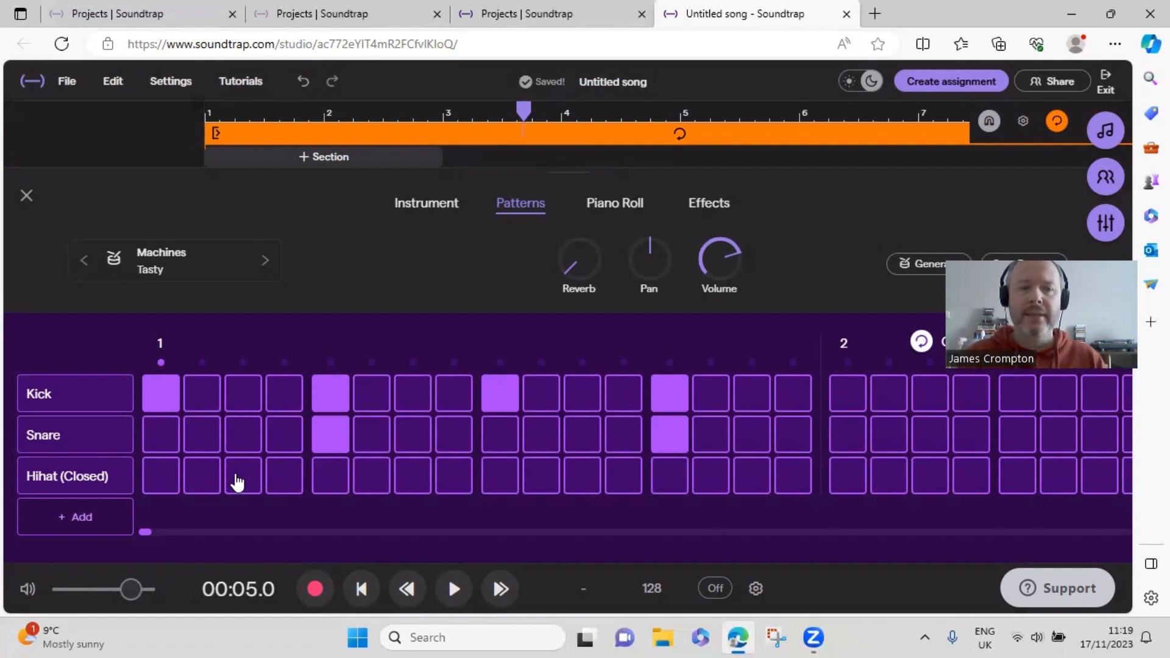
Add closed hi-hat hits on steps 3 and 7, then close the editor.
{"action": "left_click", "coordinate": [242, 475]}
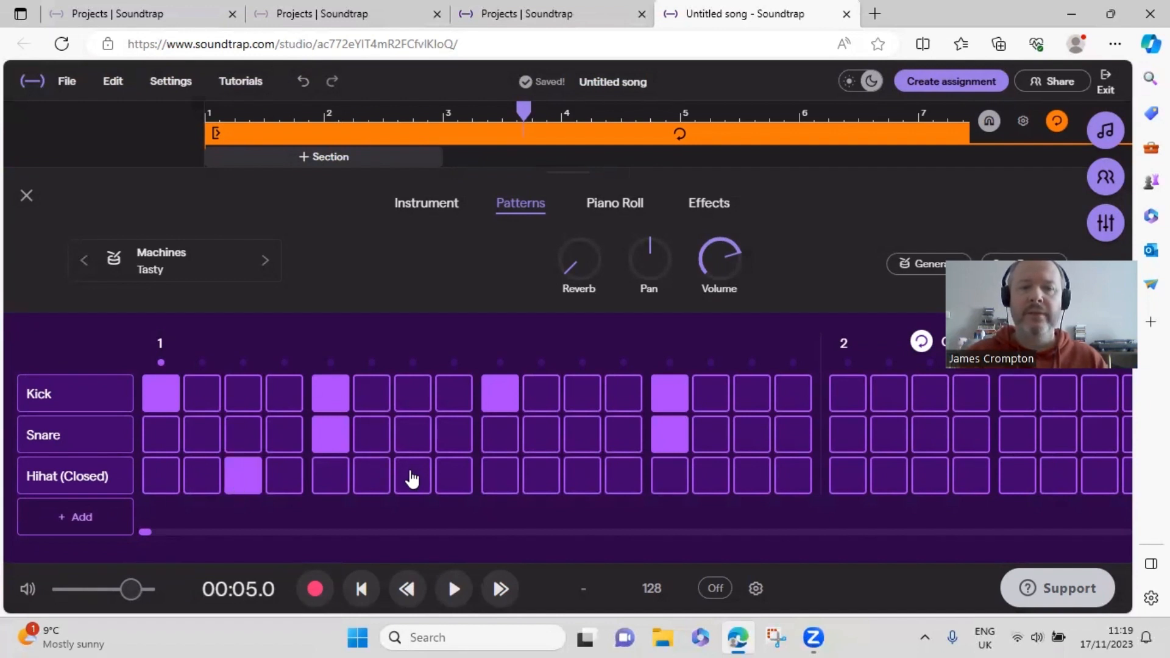
{"action": "left_click", "coordinate": [412, 476]}
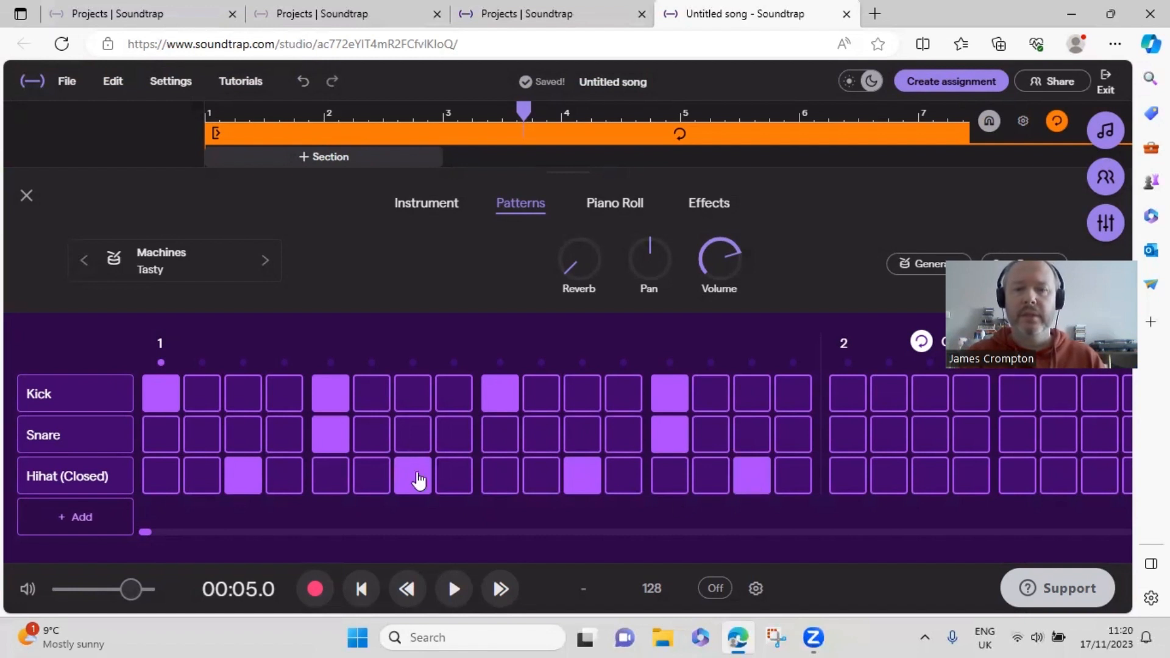
{"action": "left_click", "coordinate": [413, 476]}
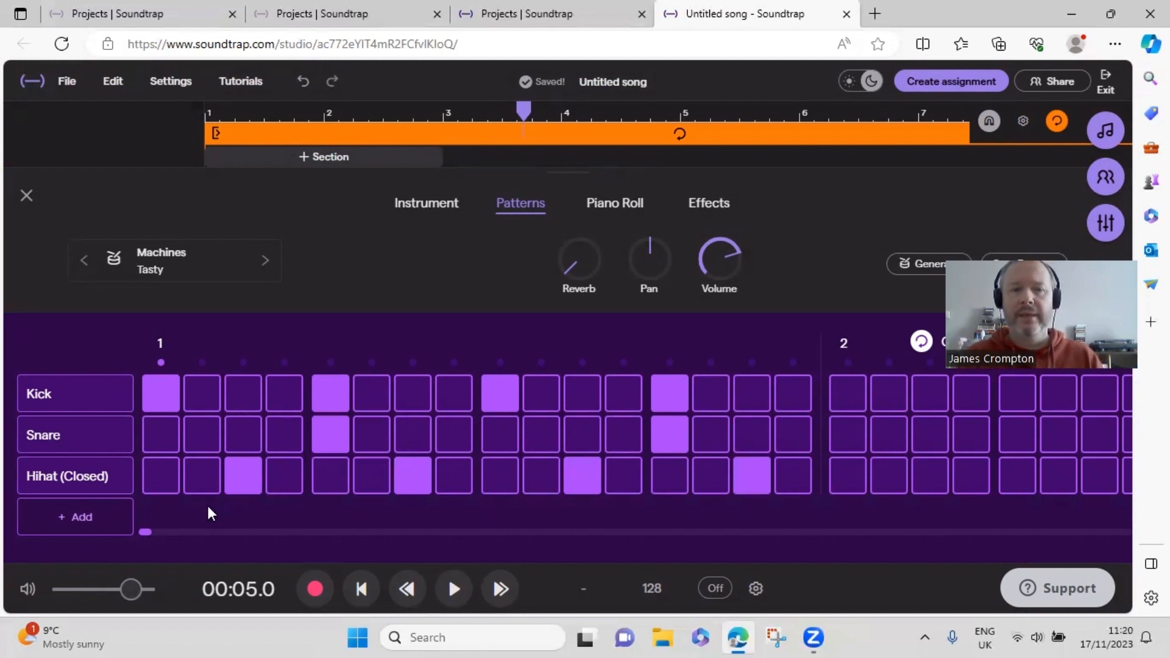
{"action": "left_click", "coordinate": [27, 195]}
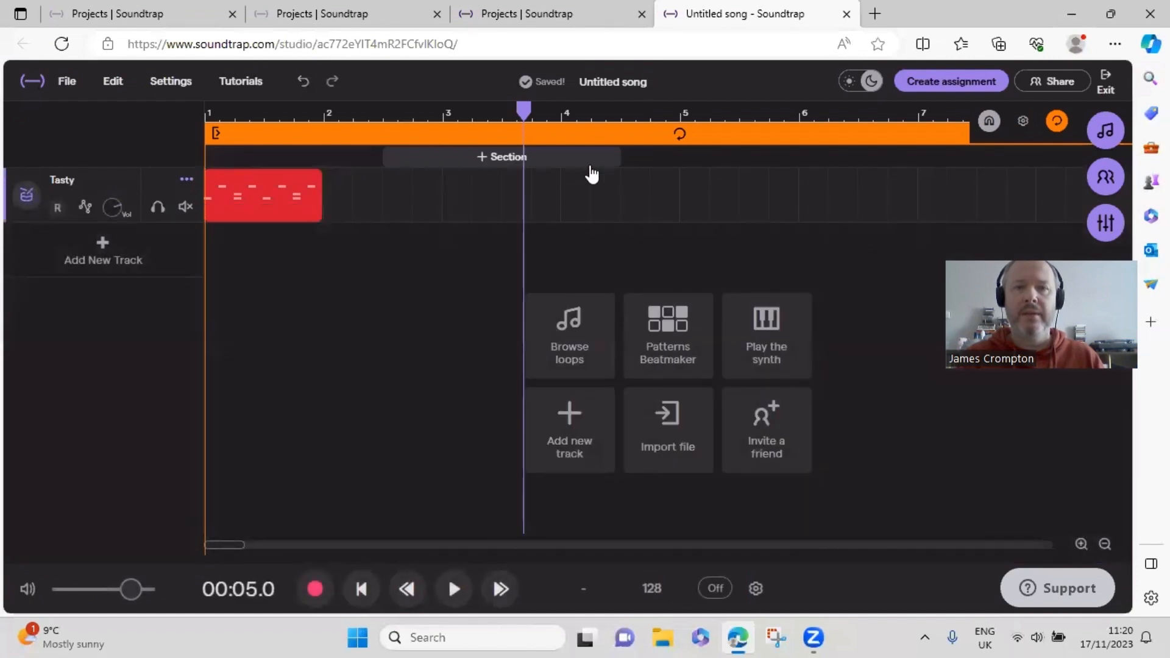
Zoom out the timeline, rewind to the start, and briefly play the eight-bar beat.
{"action": "left_click", "coordinate": [1105, 544]}
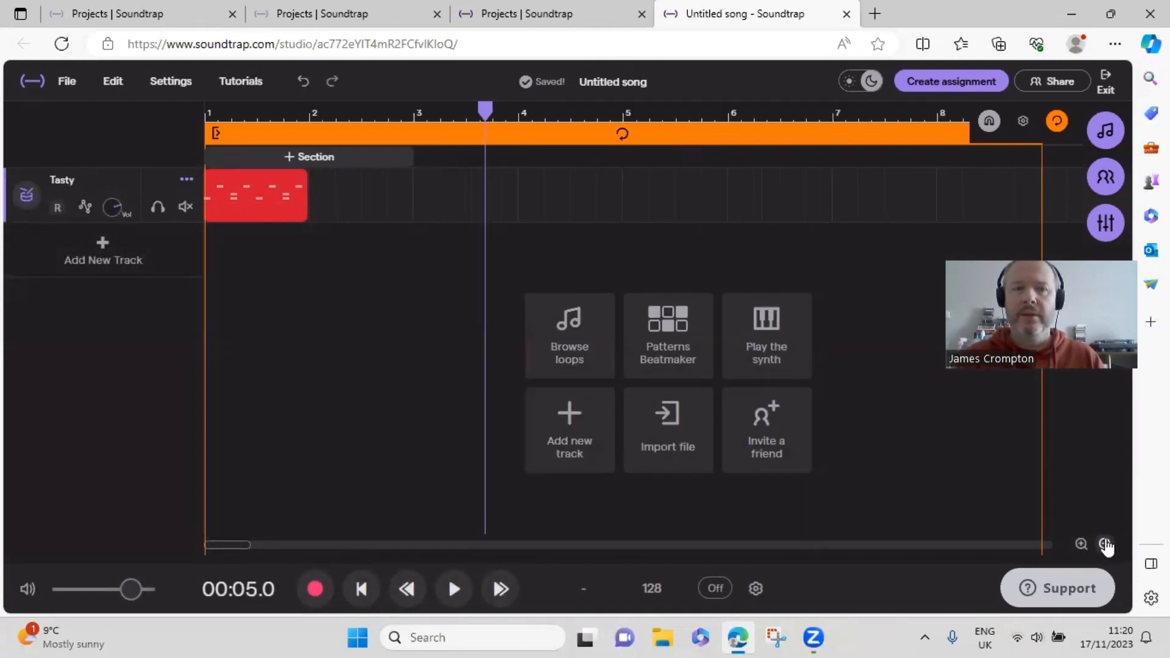
{"action": "left_click", "coordinate": [1105, 544]}
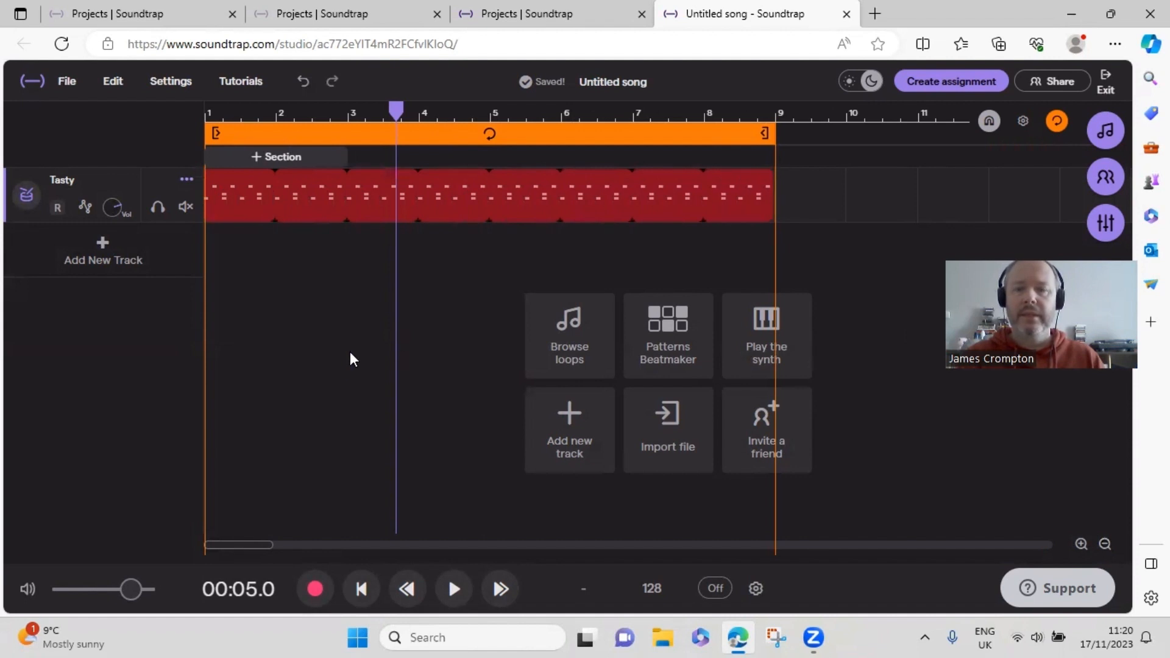
{"action": "left_click", "coordinate": [361, 589]}
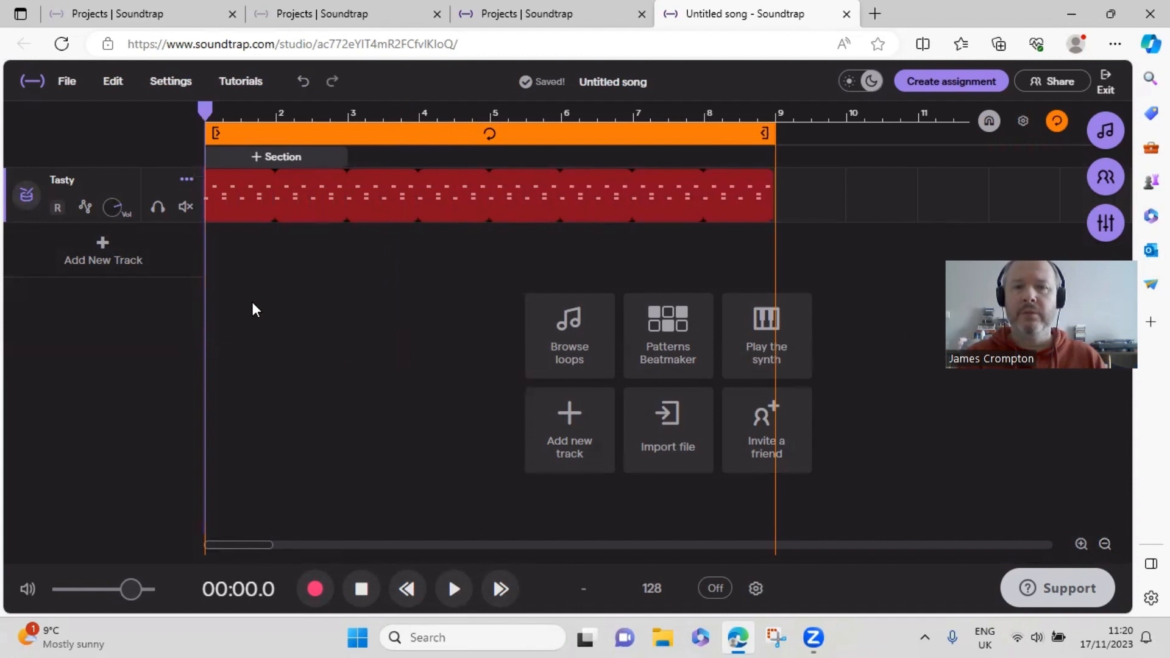
{"action": "left_click", "coordinate": [454, 589]}
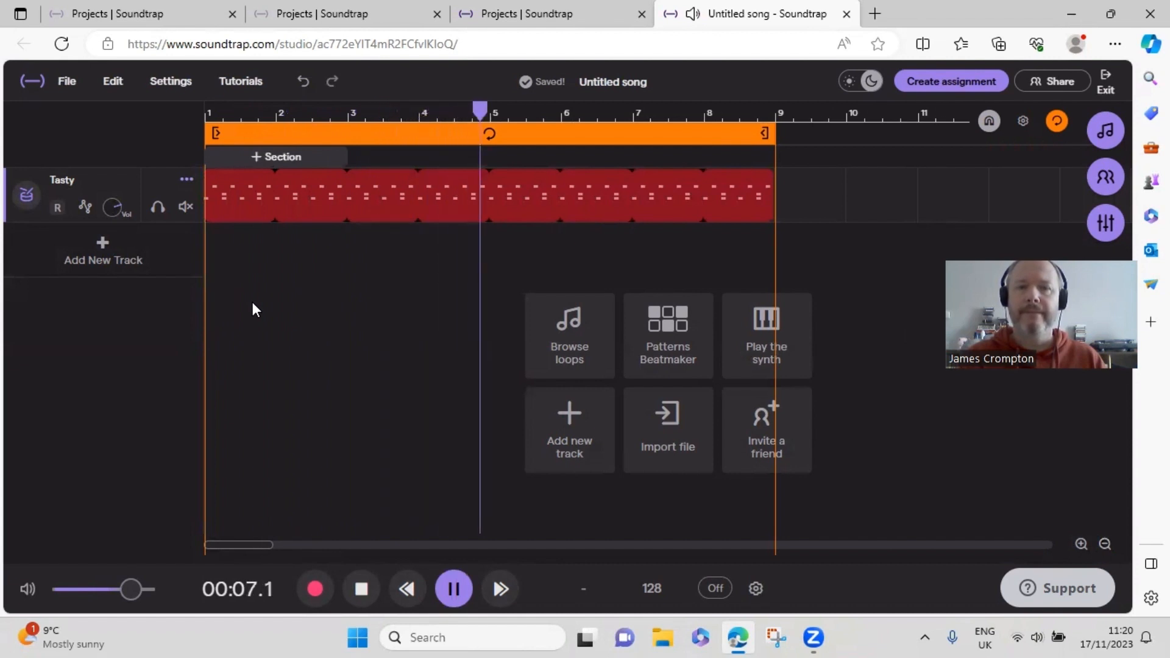
{"action": "left_click", "coordinate": [452, 589]}
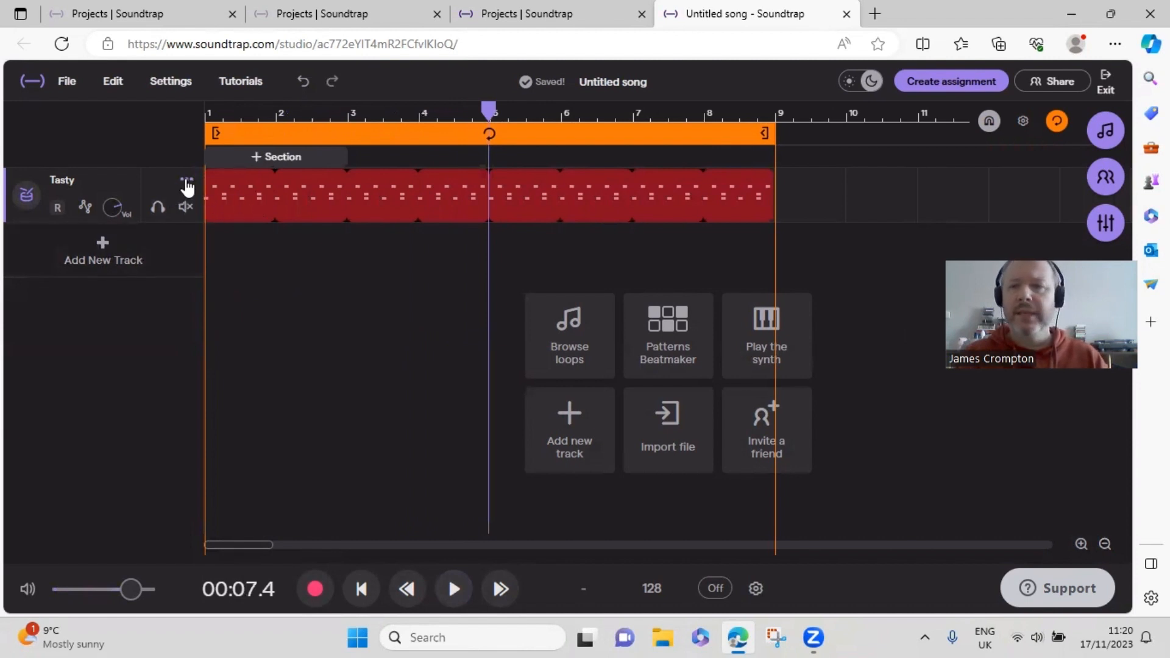
Duplicate the Tasty beat track twice, then open the first track's pattern for editing.
{"action": "left_click", "coordinate": [353, 193]}
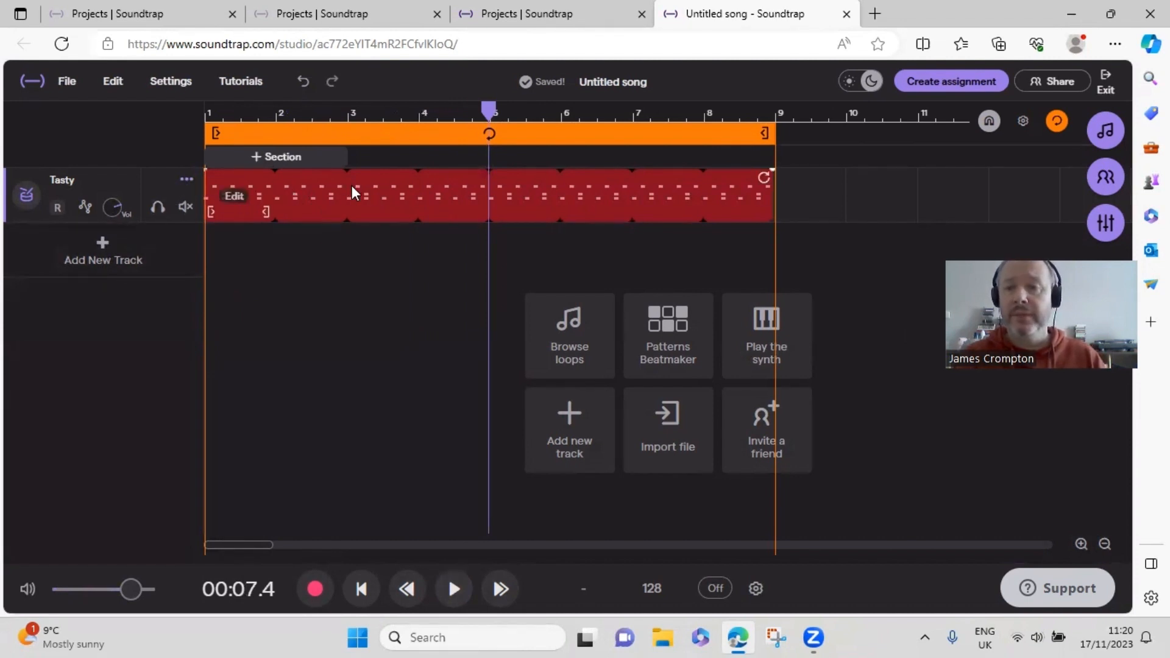
{"action": "mouse_move", "coordinate": [243, 203]}
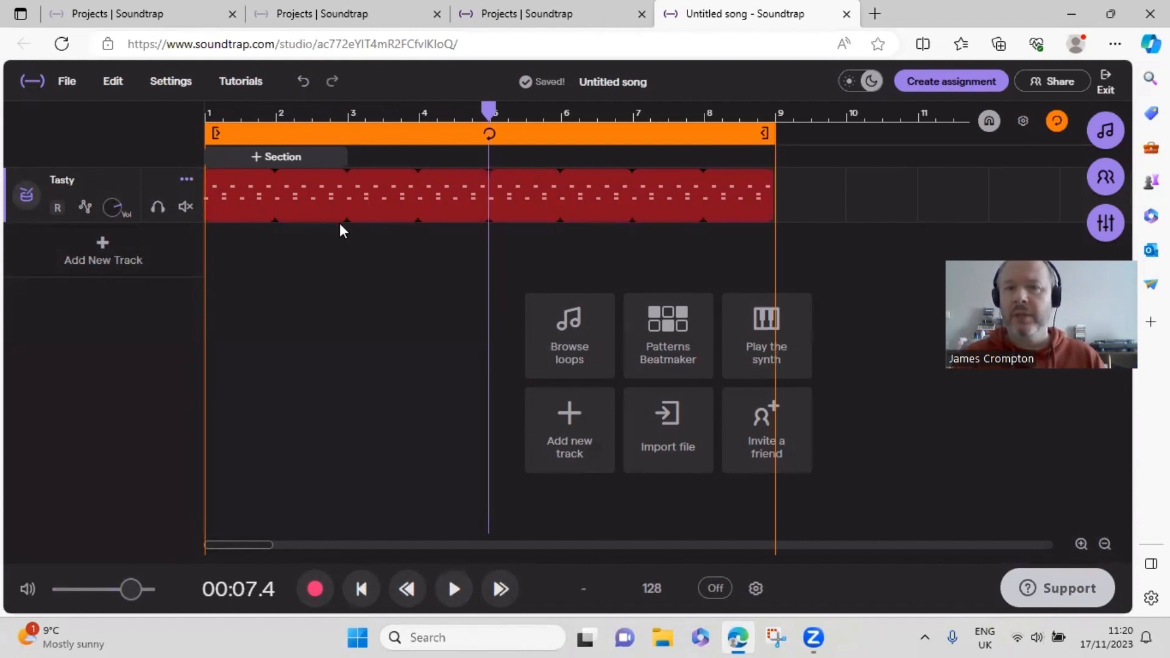
{"action": "left_click", "coordinate": [186, 179]}
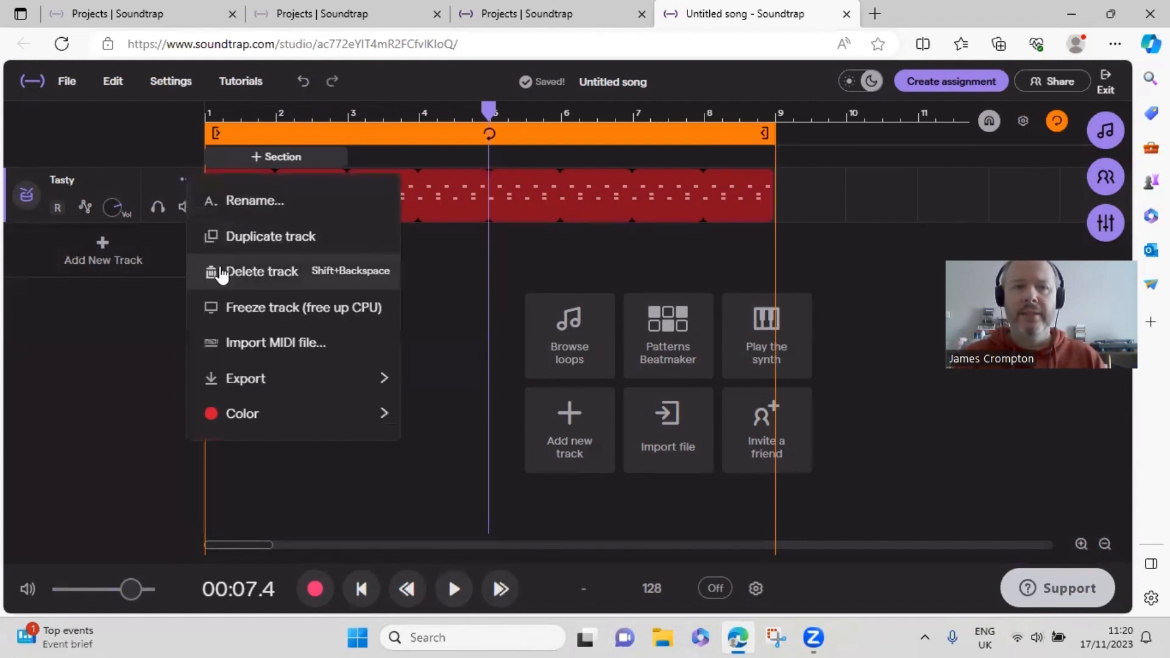
{"action": "left_click", "coordinate": [270, 237]}
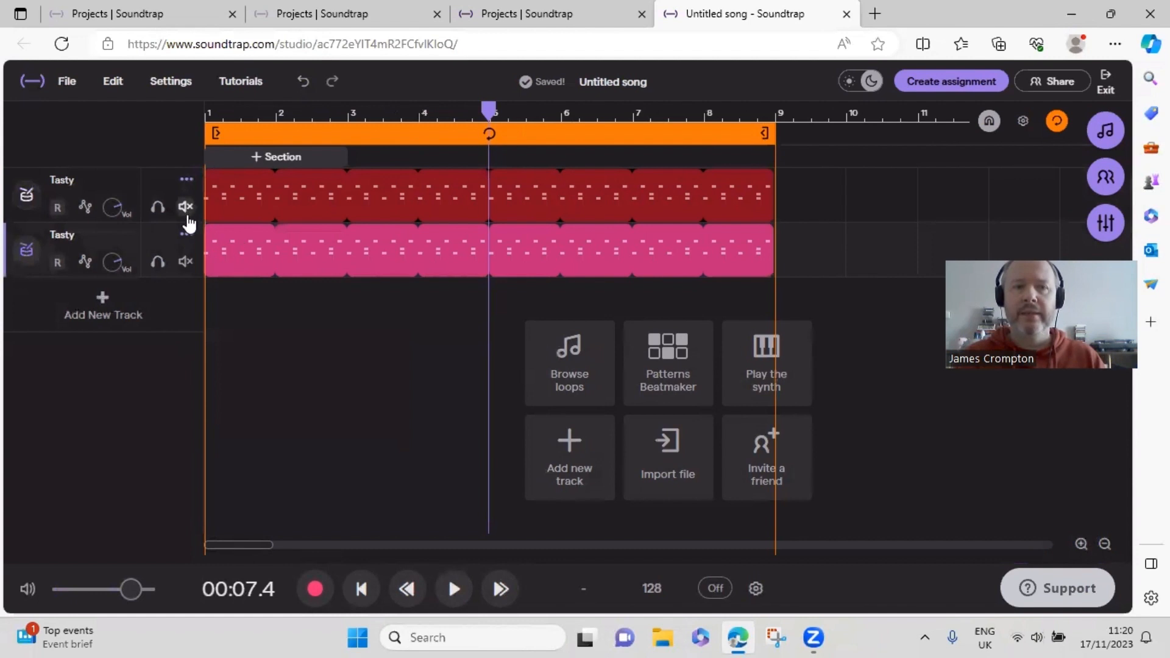
{"action": "left_click", "coordinate": [184, 235]}
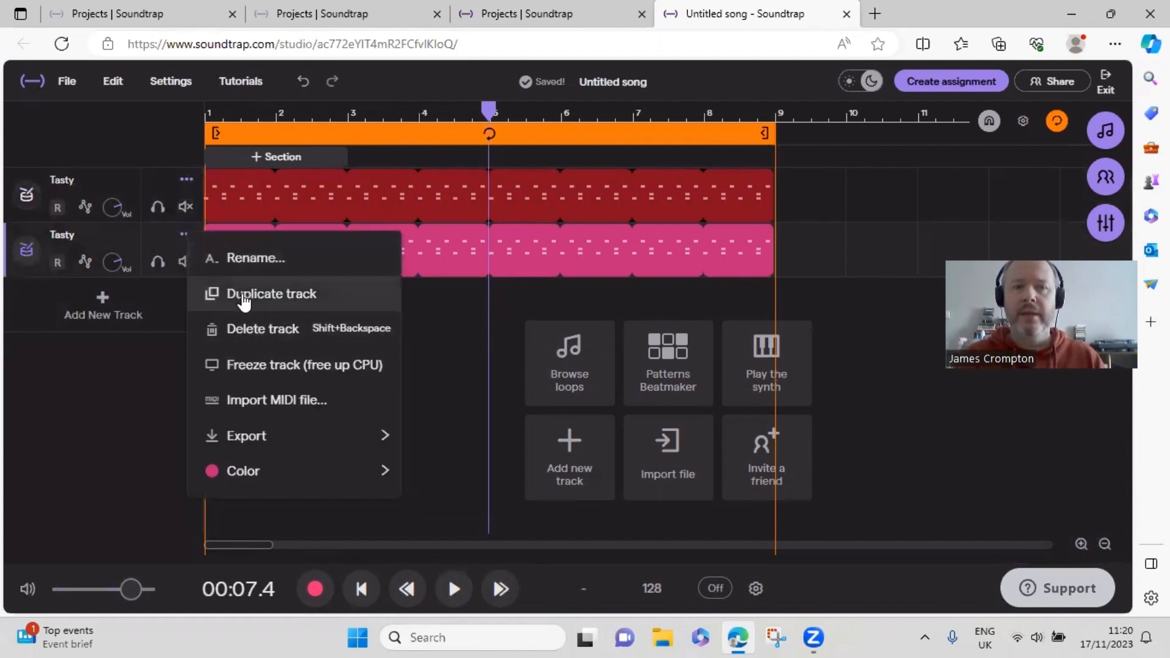
{"action": "left_click", "coordinate": [271, 293]}
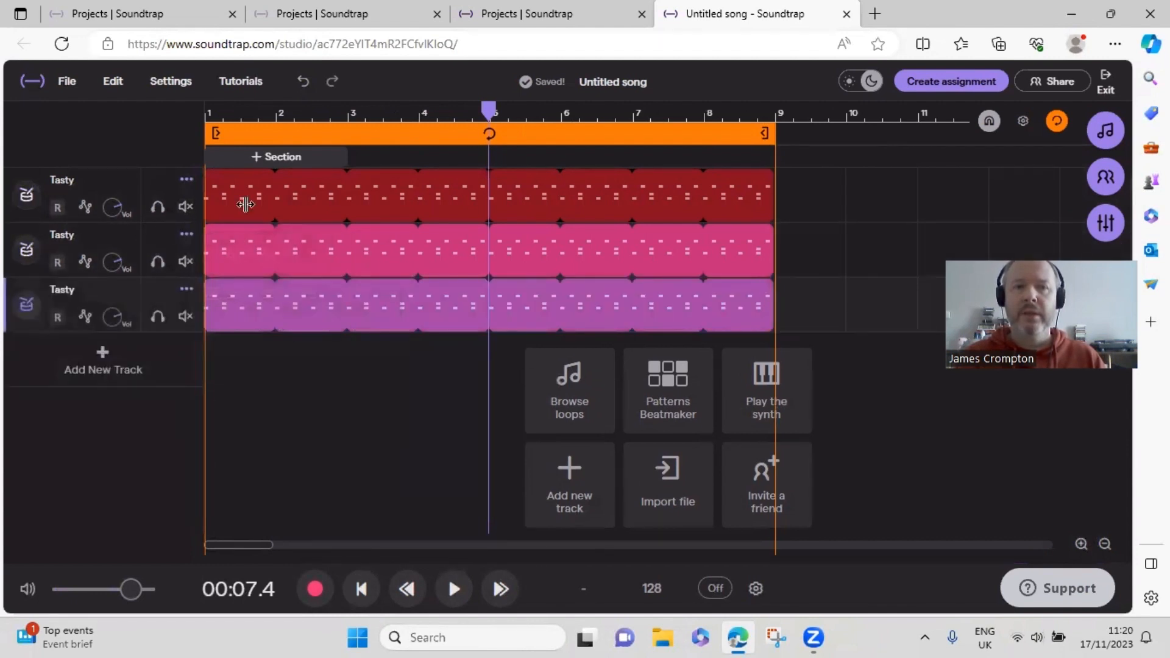
{"action": "left_click", "coordinate": [667, 390]}
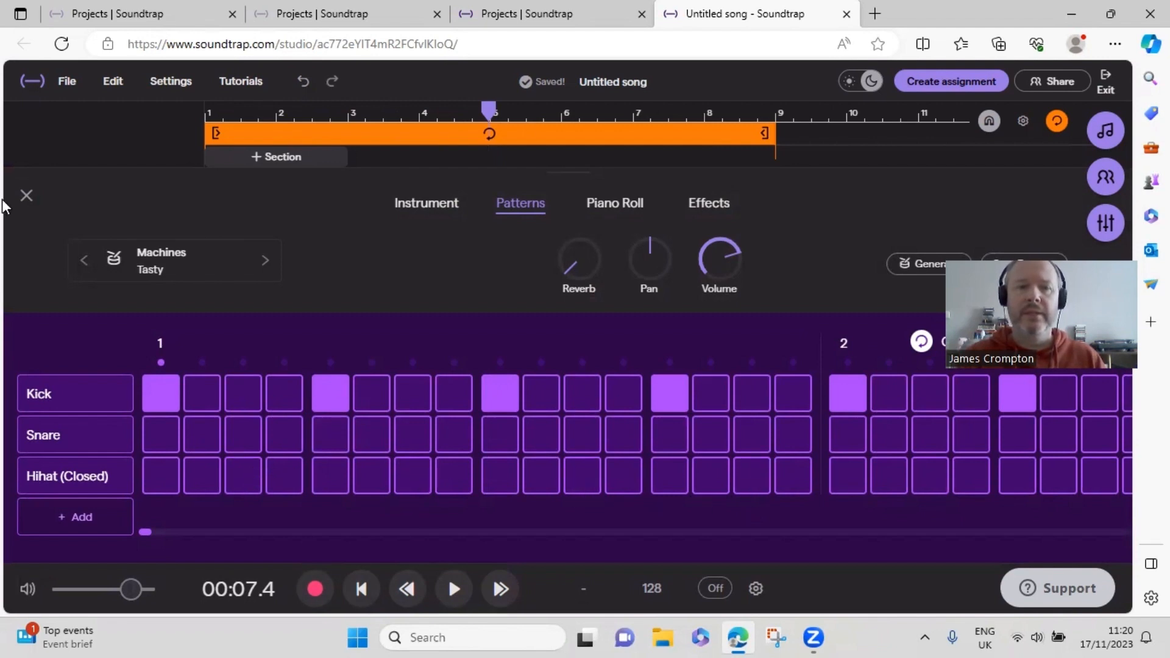
Remove the extra hits so track one keeps only kick, track two snare, track three hi-hat.
{"action": "left_click", "coordinate": [26, 196]}
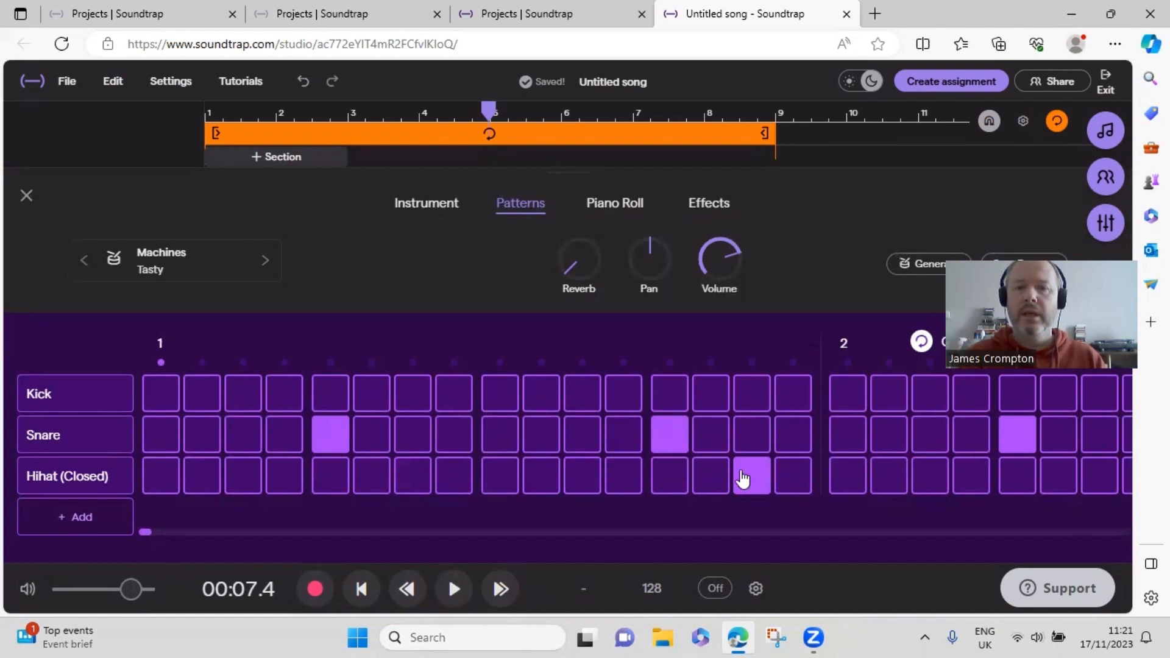
{"action": "left_click", "coordinate": [26, 196]}
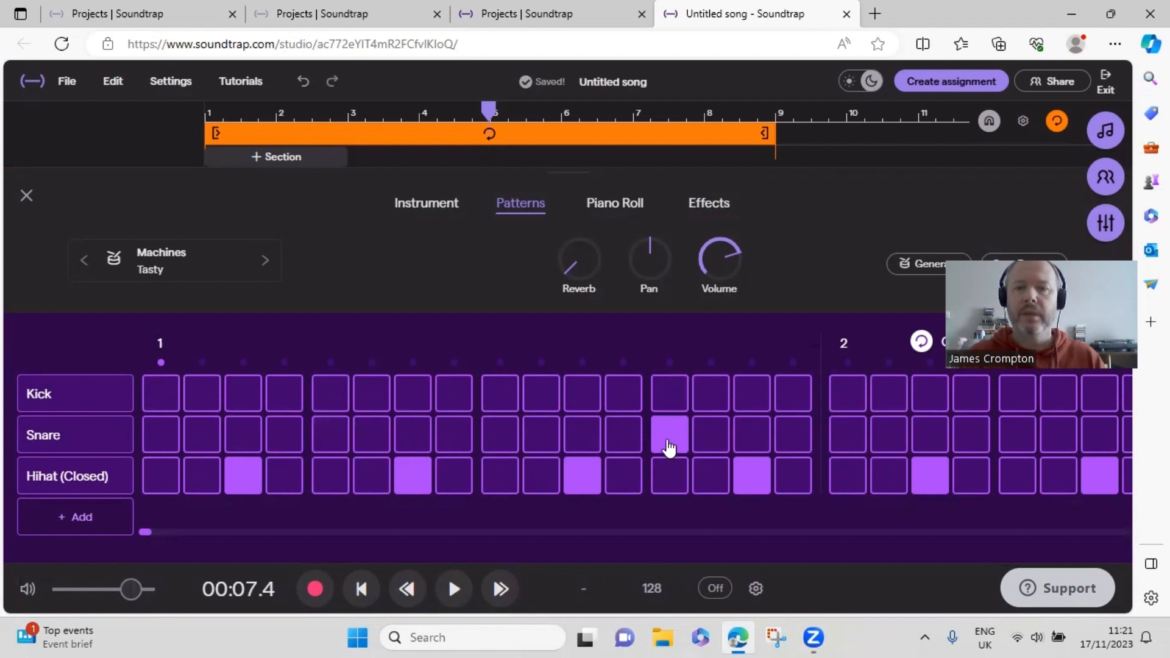
{"action": "left_click", "coordinate": [26, 195]}
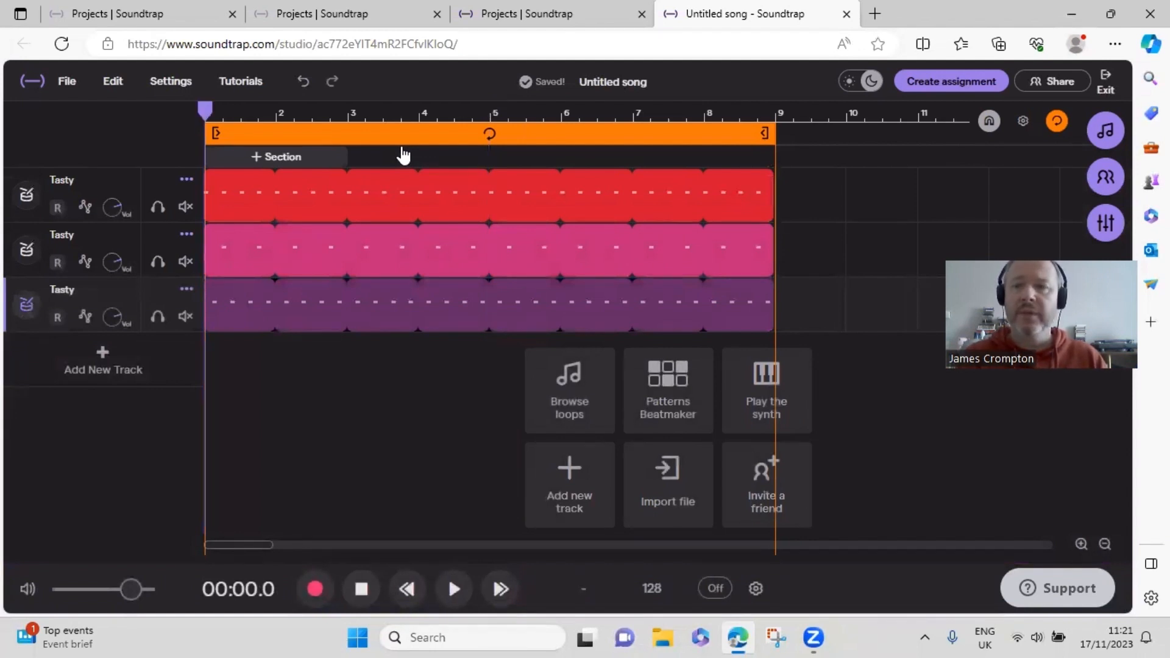
{"action": "left_click", "coordinate": [453, 589]}
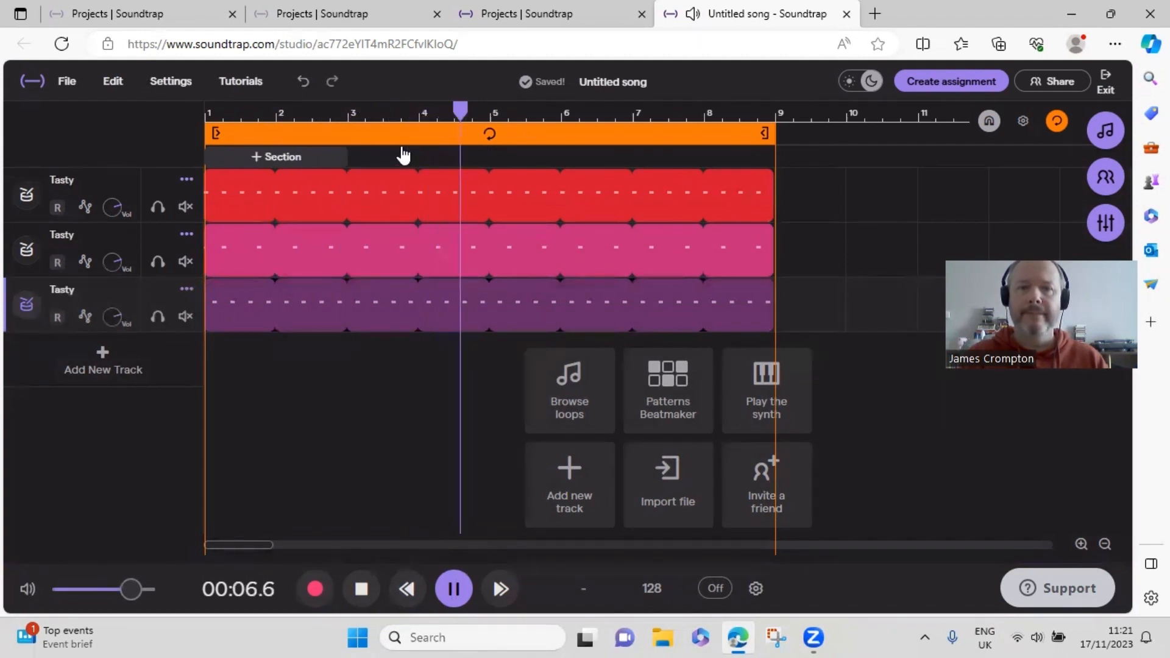
{"action": "left_click", "coordinate": [453, 589]}
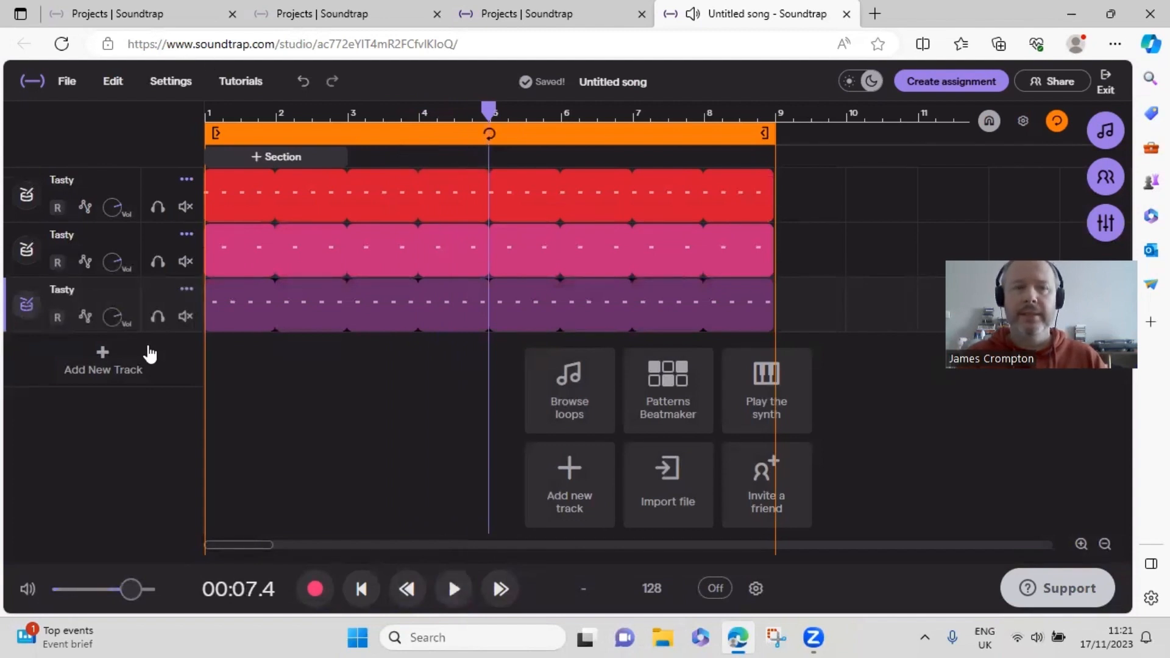
{"action": "mouse_move", "coordinate": [112, 289]}
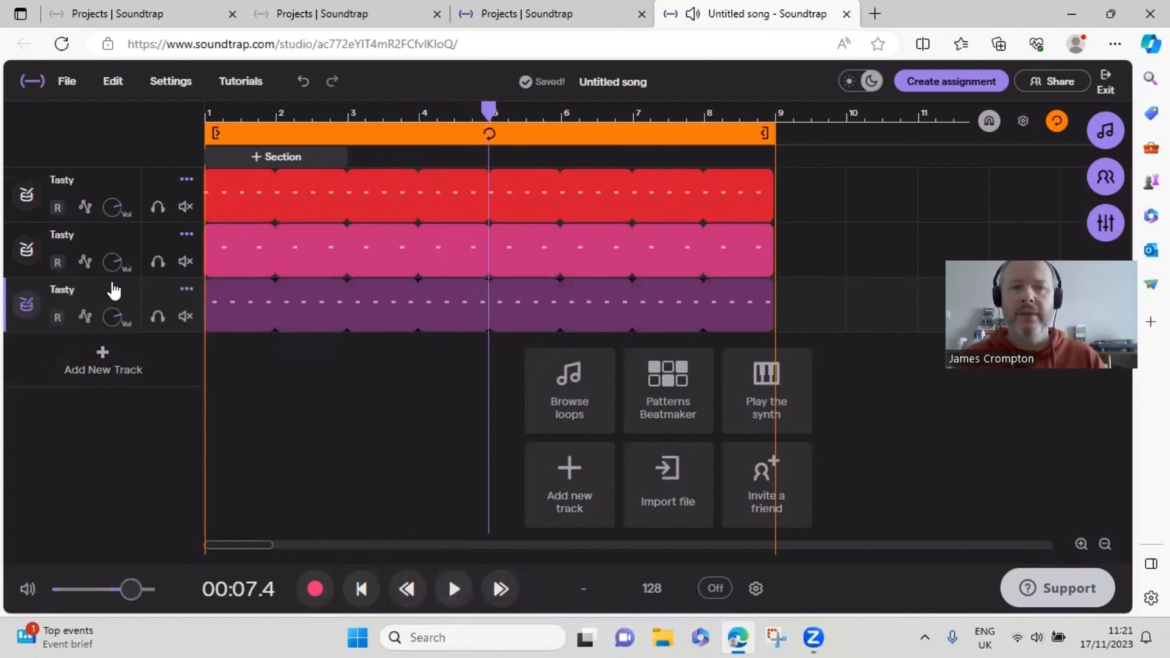
{"action": "mouse_move", "coordinate": [109, 237]}
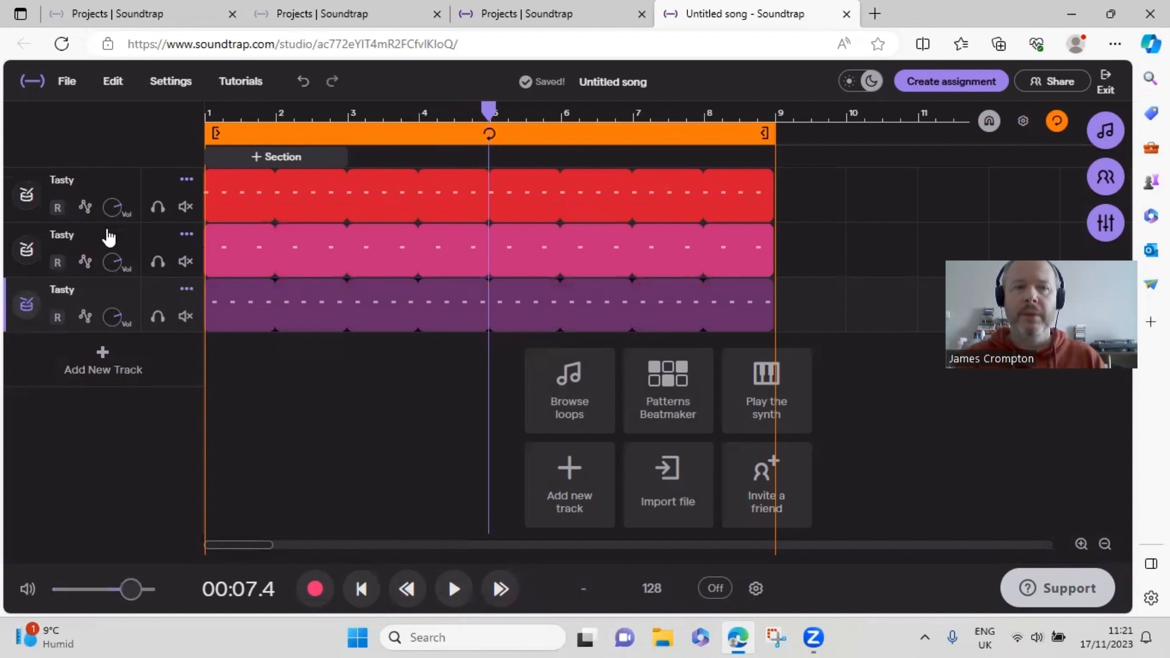
{"action": "mouse_move", "coordinate": [107, 316]}
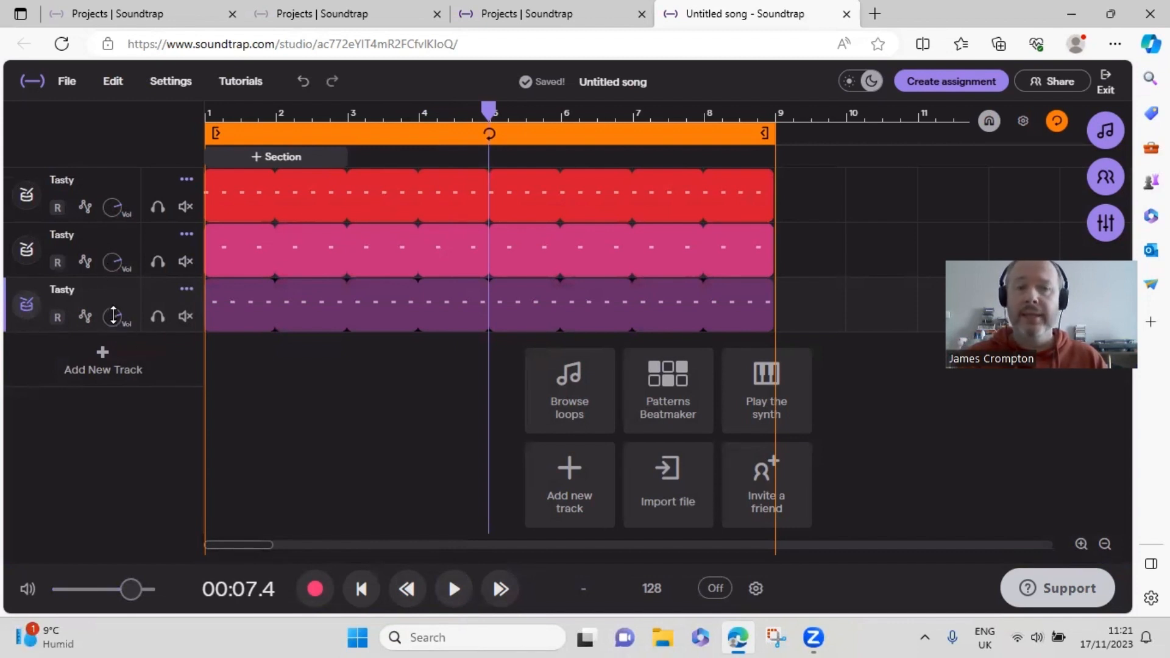
{"action": "mouse_move", "coordinate": [113, 315]}
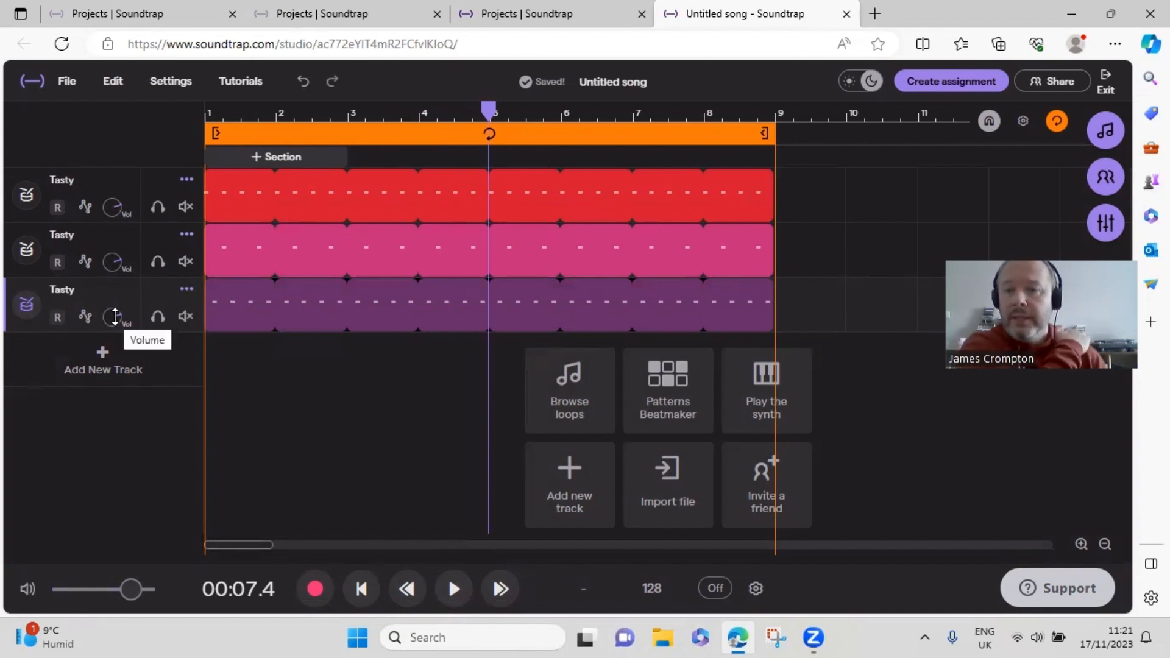
{"action": "mouse_move", "coordinate": [14, 310]}
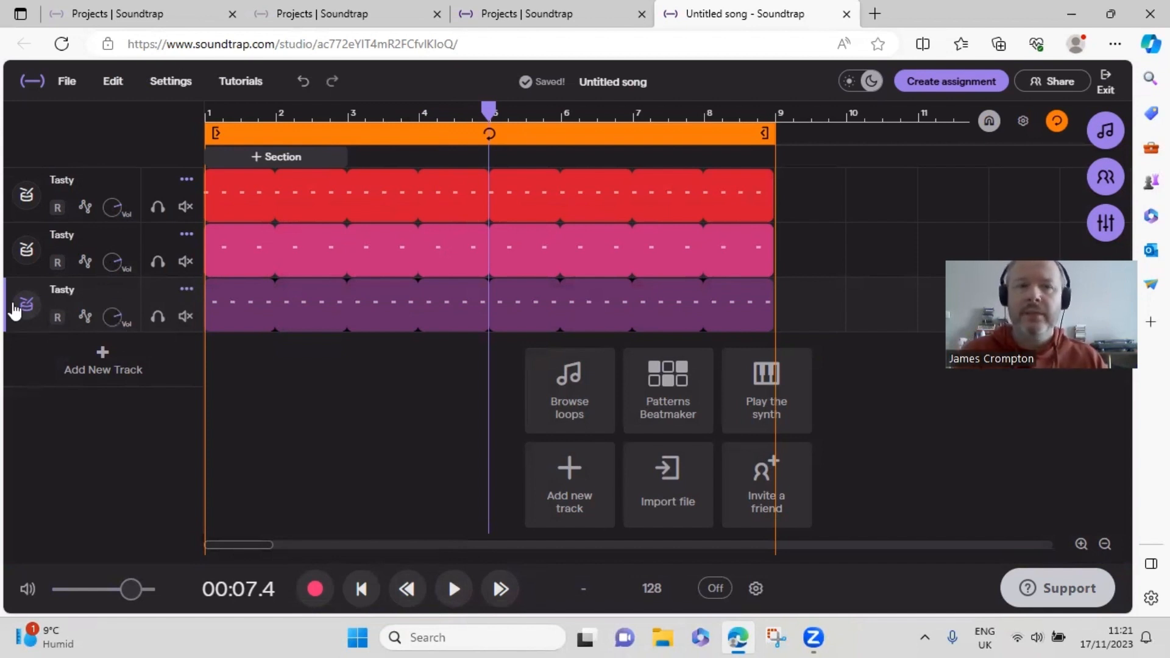
{"action": "mouse_move", "coordinate": [84, 315]}
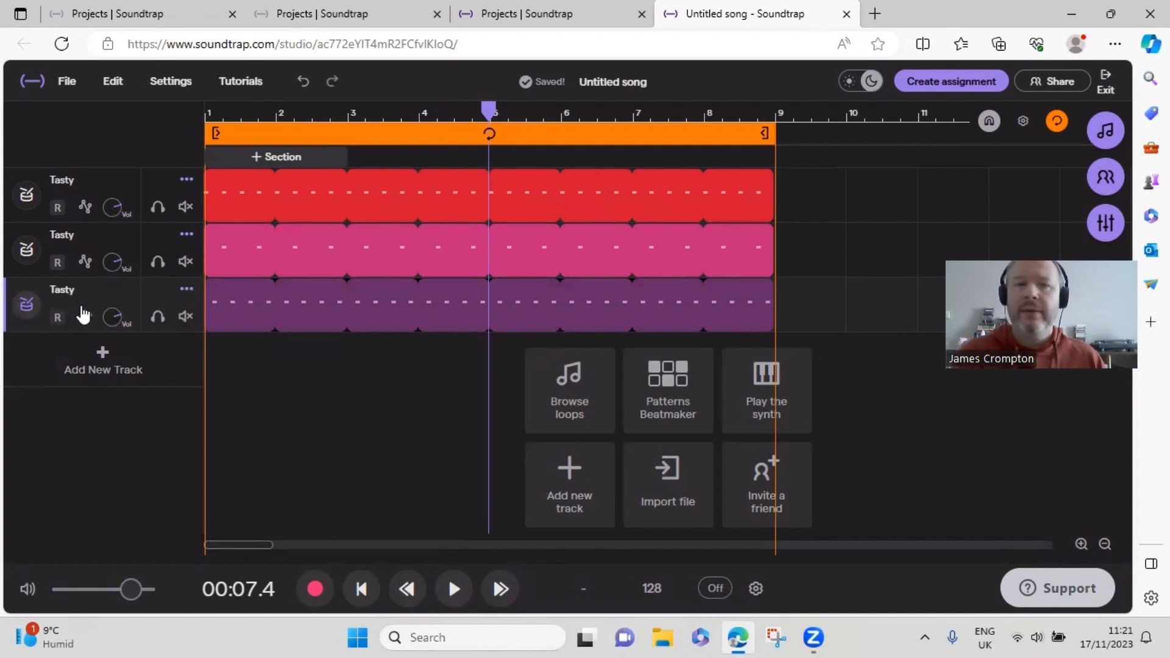
{"action": "mouse_move", "coordinate": [112, 208]}
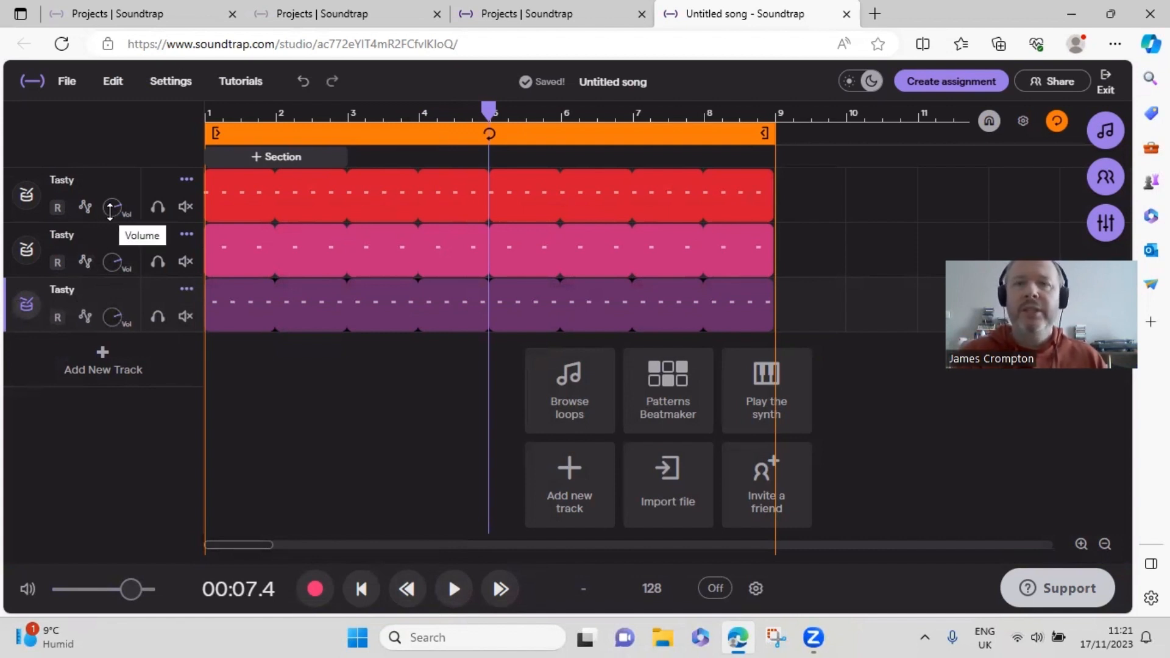